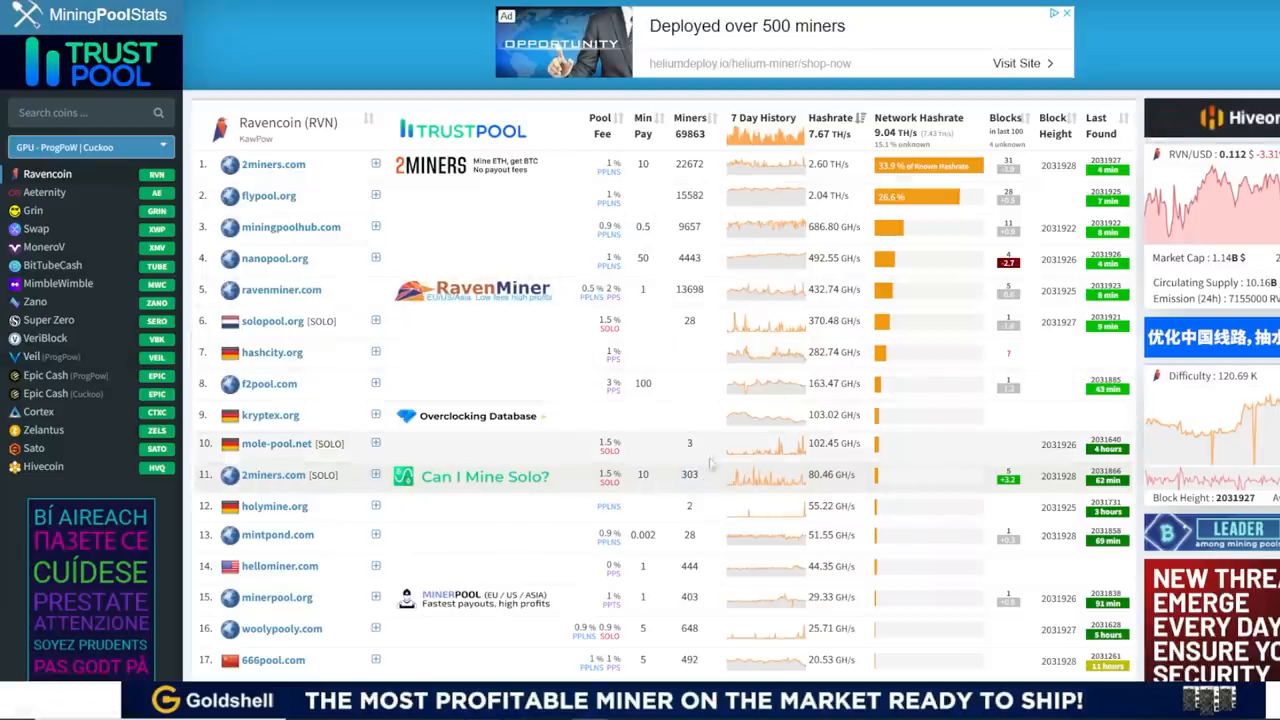
Play the solo Firo video from the reward table to the four matured 6.156250 FIRO blocks.
double_click(689, 474)
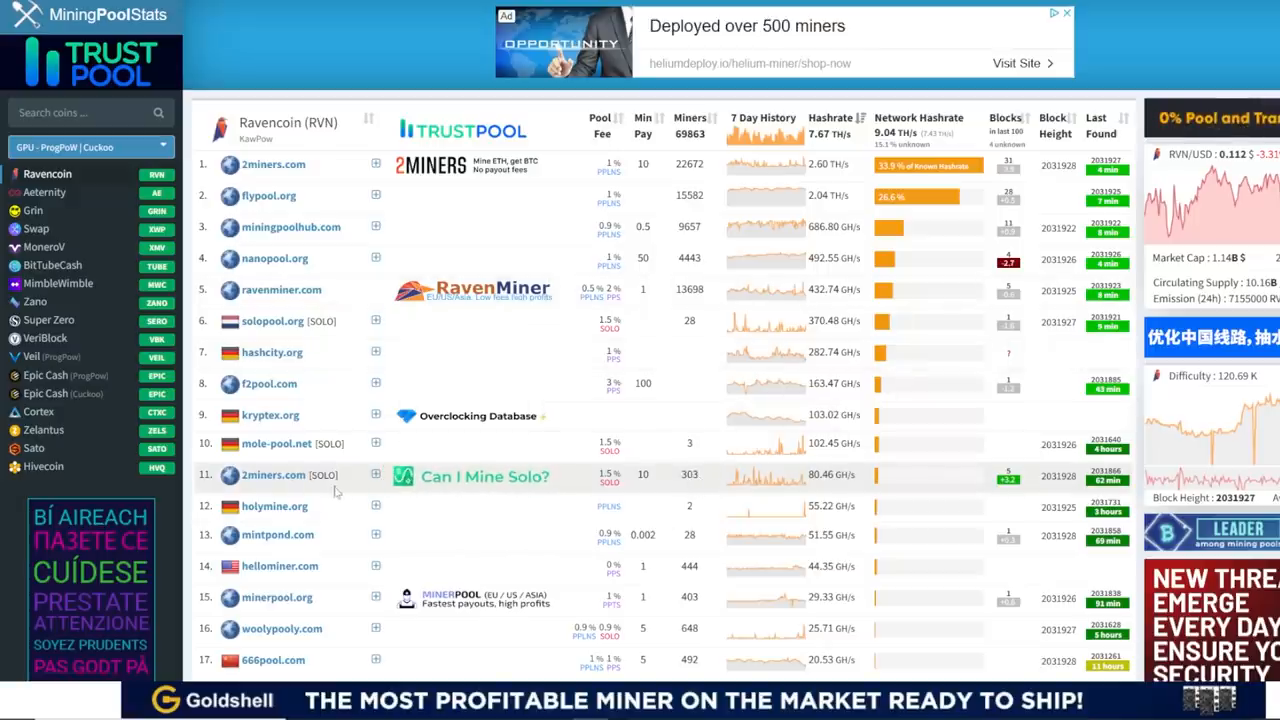
mouse_move(325, 490)
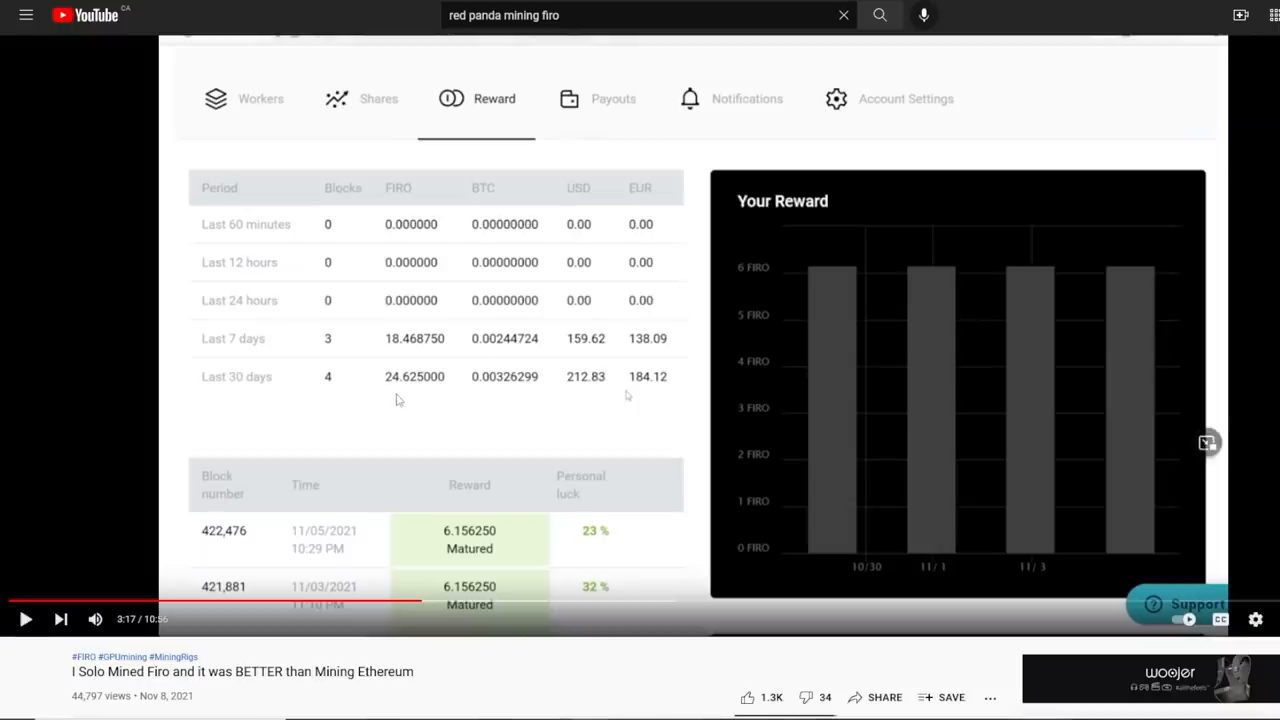
mouse_move(442, 410)
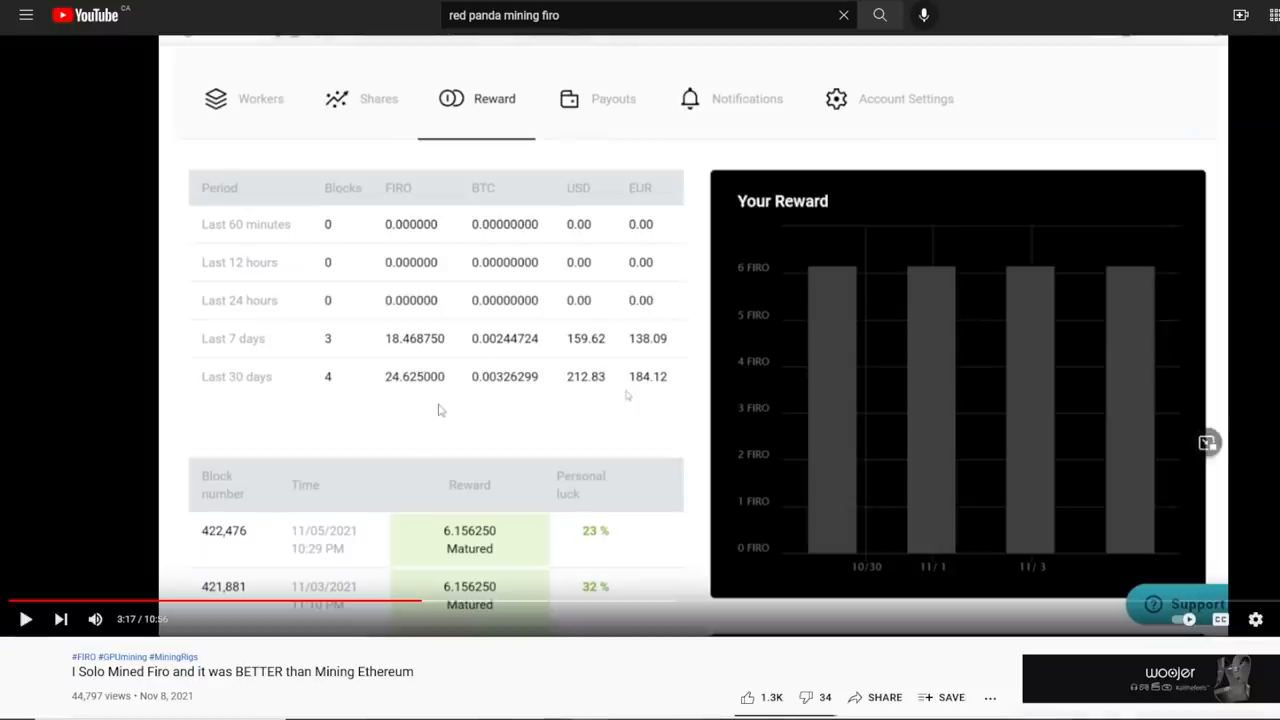
mouse_move(612, 396)
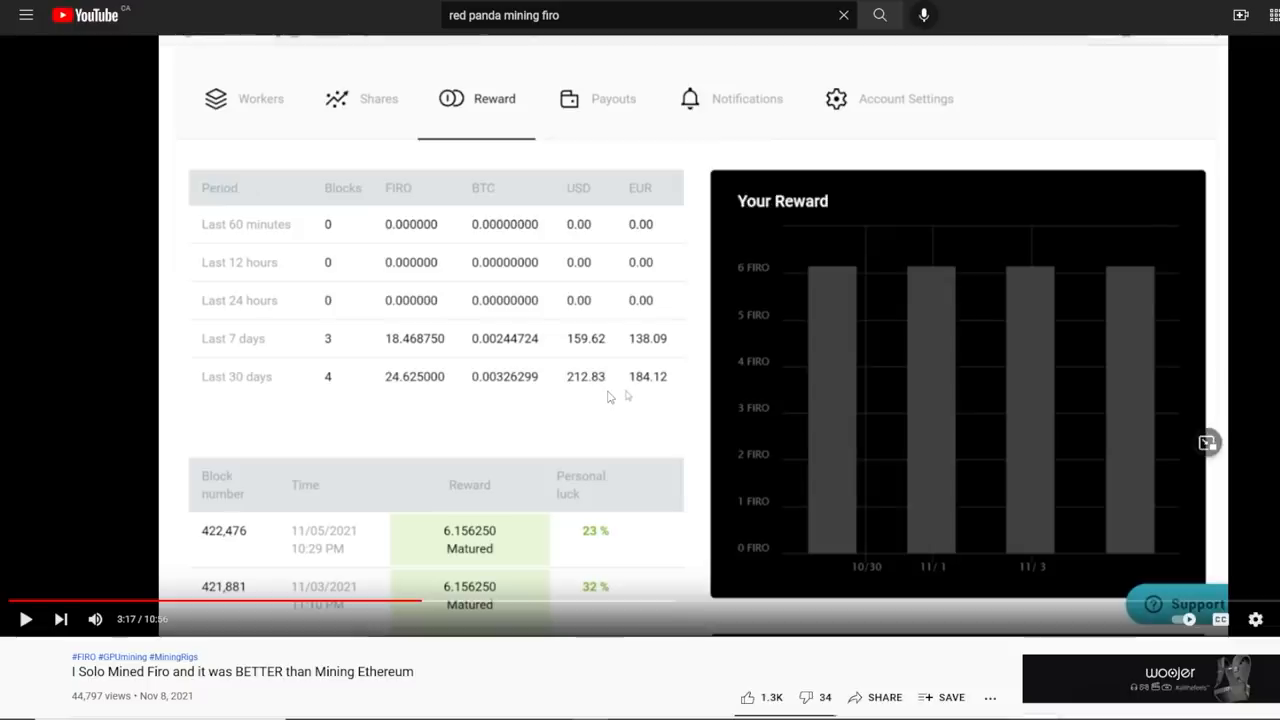
mouse_move(615, 458)
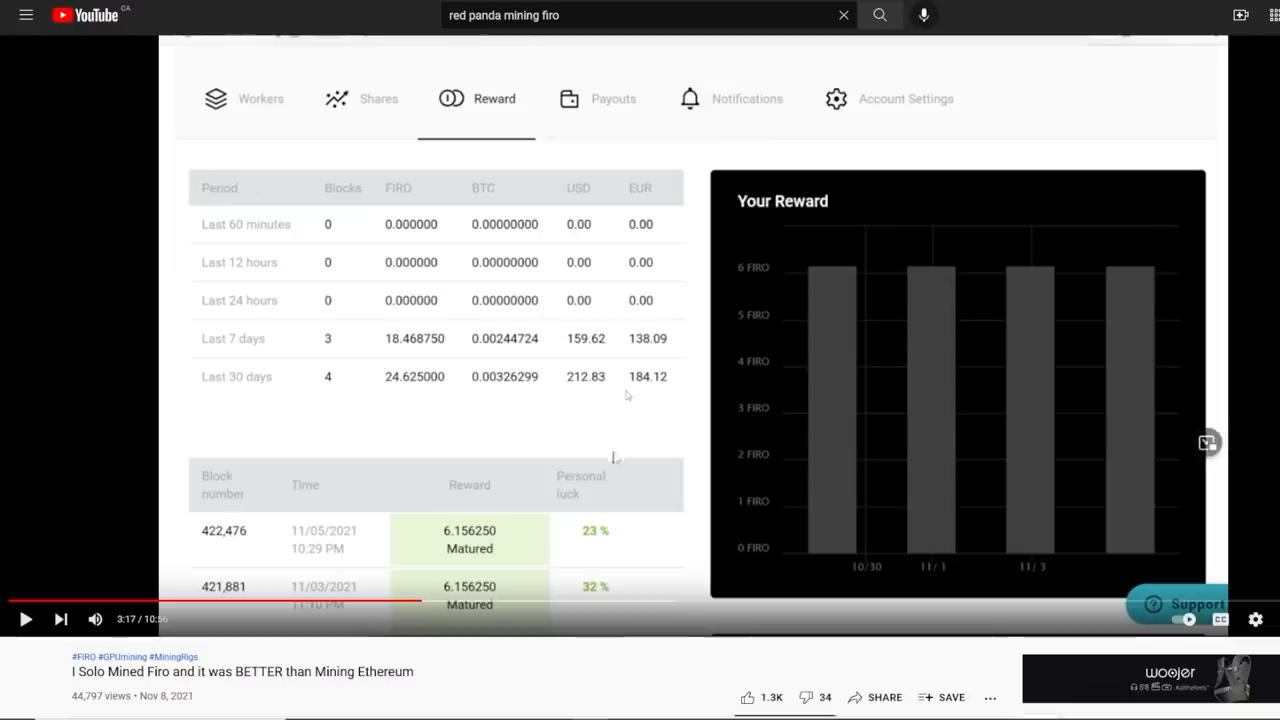
mouse_move(421, 601)
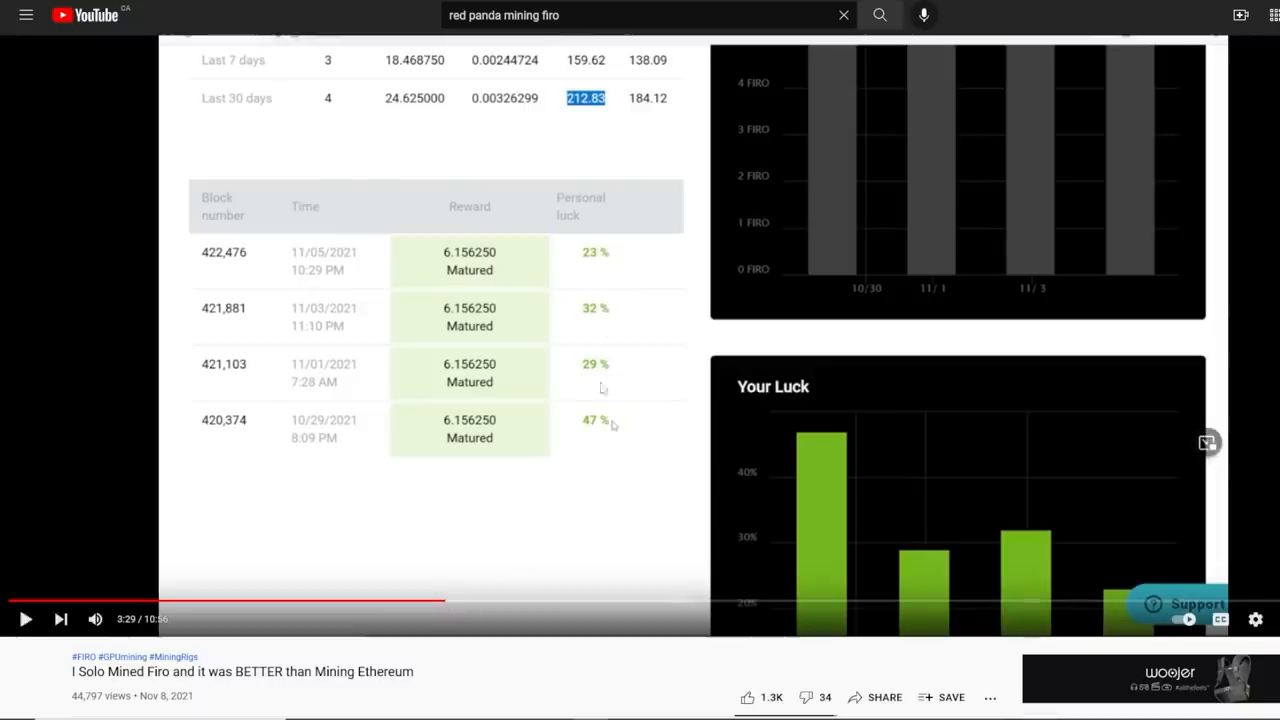
mouse_move(611, 380)
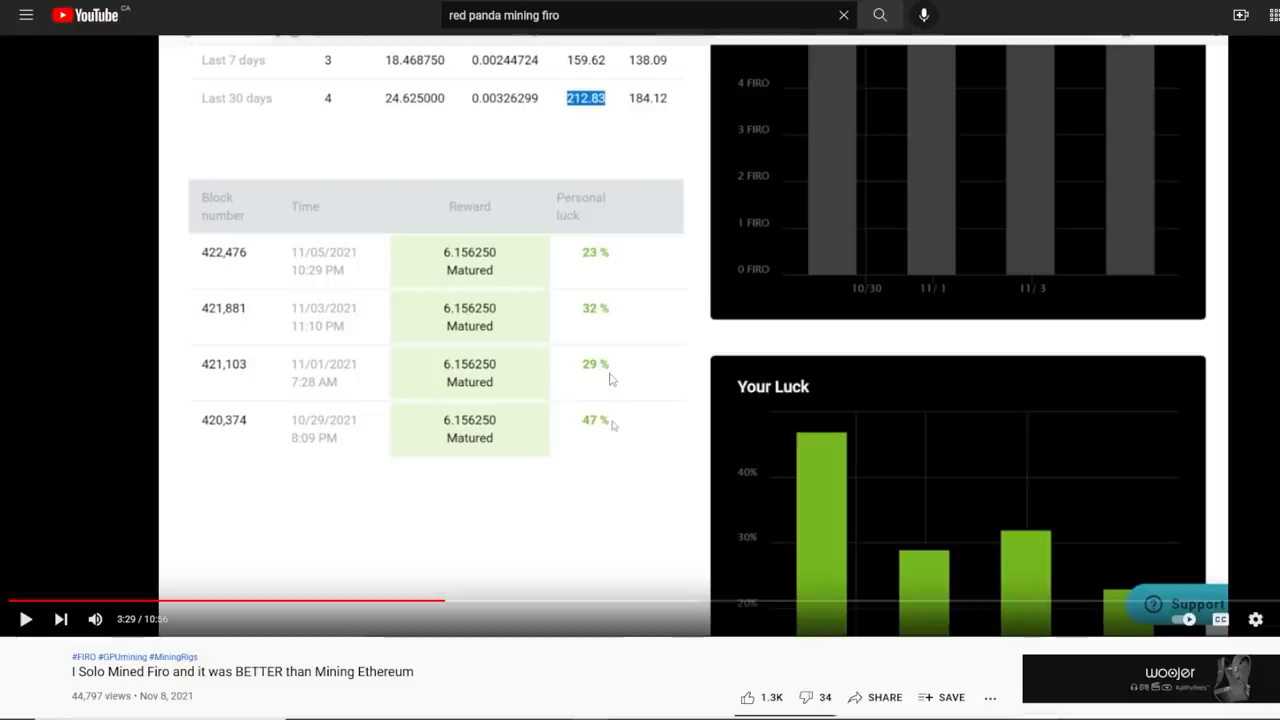
mouse_move(613, 425)
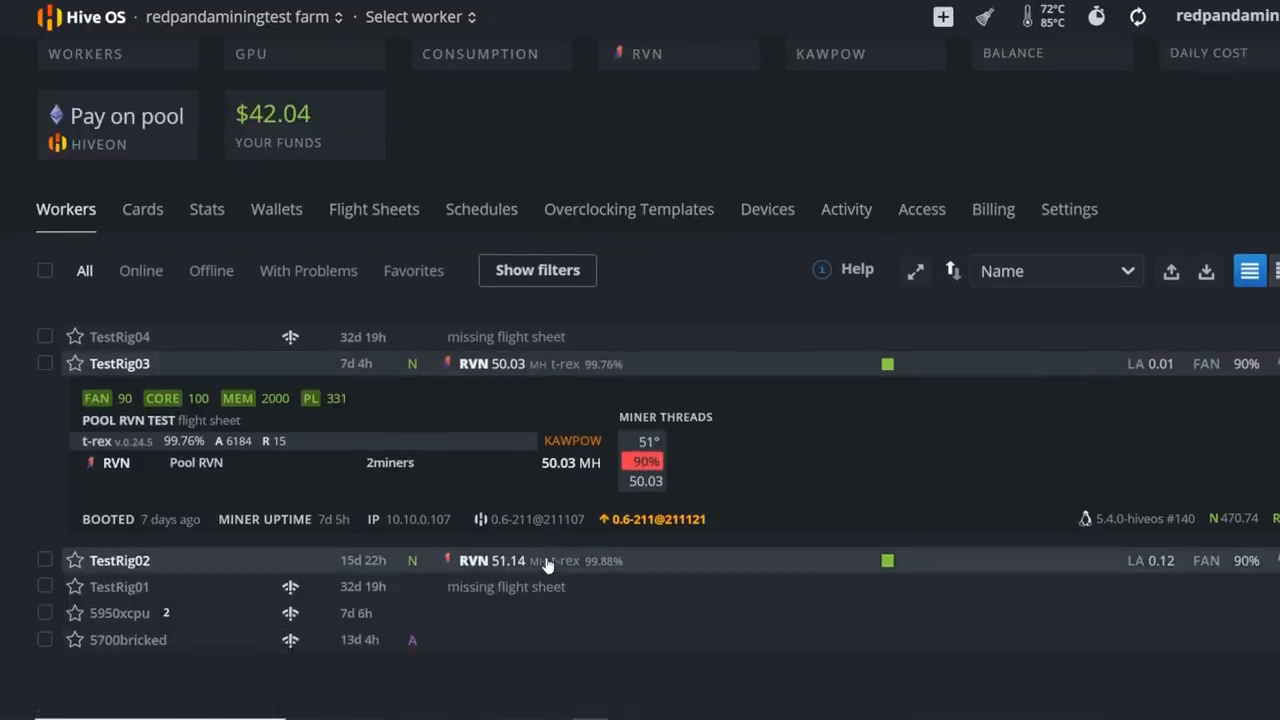
Expand TestRig02's solo RVN details, then collapse and re-expand TestRig03's pool worker details.
left_click(119, 560)
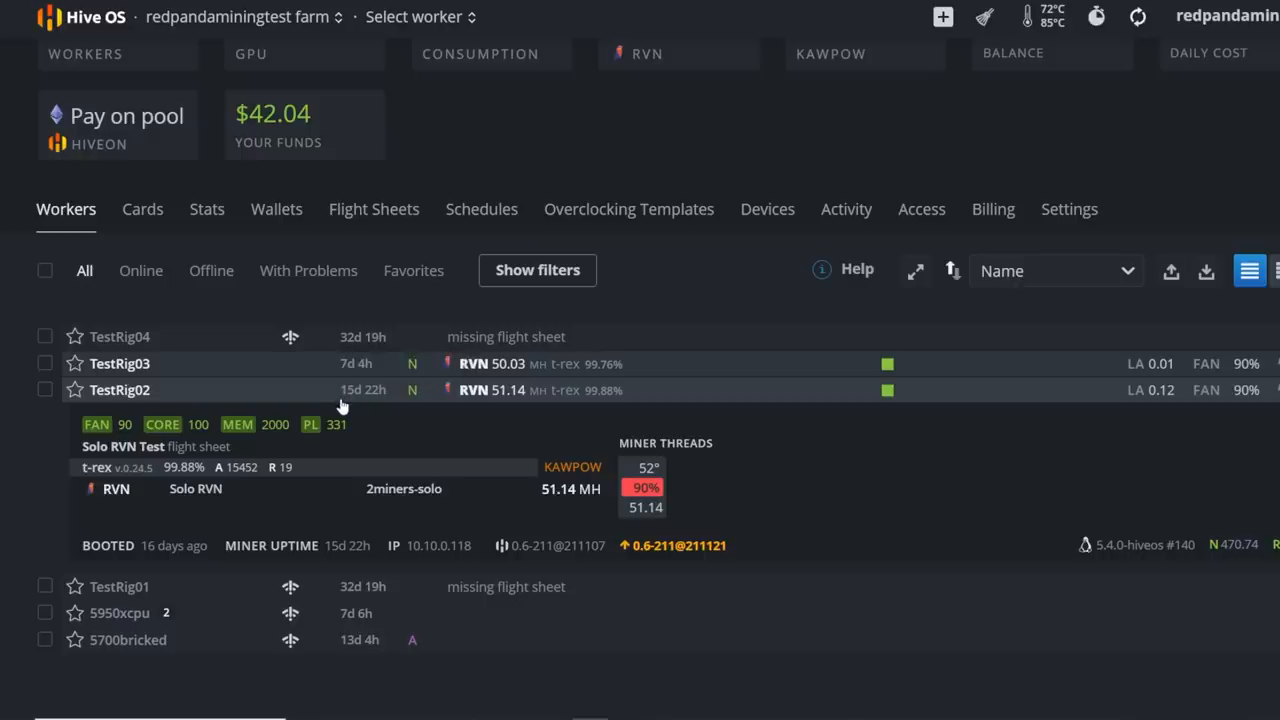
mouse_move(380, 406)
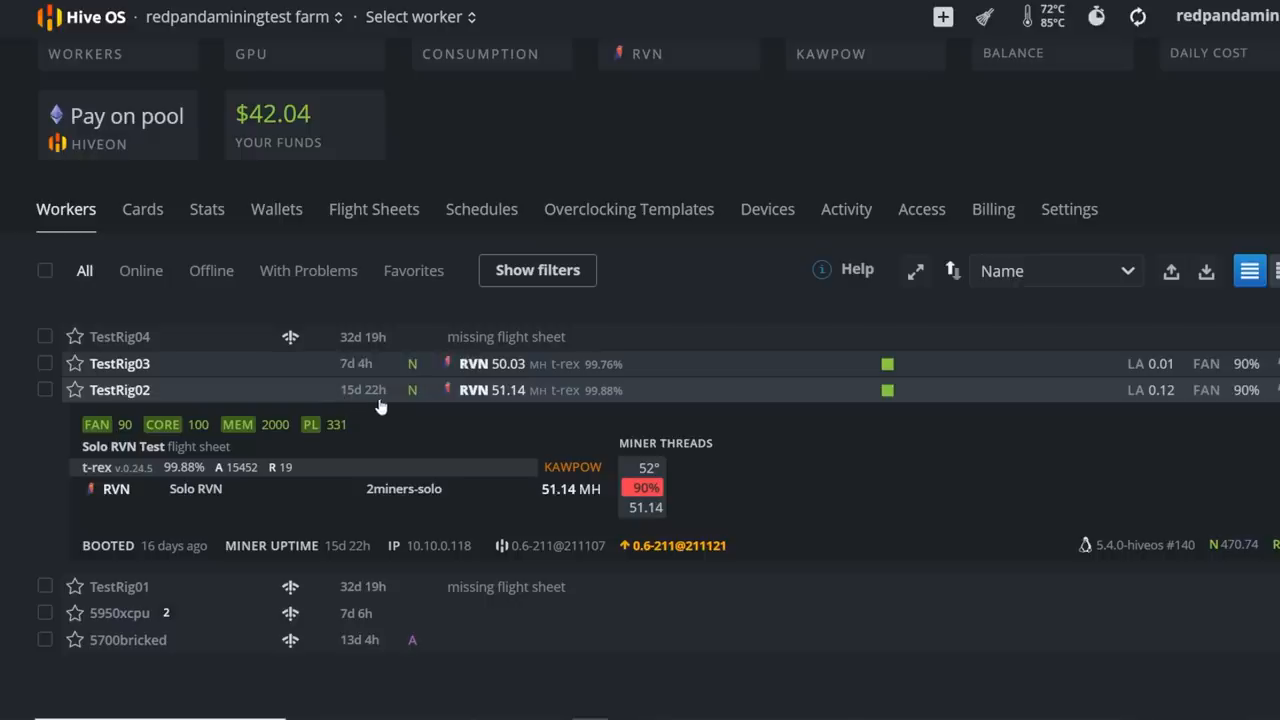
mouse_move(503, 376)
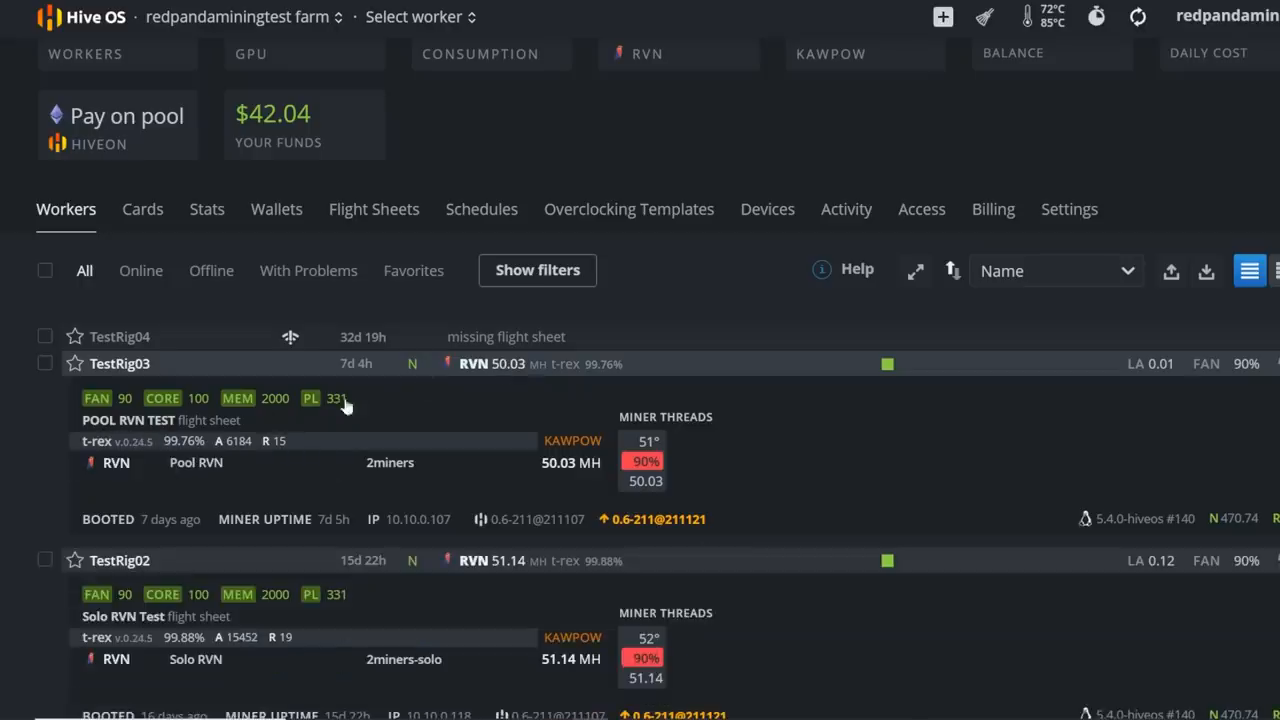
mouse_move(367, 385)
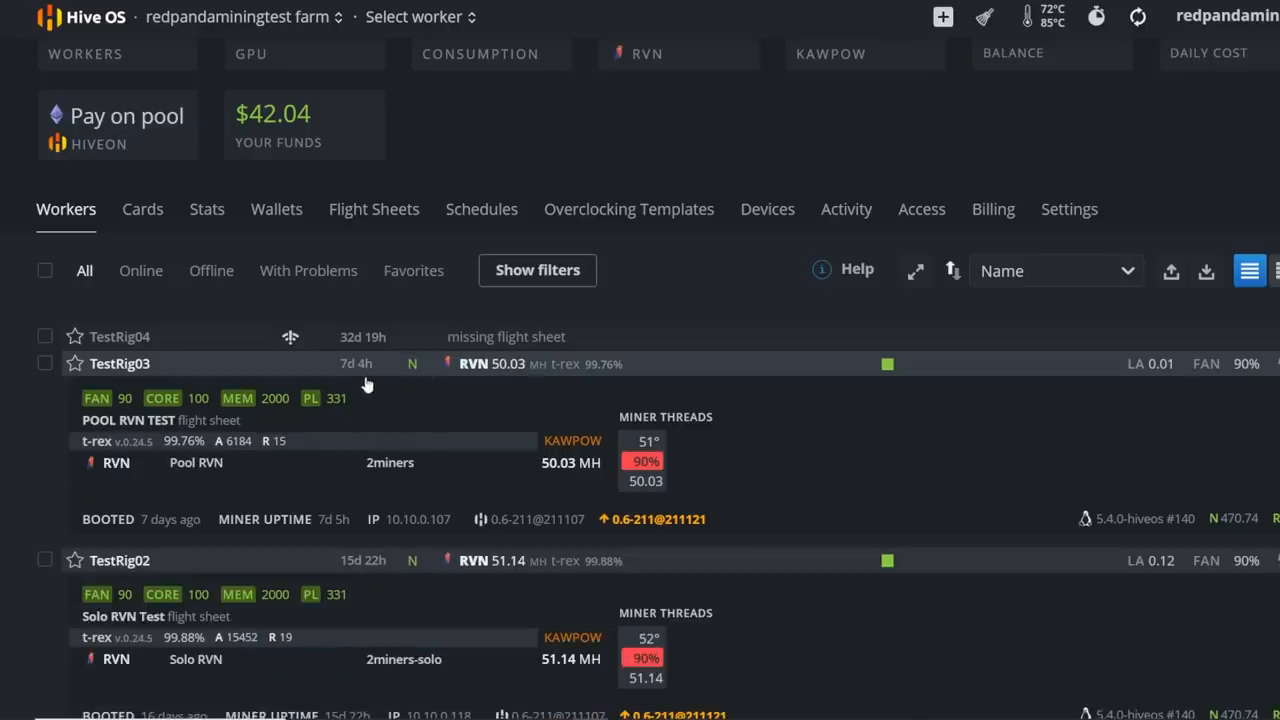
left_click(120, 363)
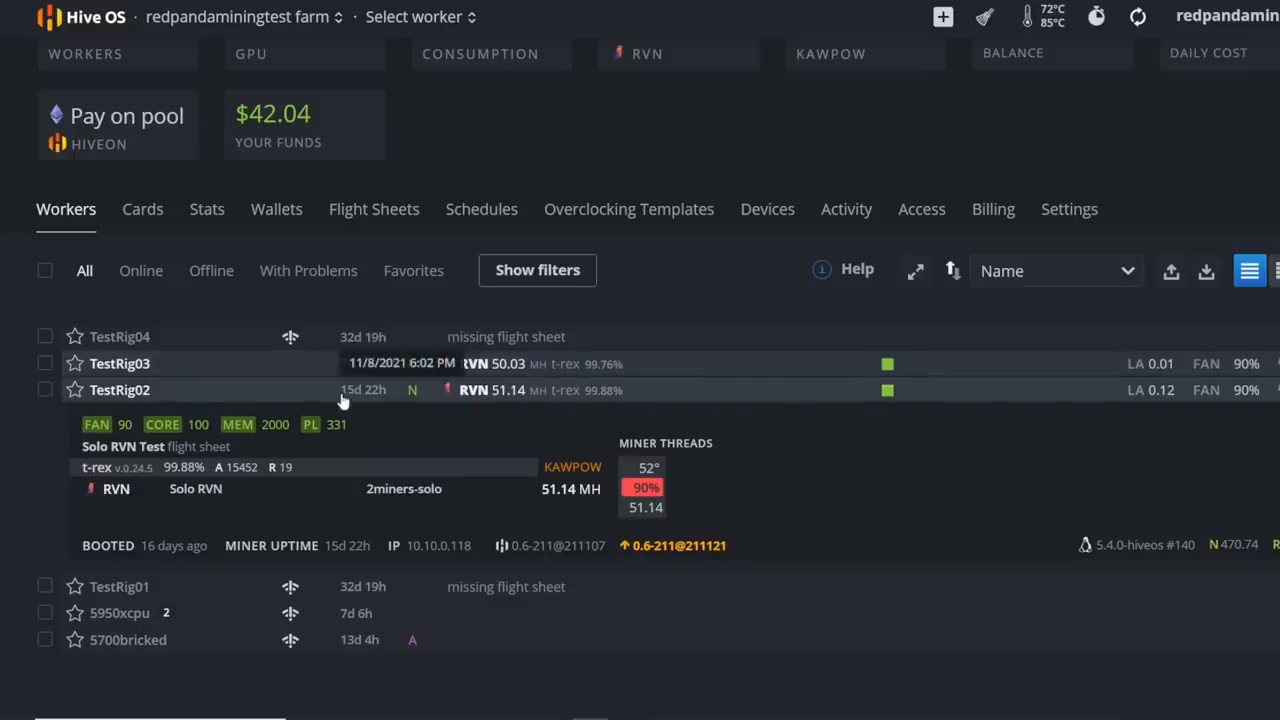
left_click(119, 389)
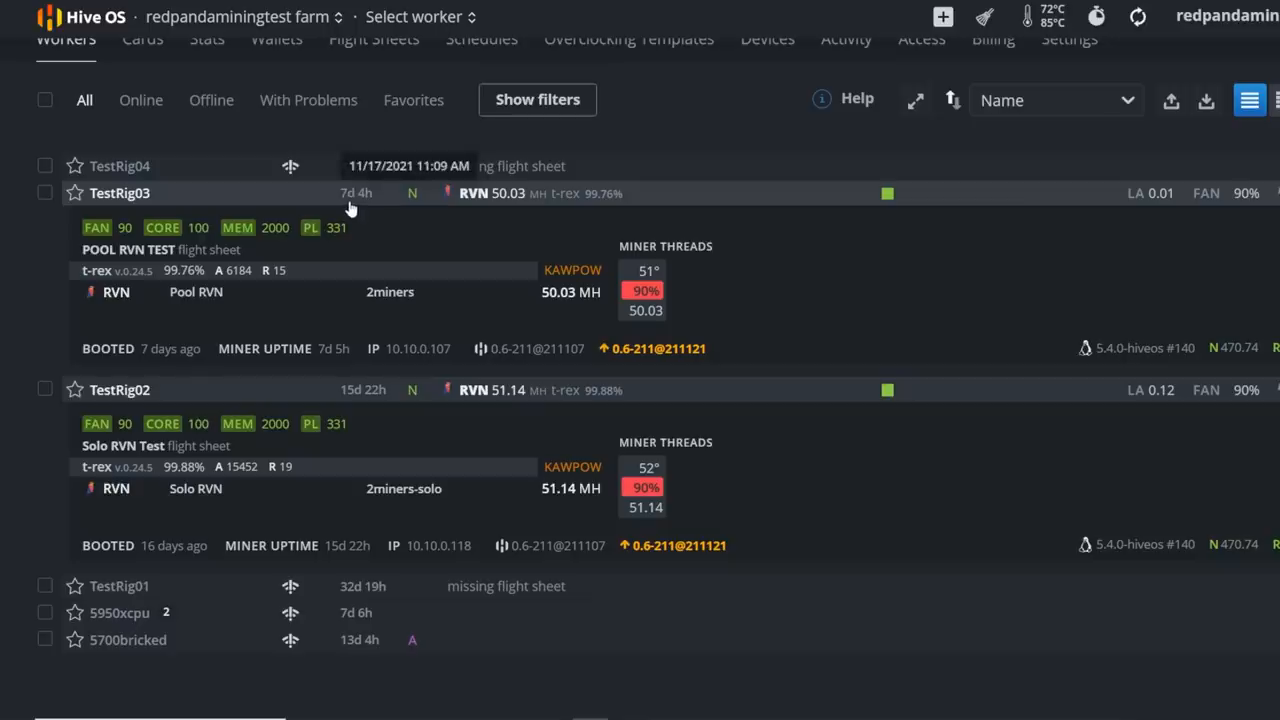
mouse_move(359, 289)
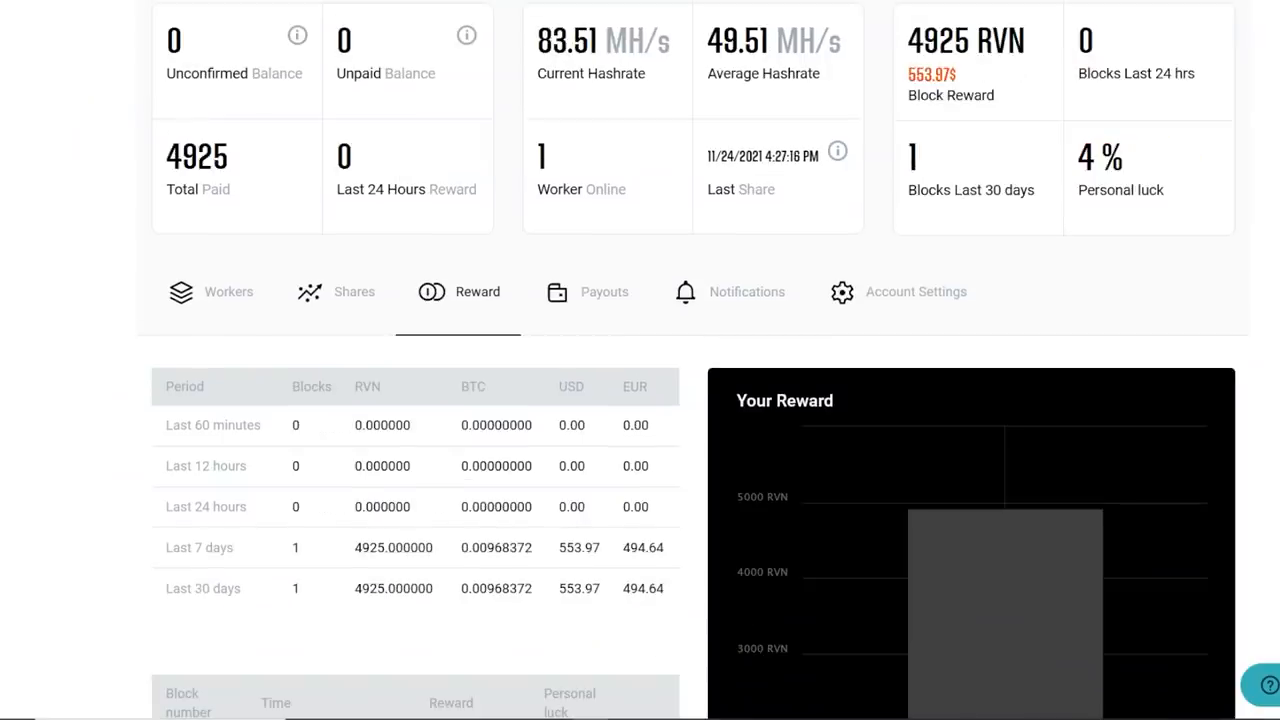
double_click(964, 40)
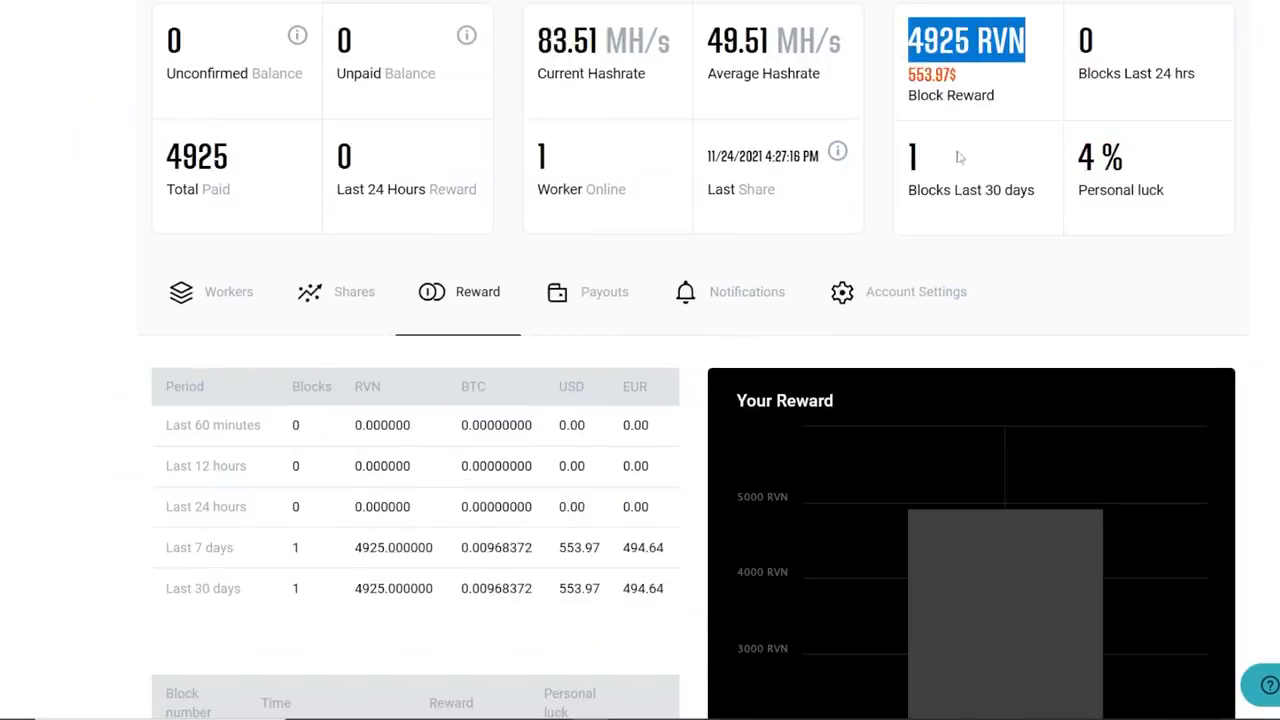
double_click(970, 190)
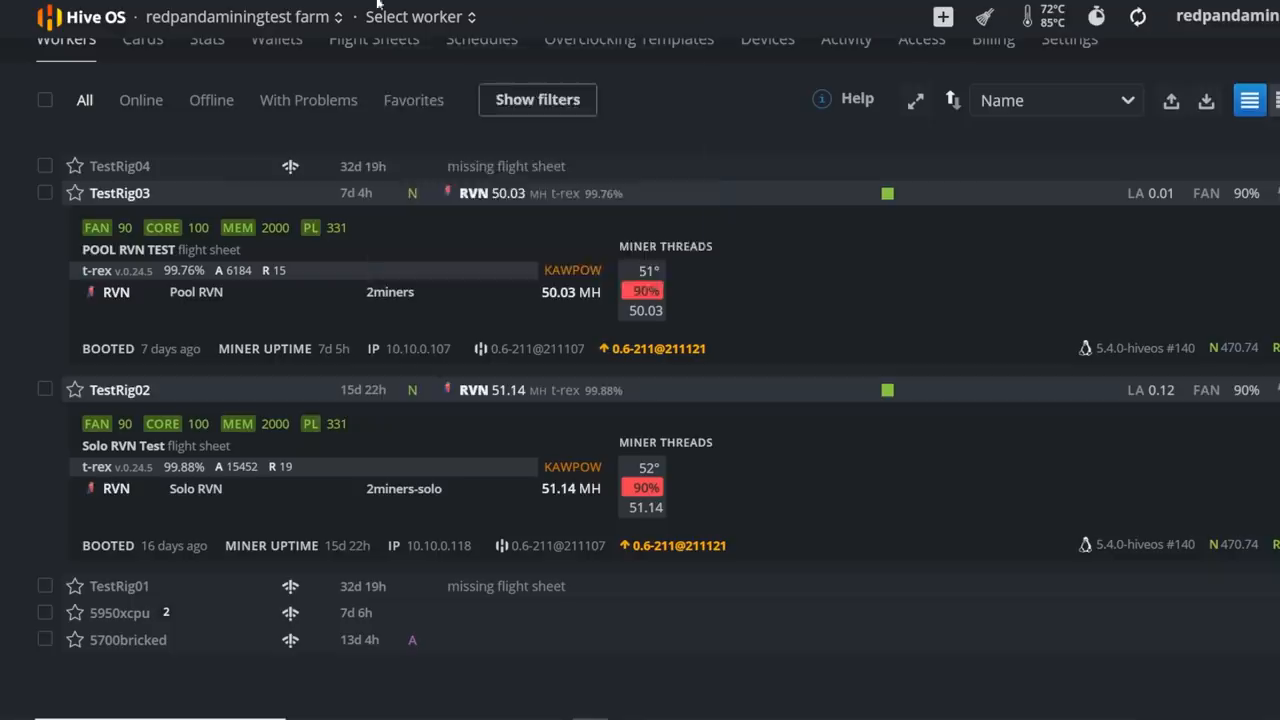
mouse_move(411, 389)
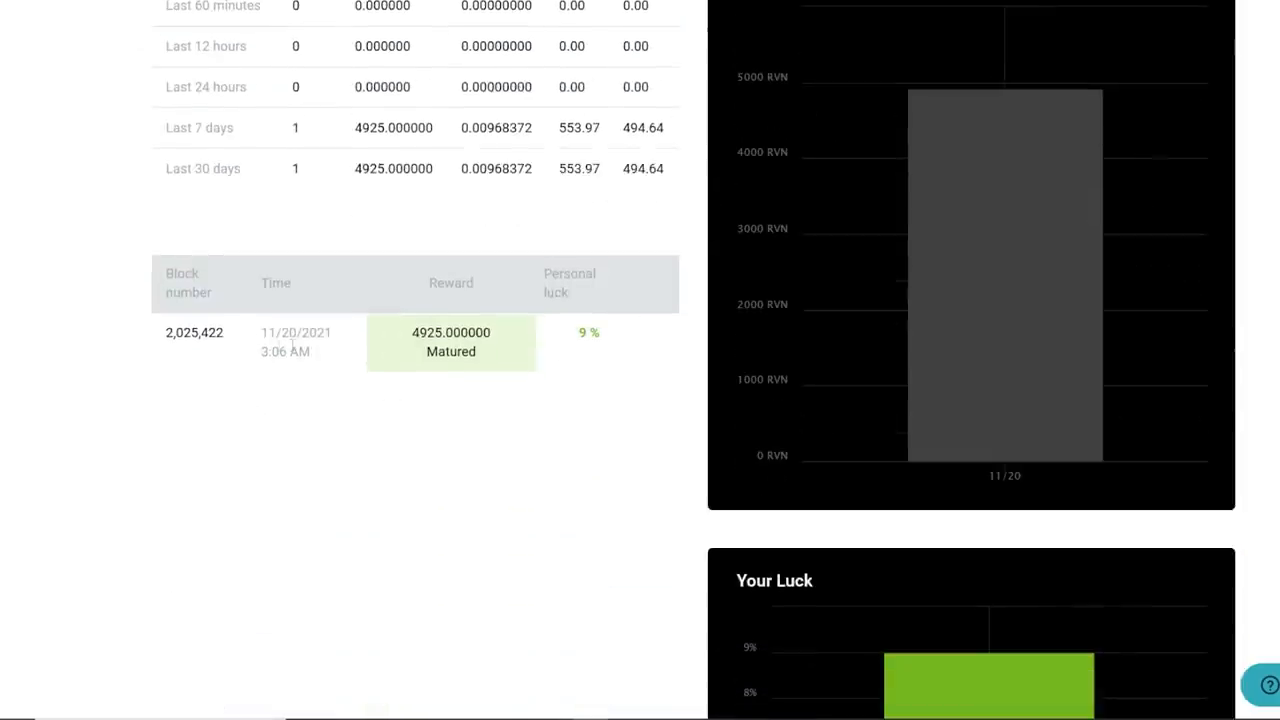
double_click(281, 332)
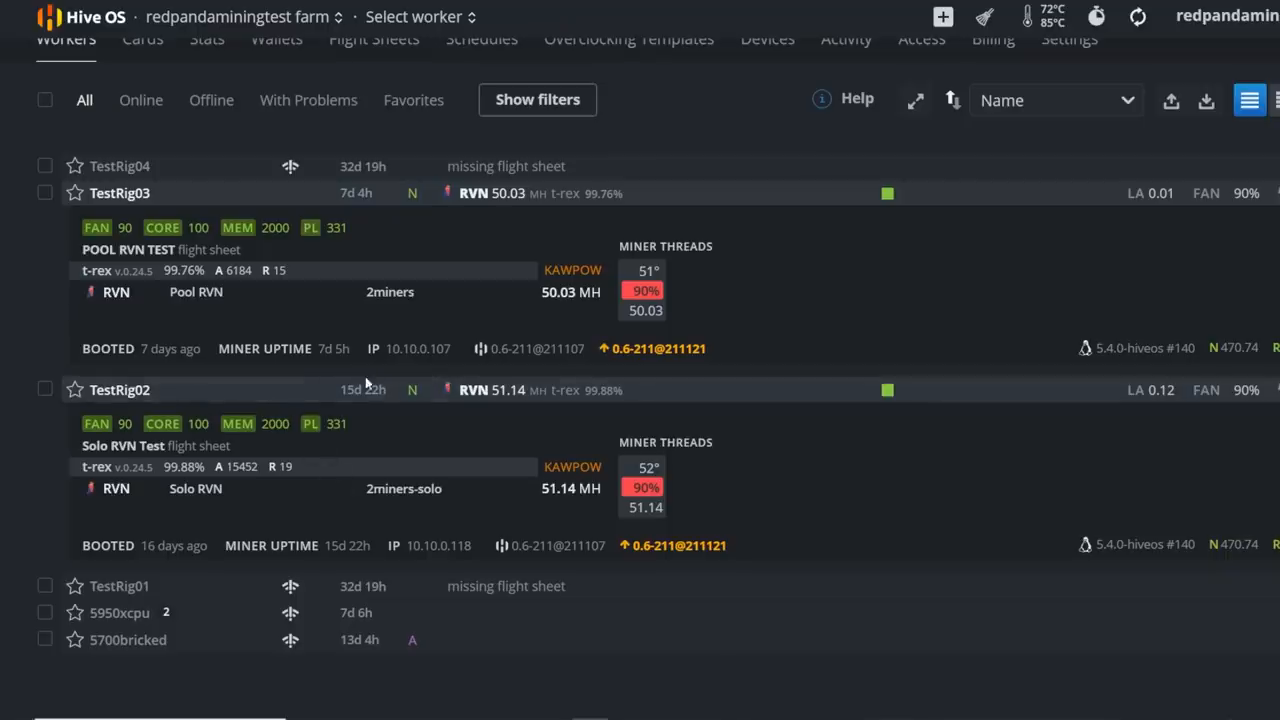
mouse_move(343, 407)
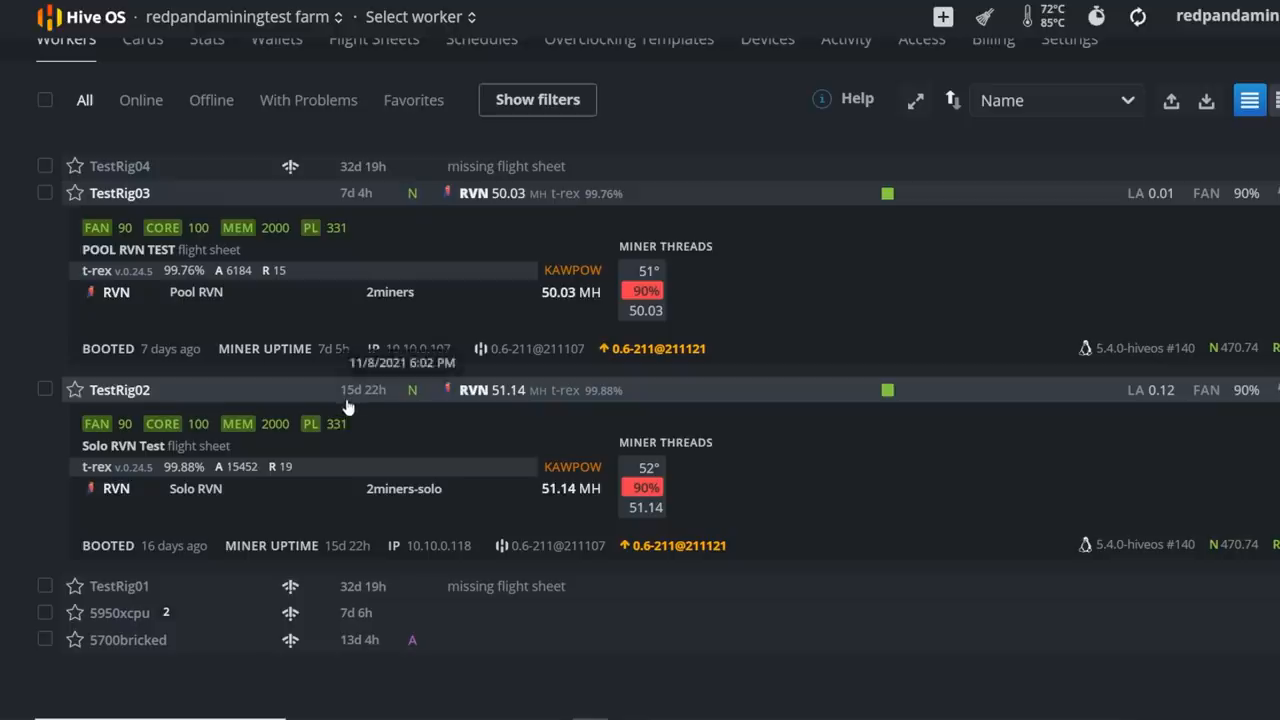
mouse_move(347, 390)
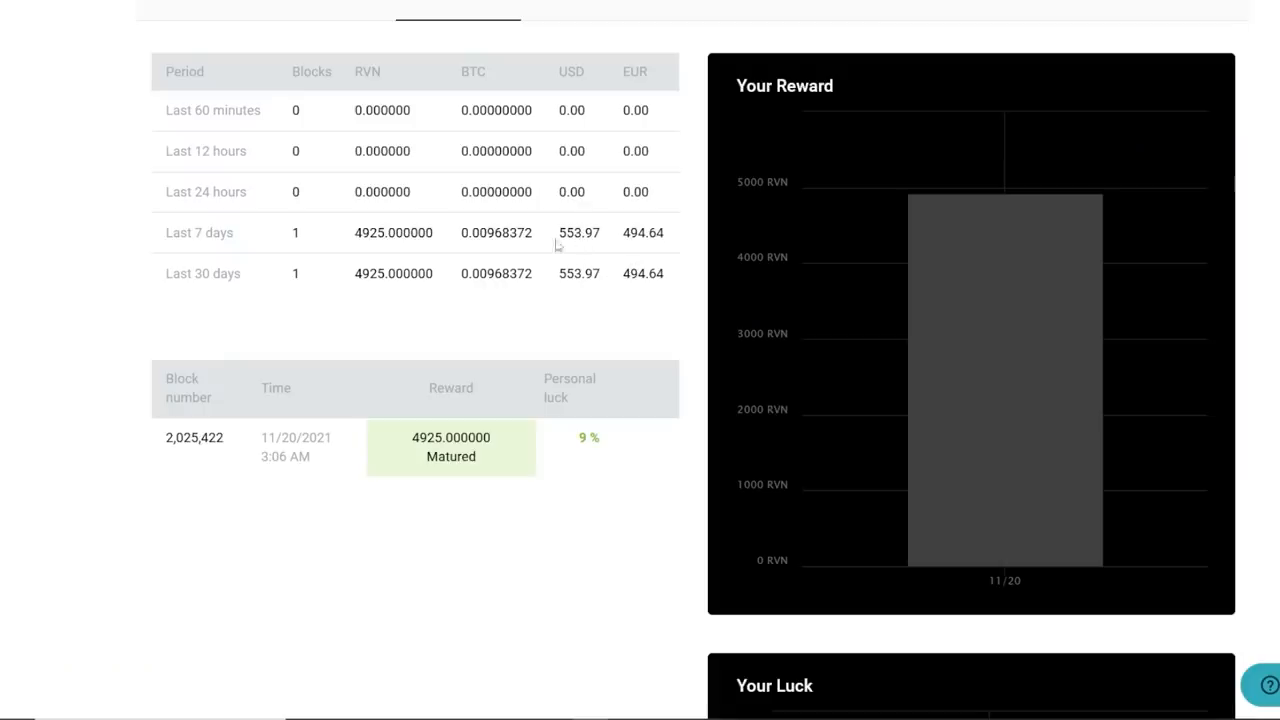
Highlight the 553.97 USD last-7-days reward in the solo account's reward table.
double_click(570, 232)
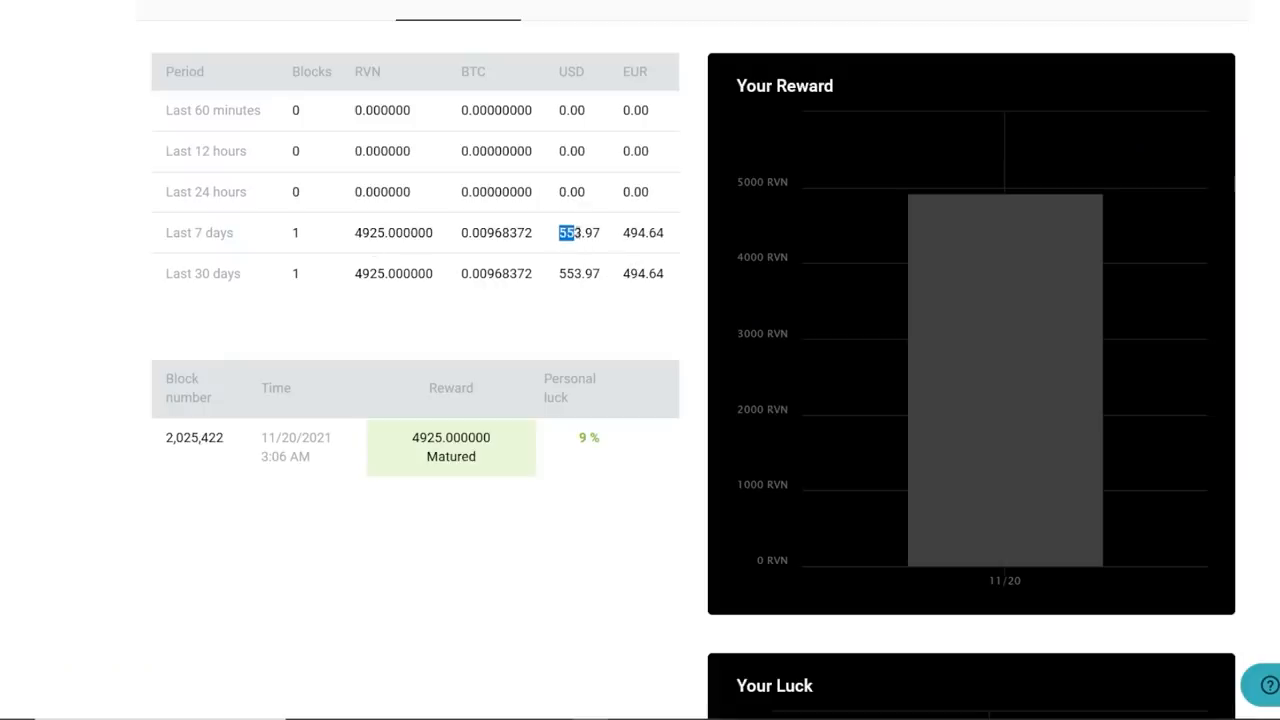
left_click(578, 232)
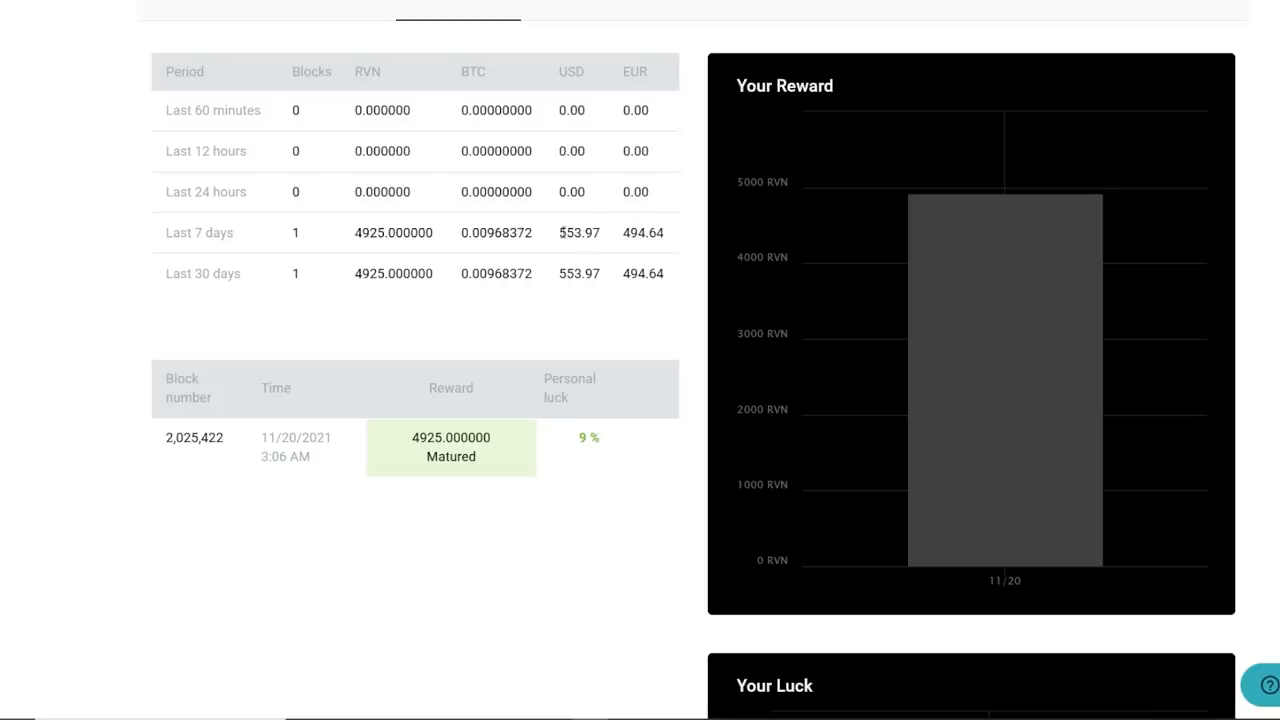
double_click(579, 233)
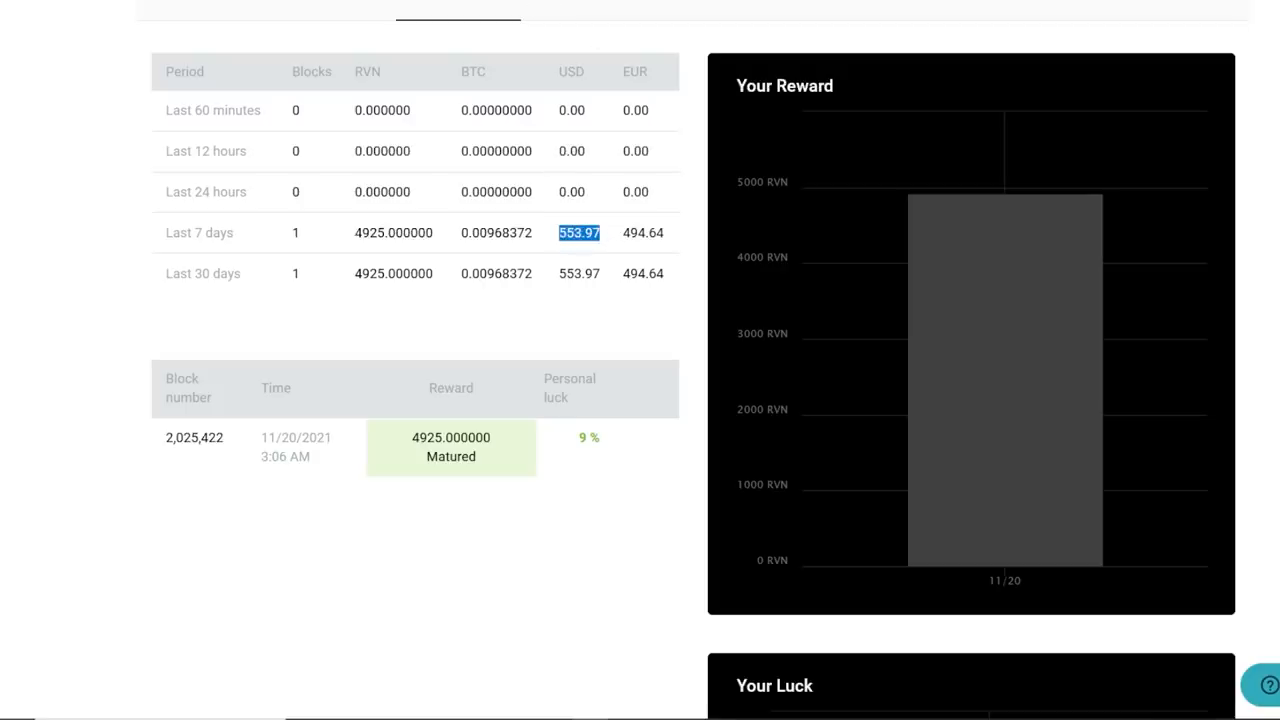
scroll("up", 3)
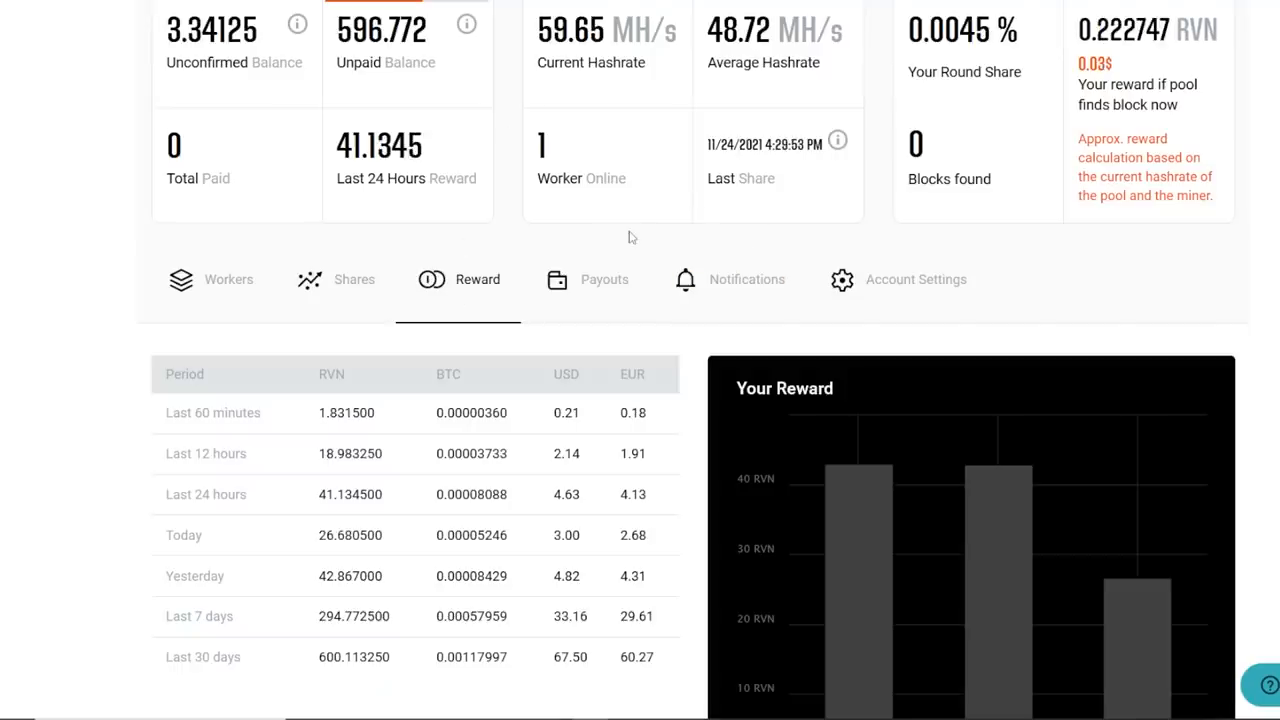
scroll("down", 3)
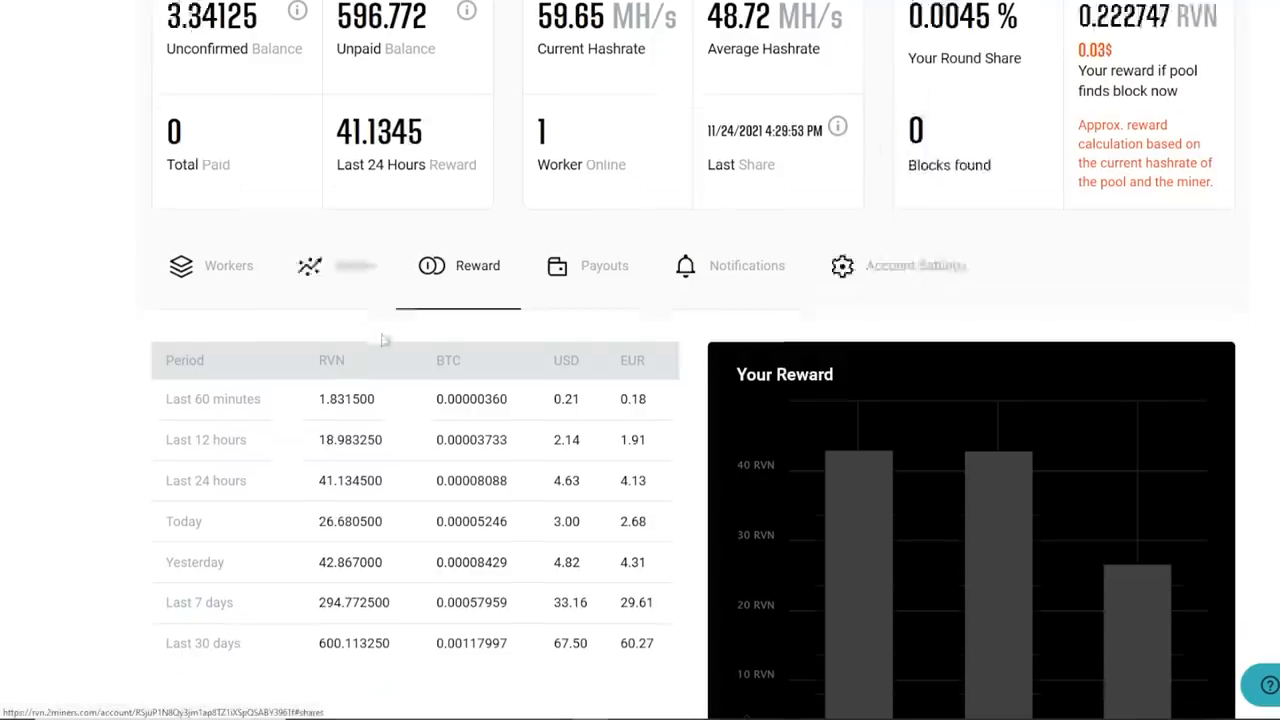
scroll("down", 3)
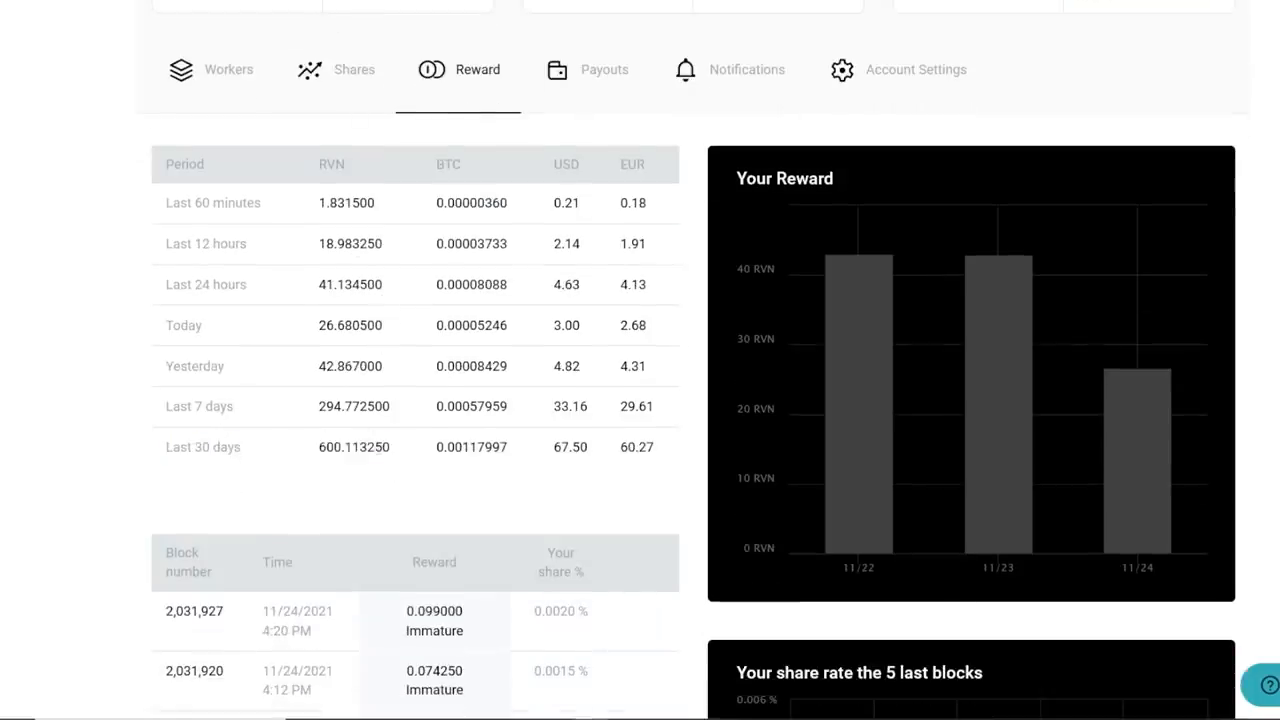
double_click(331, 447)
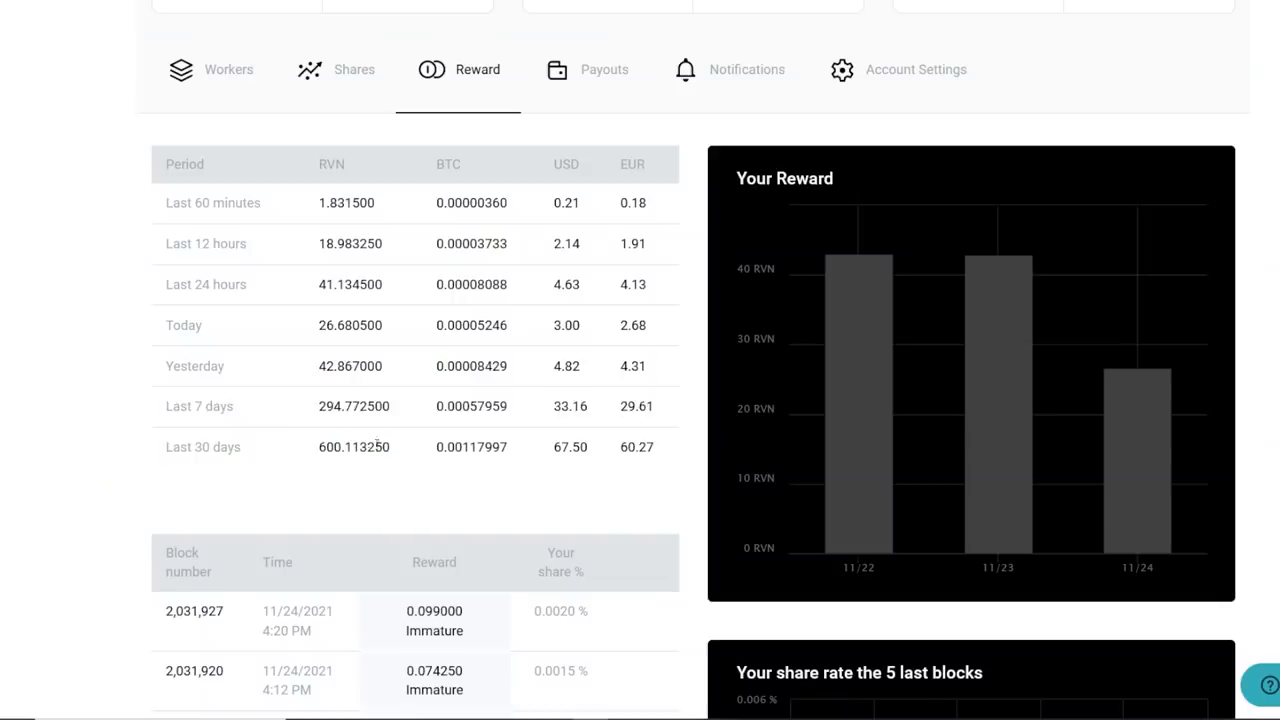
scroll("down", 3)
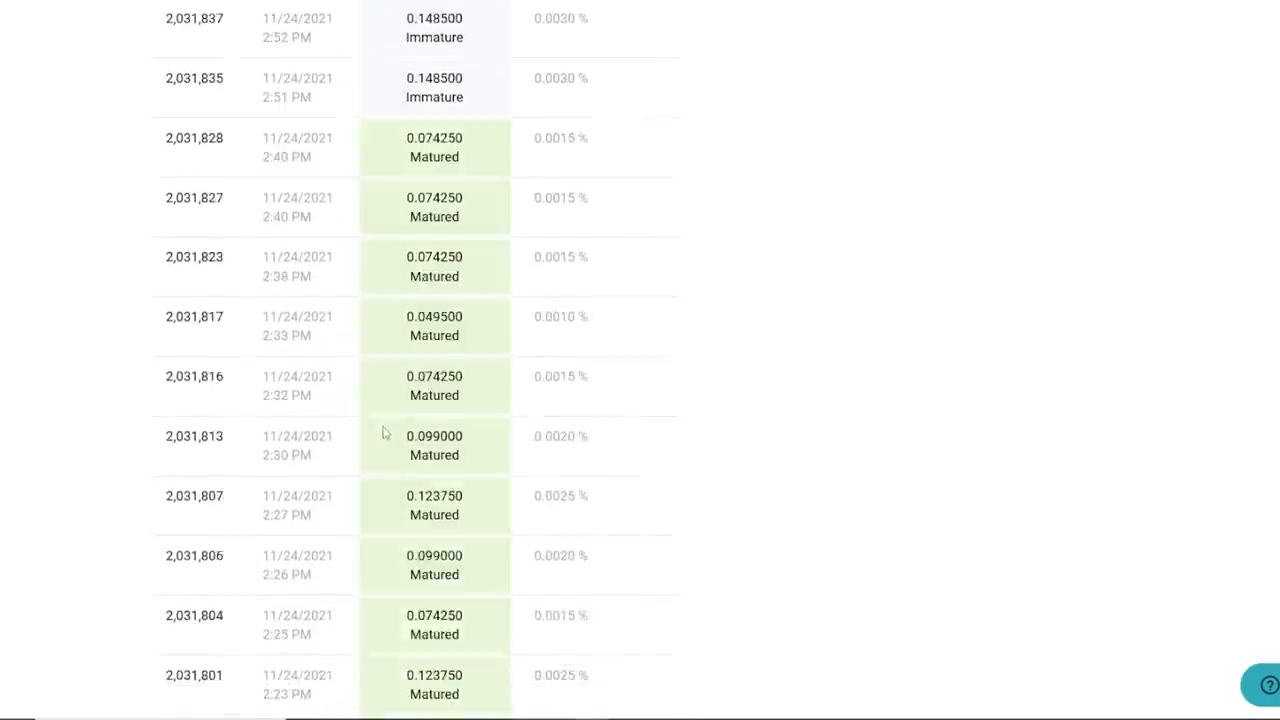
scroll("down", 3)
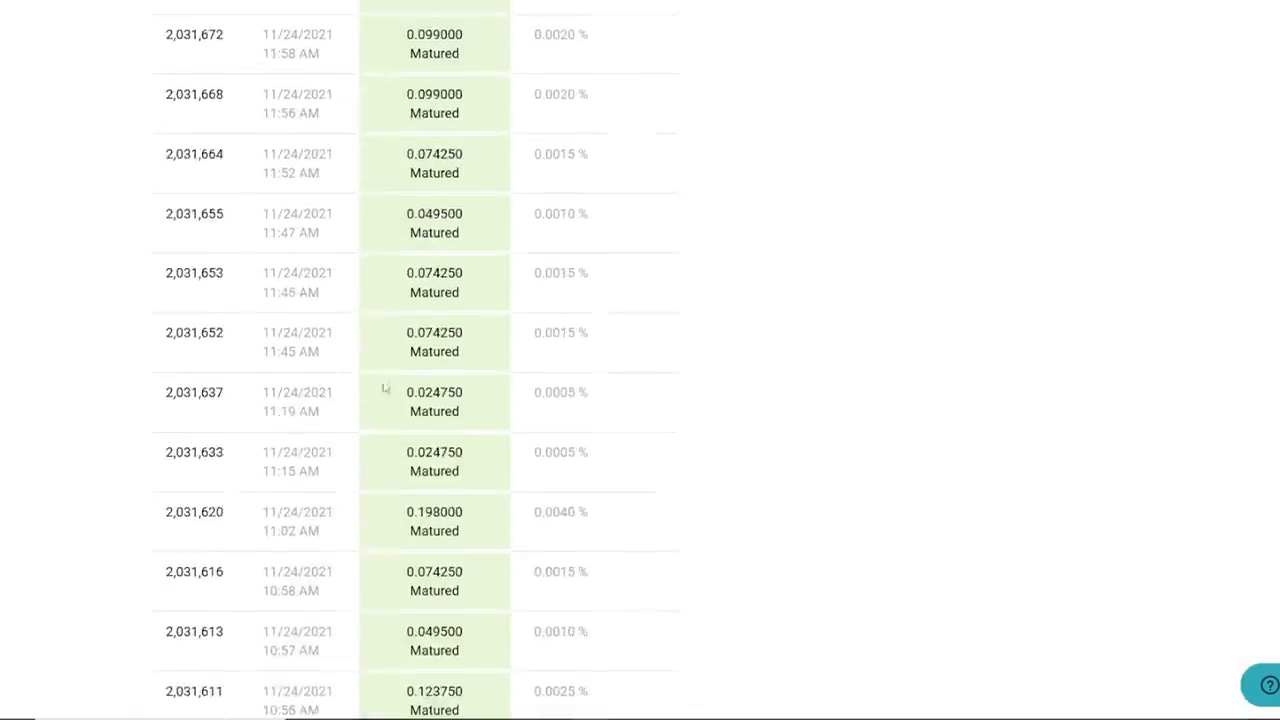
scroll("up", 3)
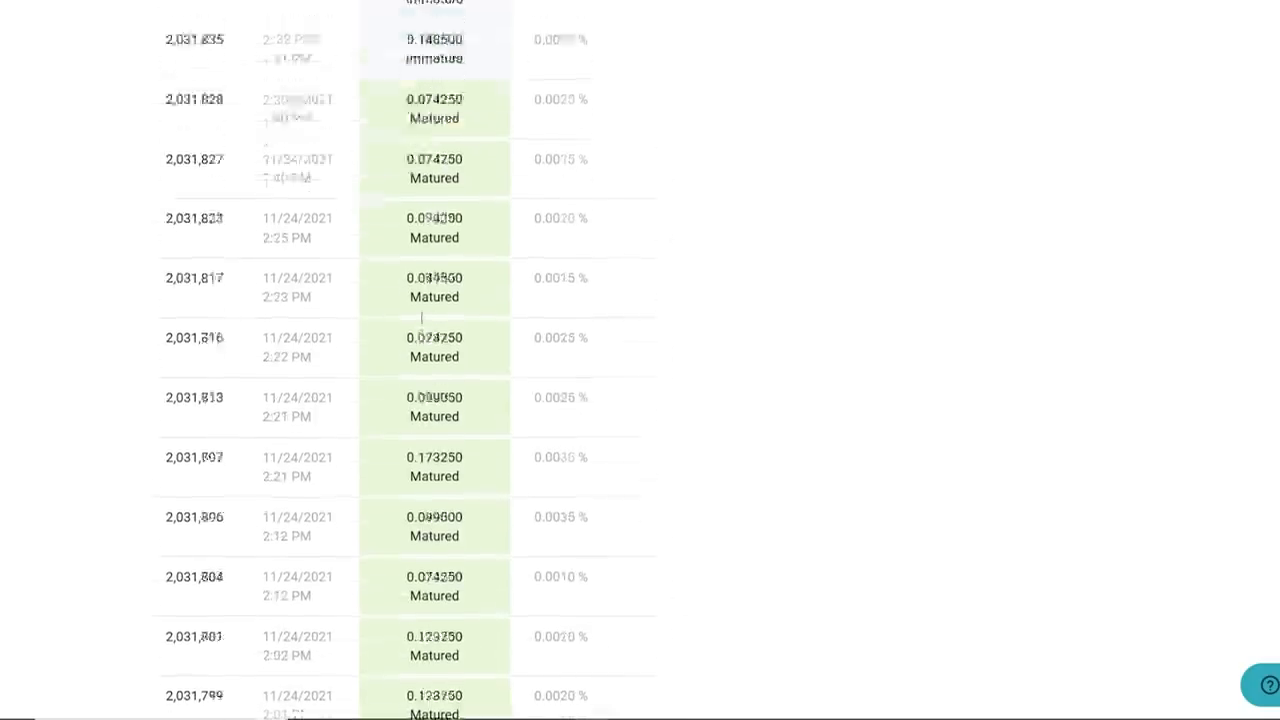
scroll("up", 3)
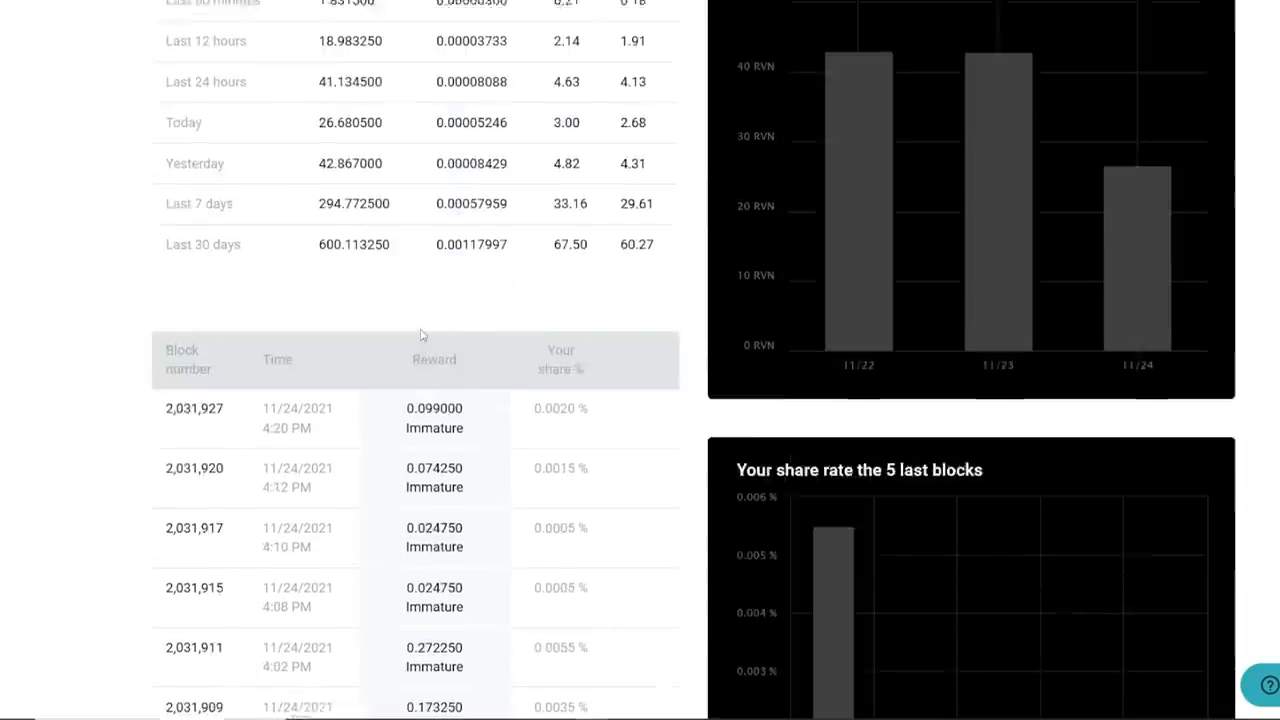
scroll("up", 3)
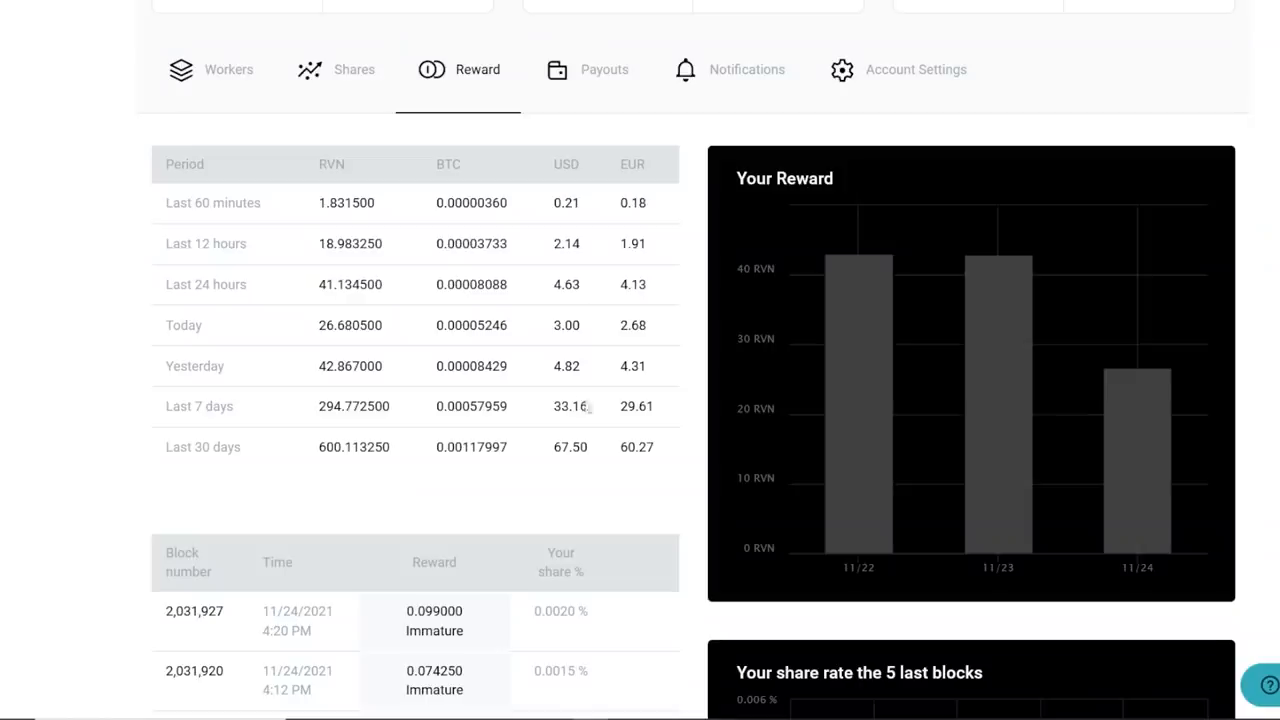
double_click(570, 447)
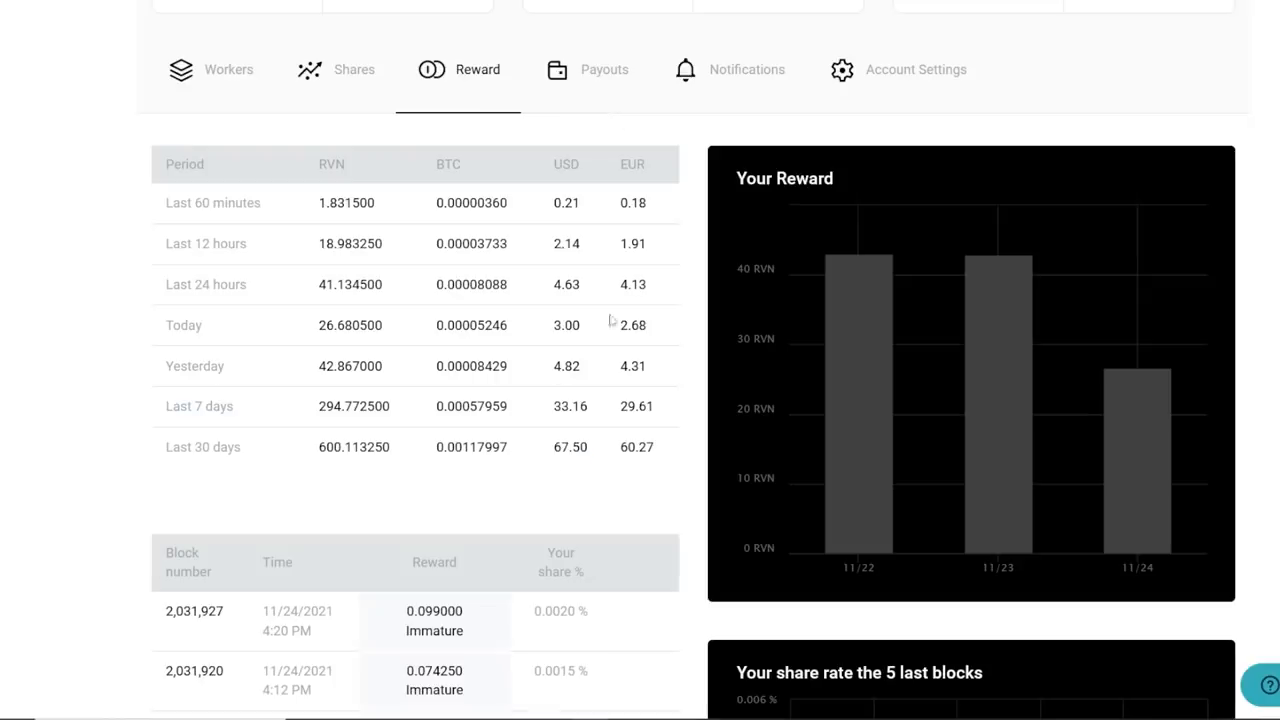
mouse_move(612, 320)
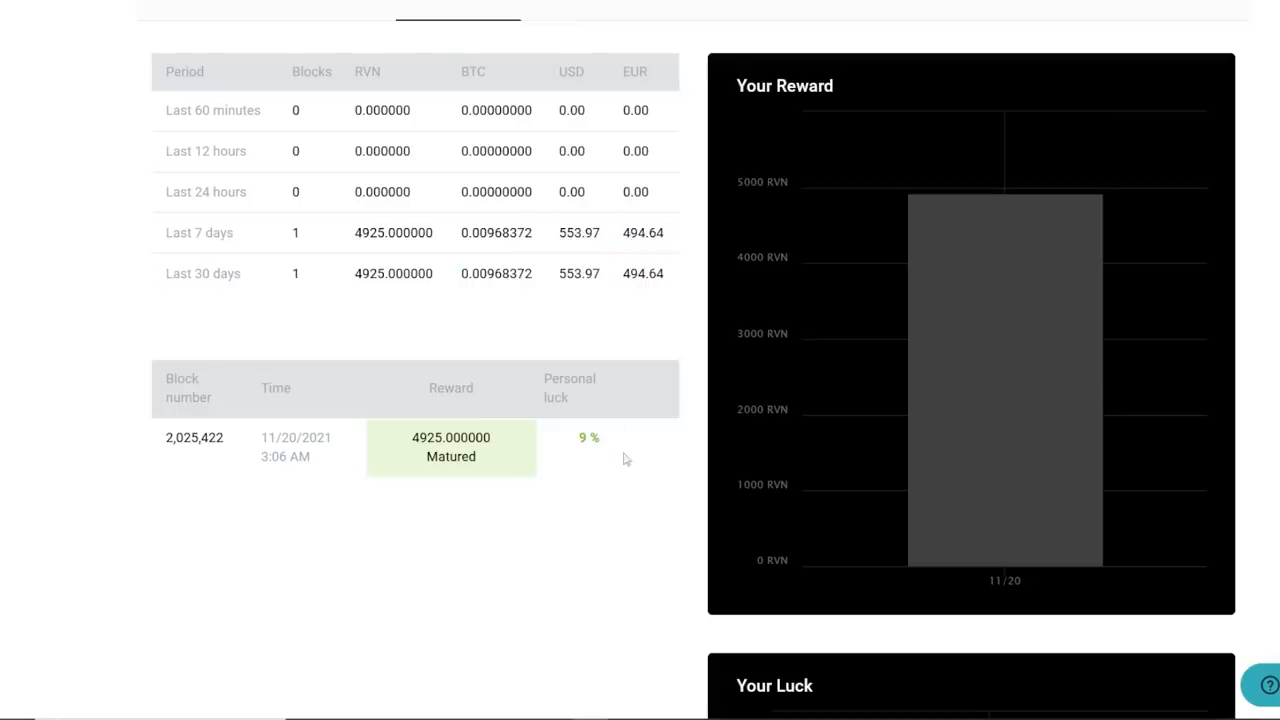
mouse_move(613, 456)
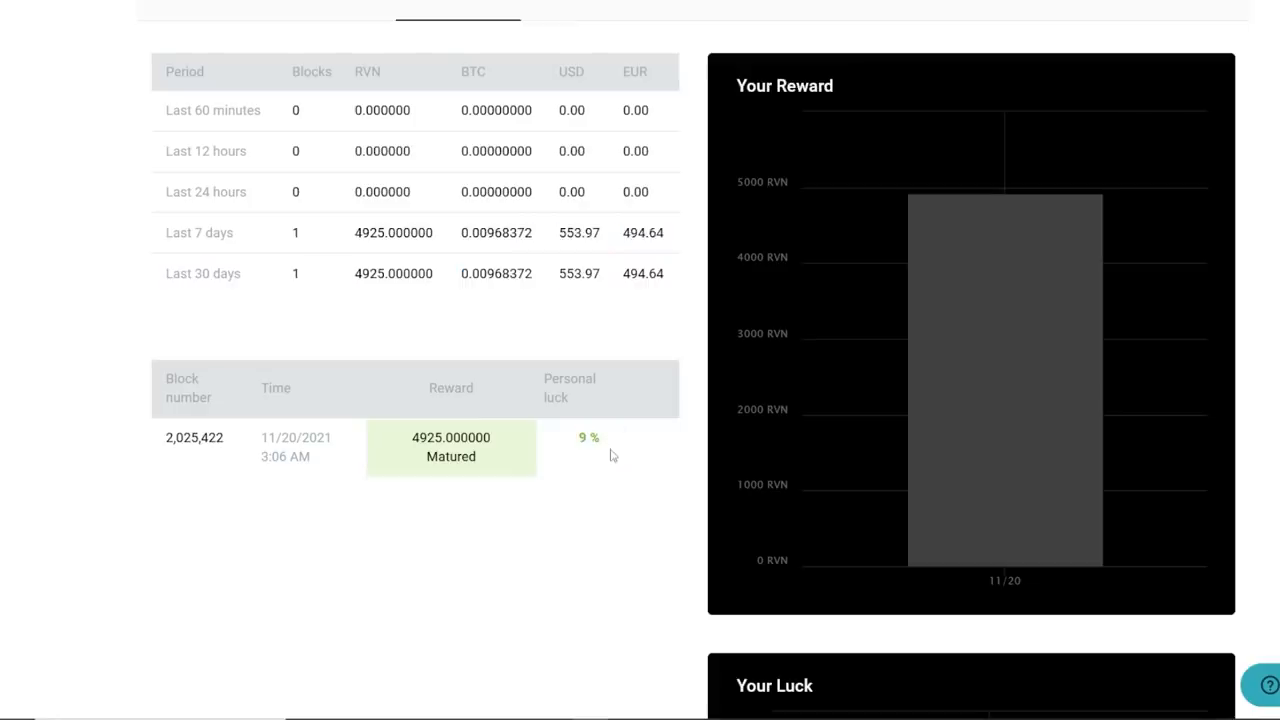
Highlight the 9% personal luck on the solo account's matured 4925 RVN block.
double_click(582, 438)
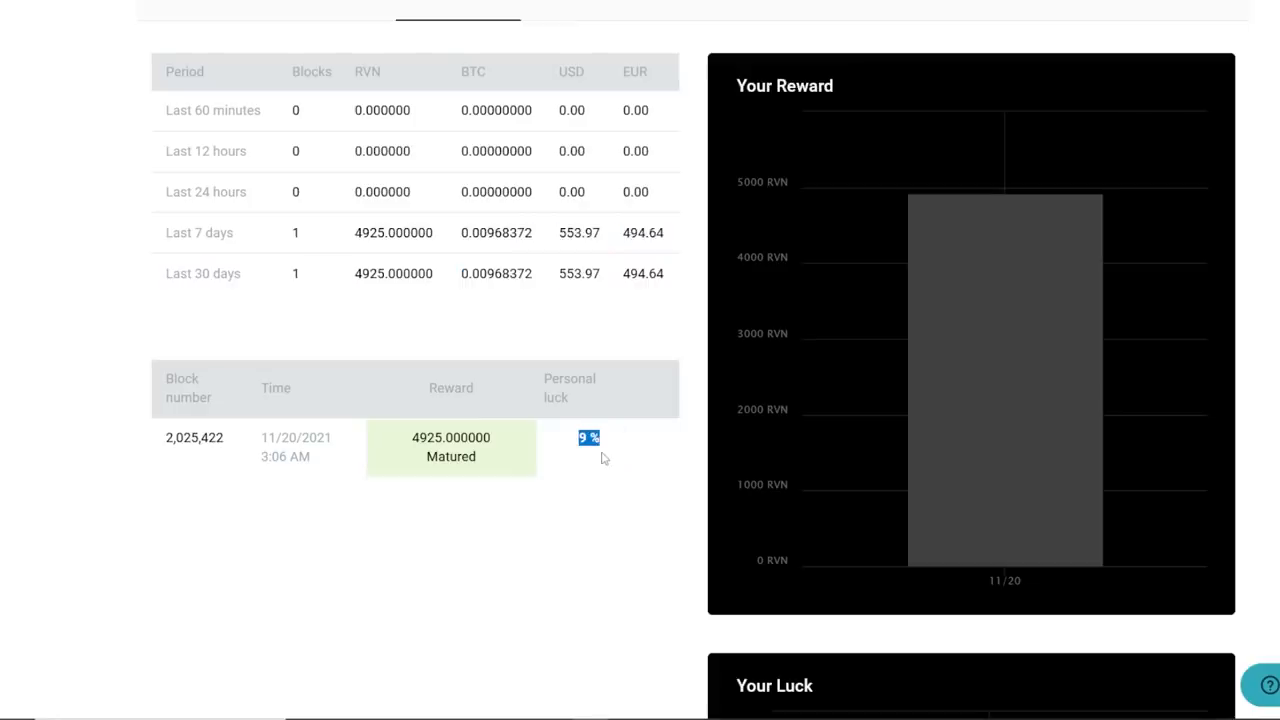
mouse_move(604, 448)
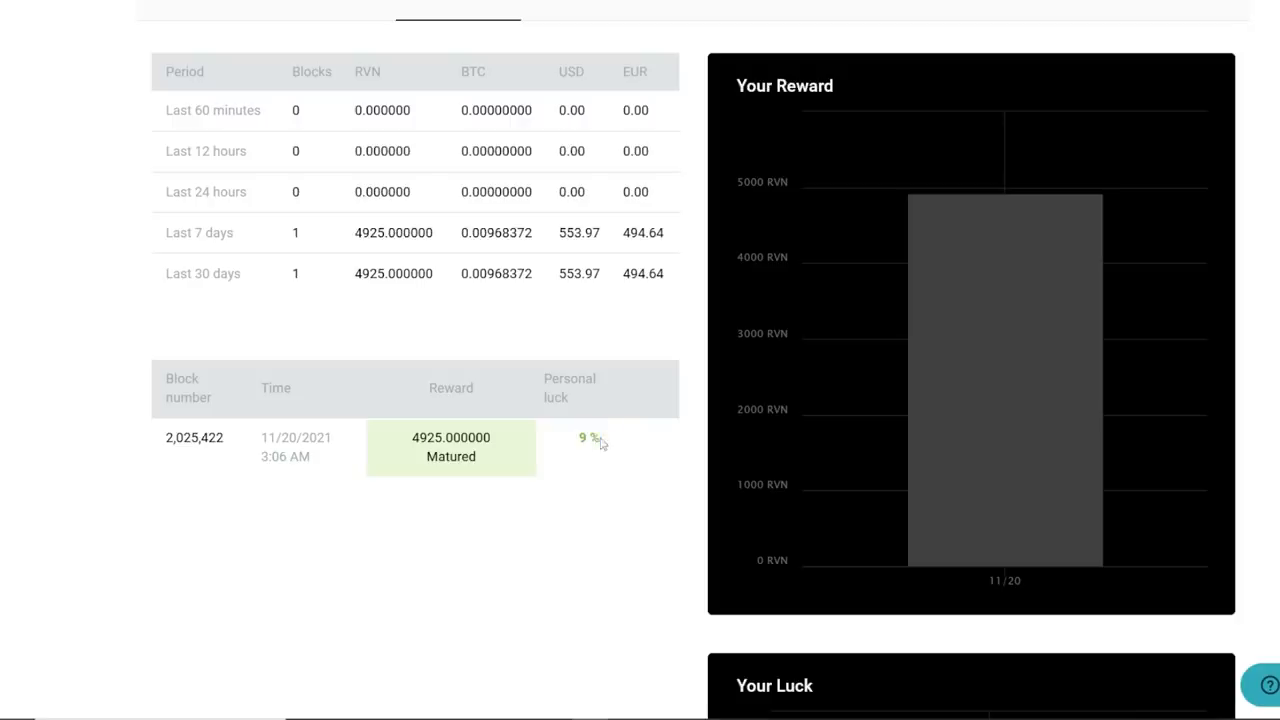
mouse_move(598, 437)
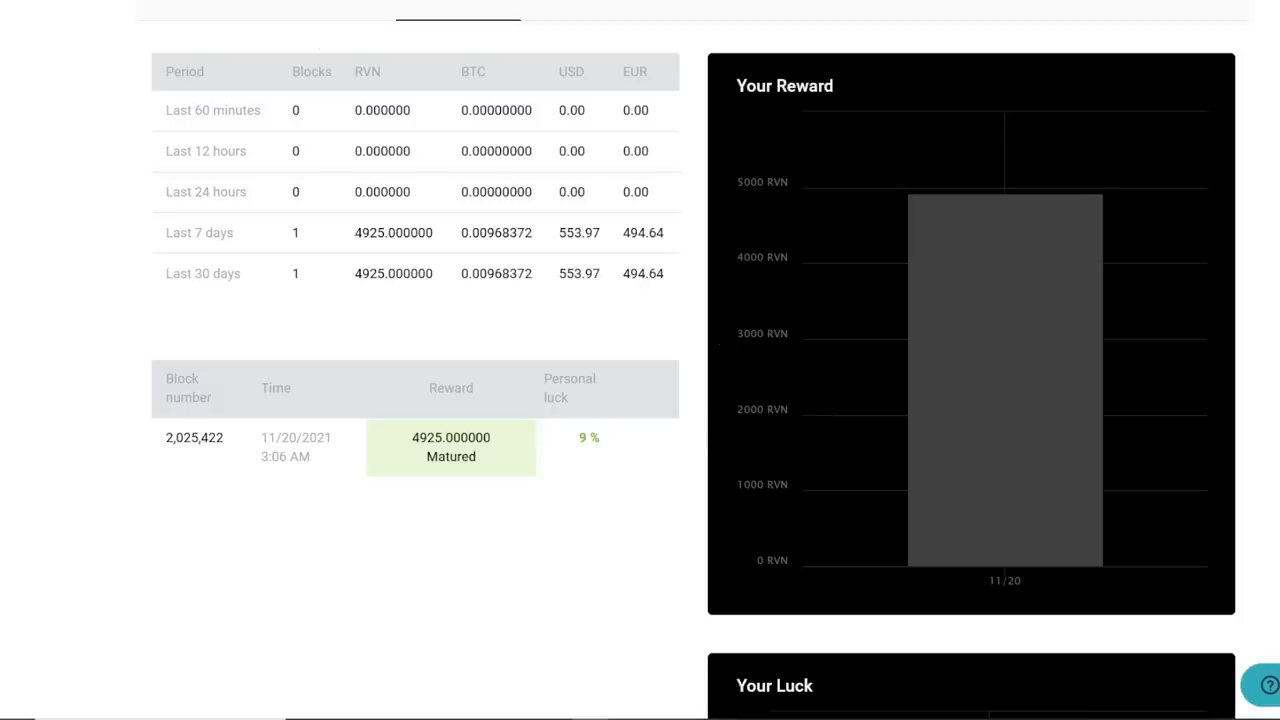
left_click(1200, 31)
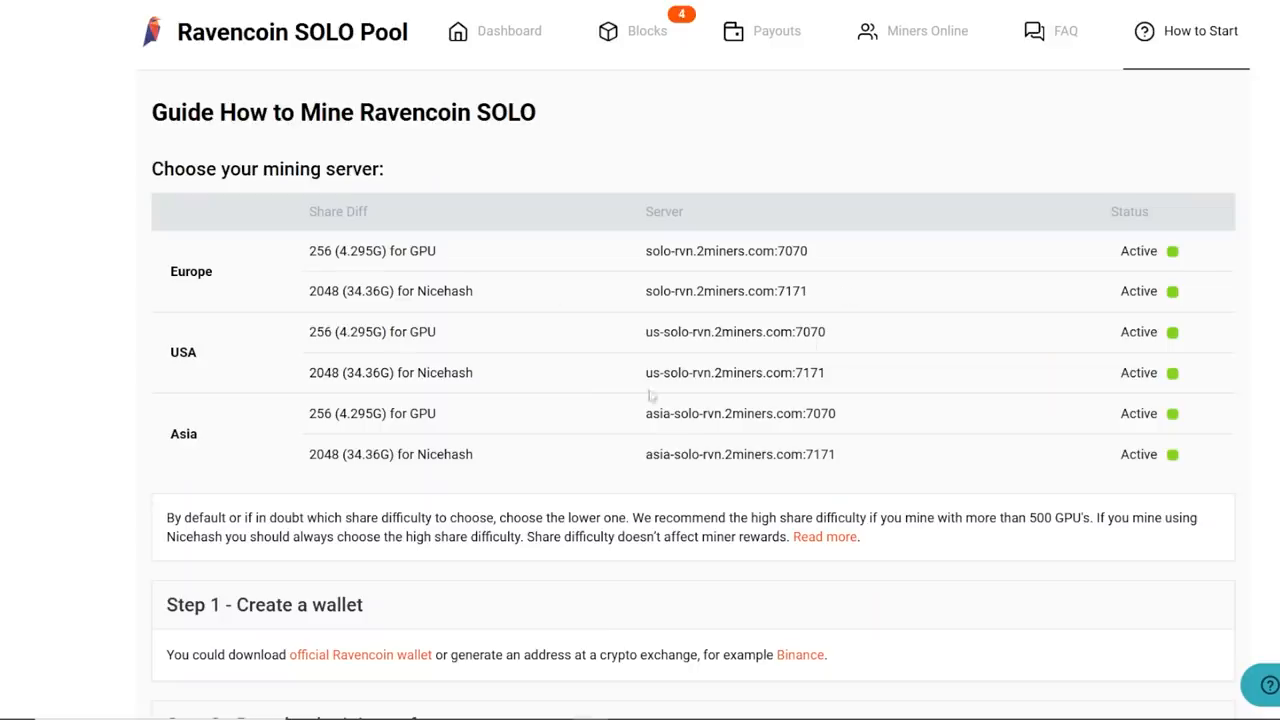
mouse_move(641, 345)
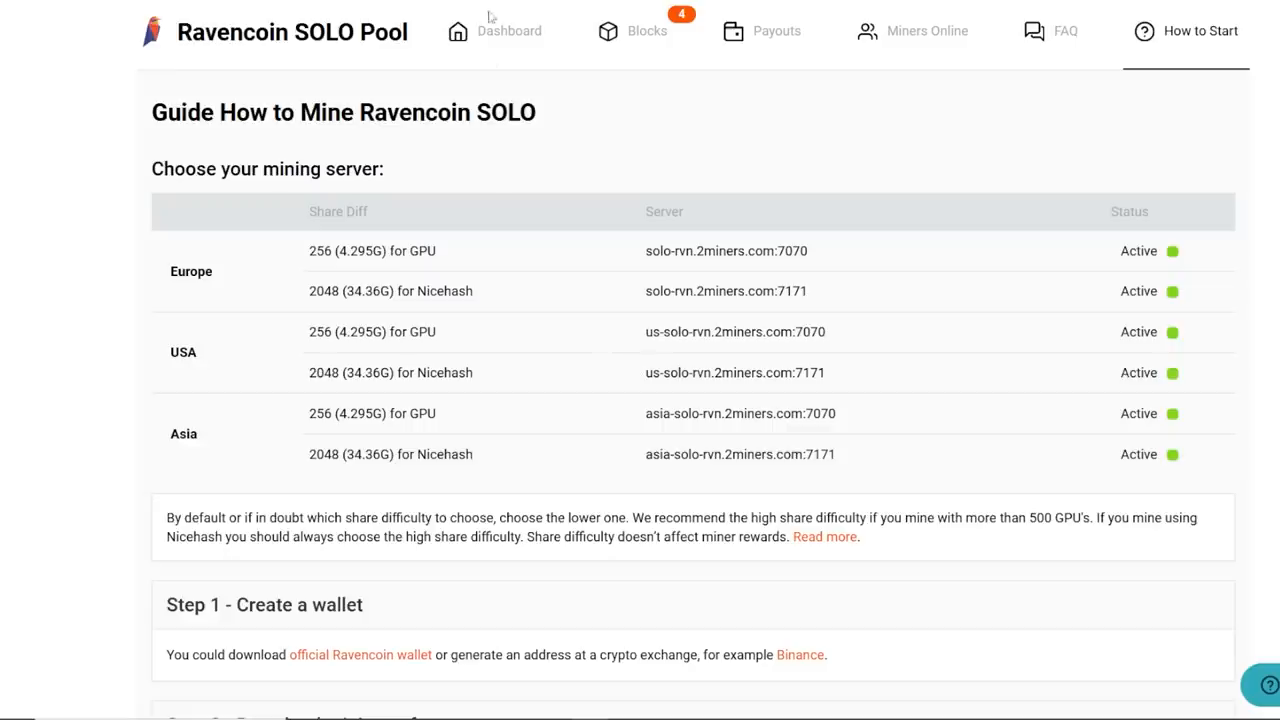
left_click(509, 31)
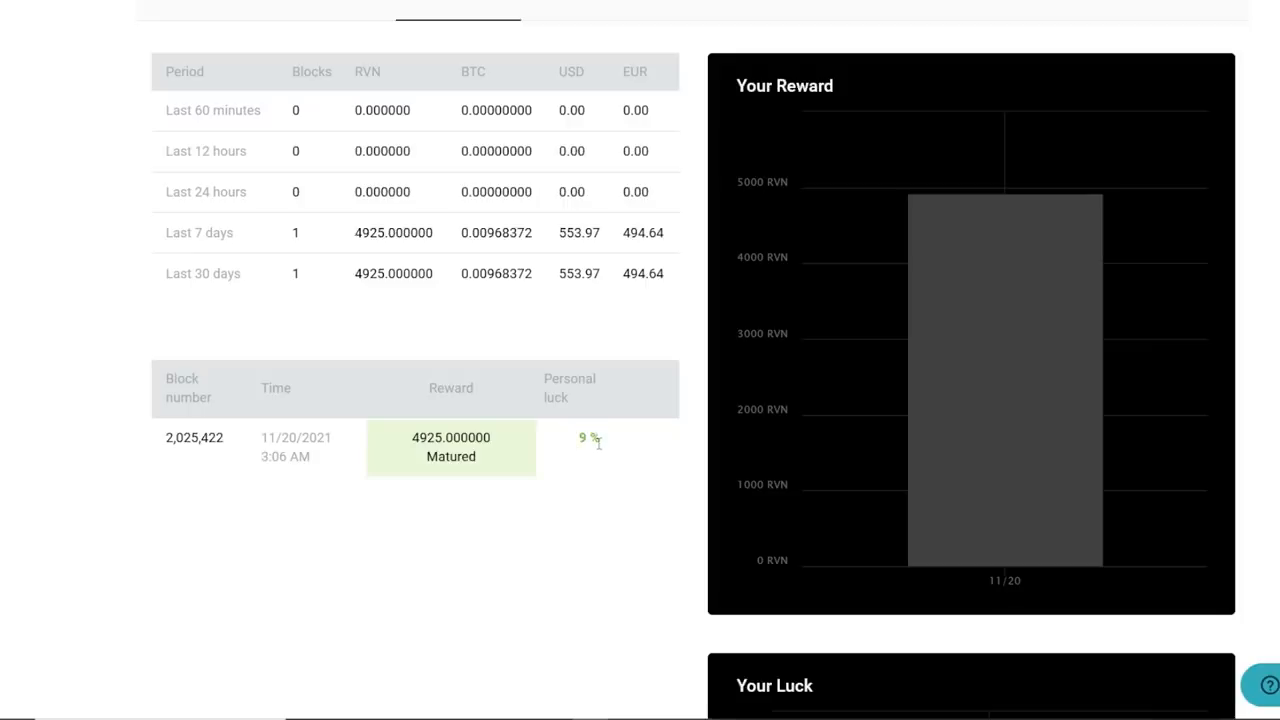
double_click(583, 438)
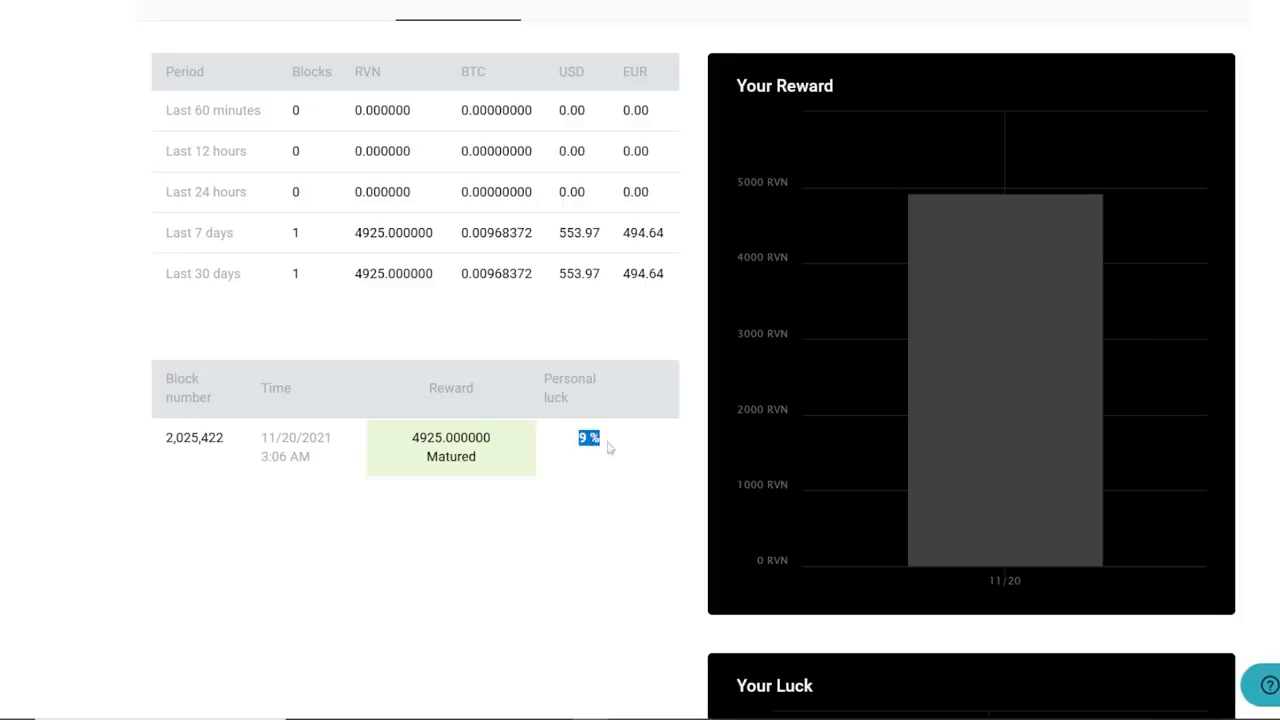
mouse_move(580, 457)
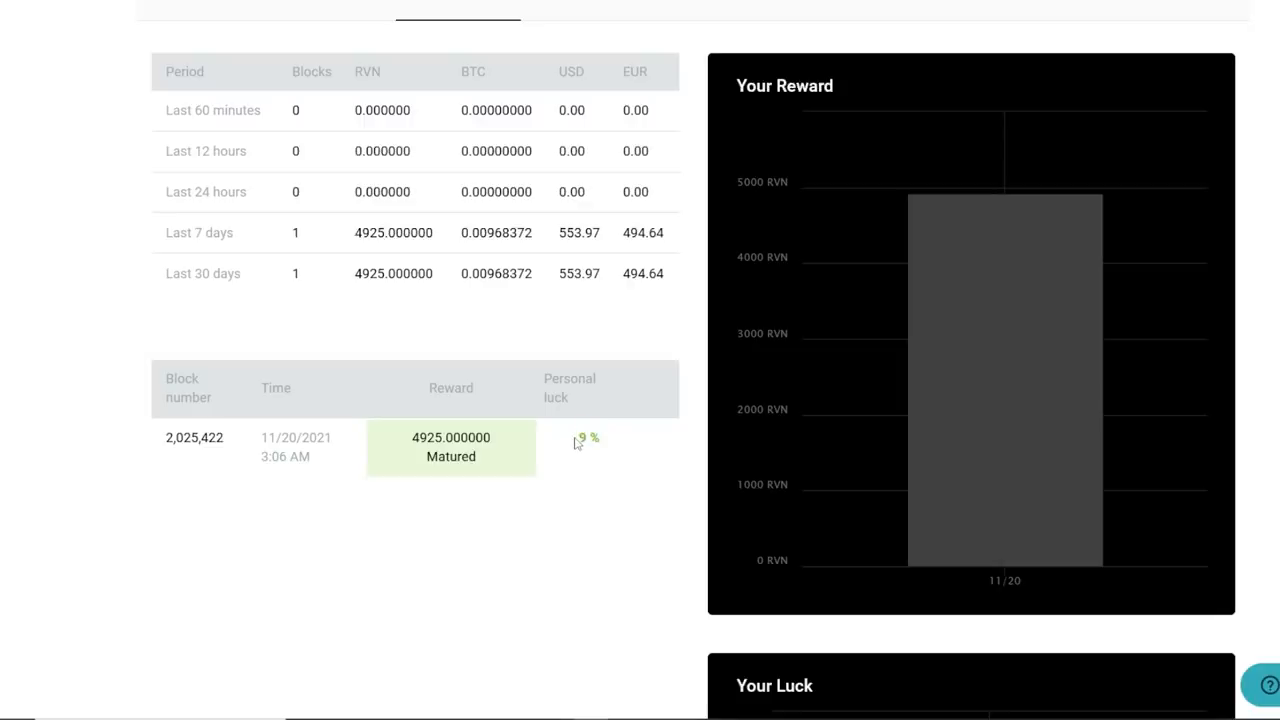
scroll("up", 3)
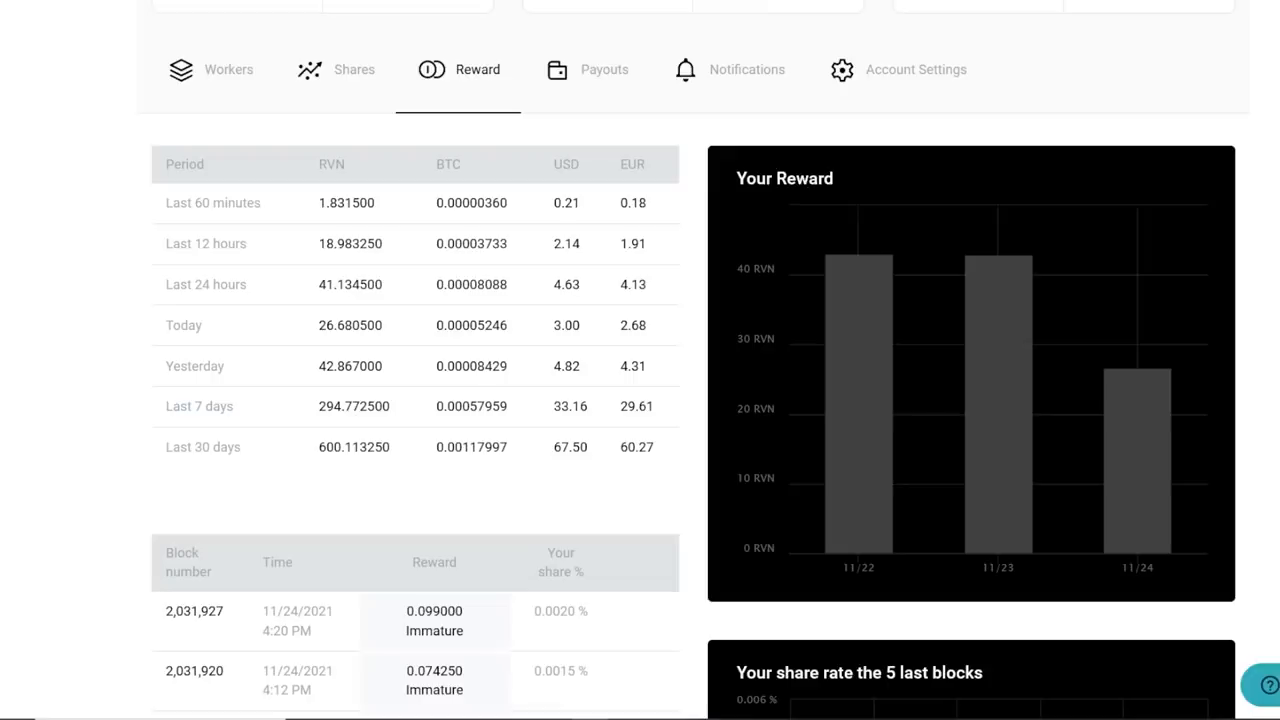
mouse_move(492, 525)
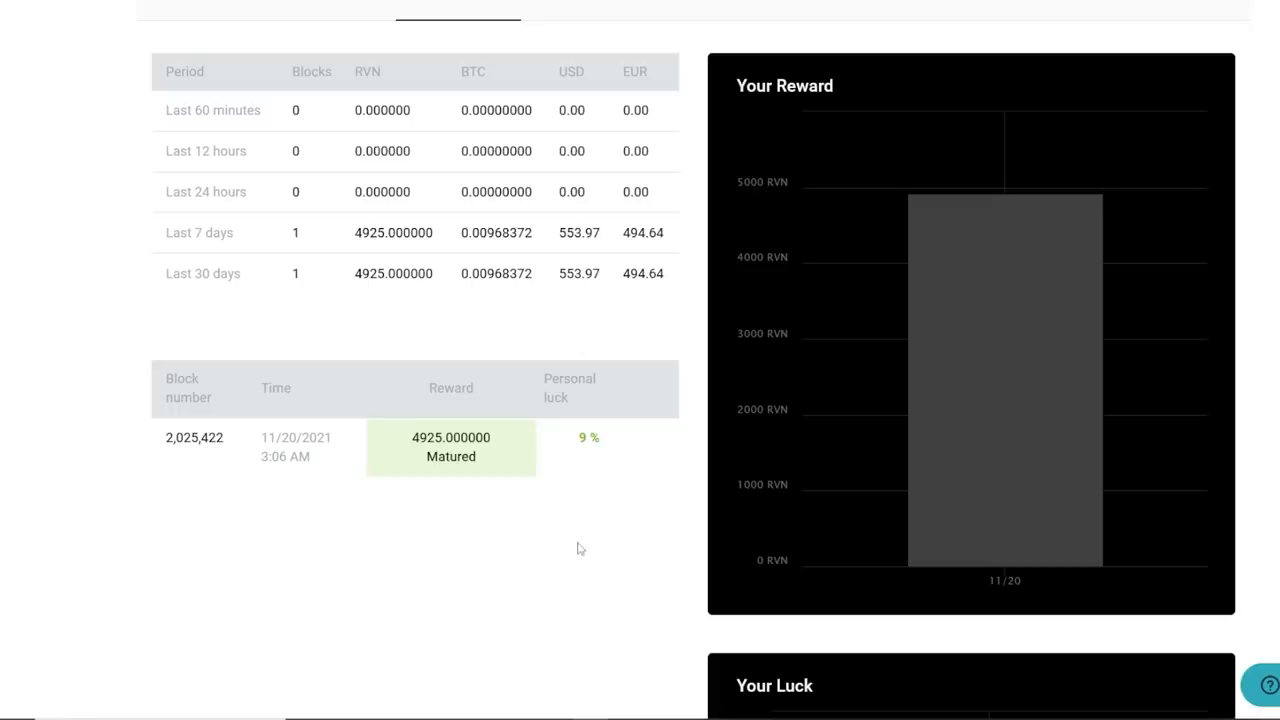
mouse_move(574, 537)
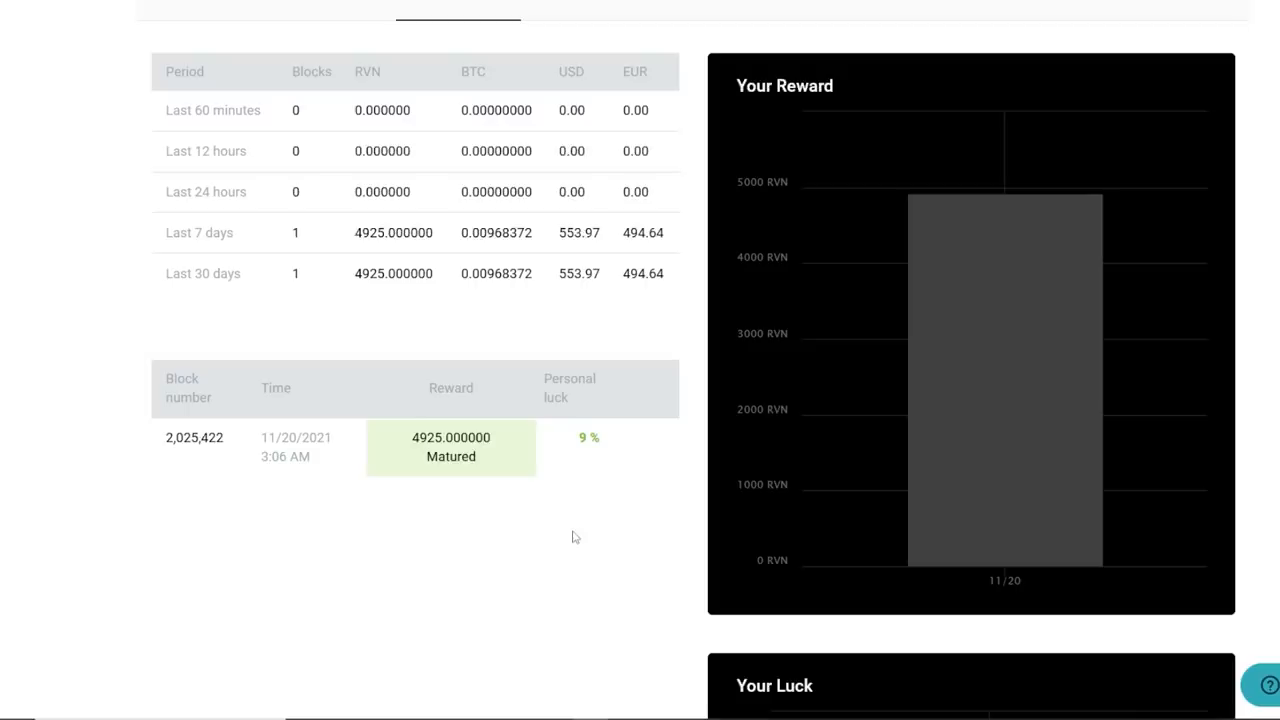
mouse_move(575, 471)
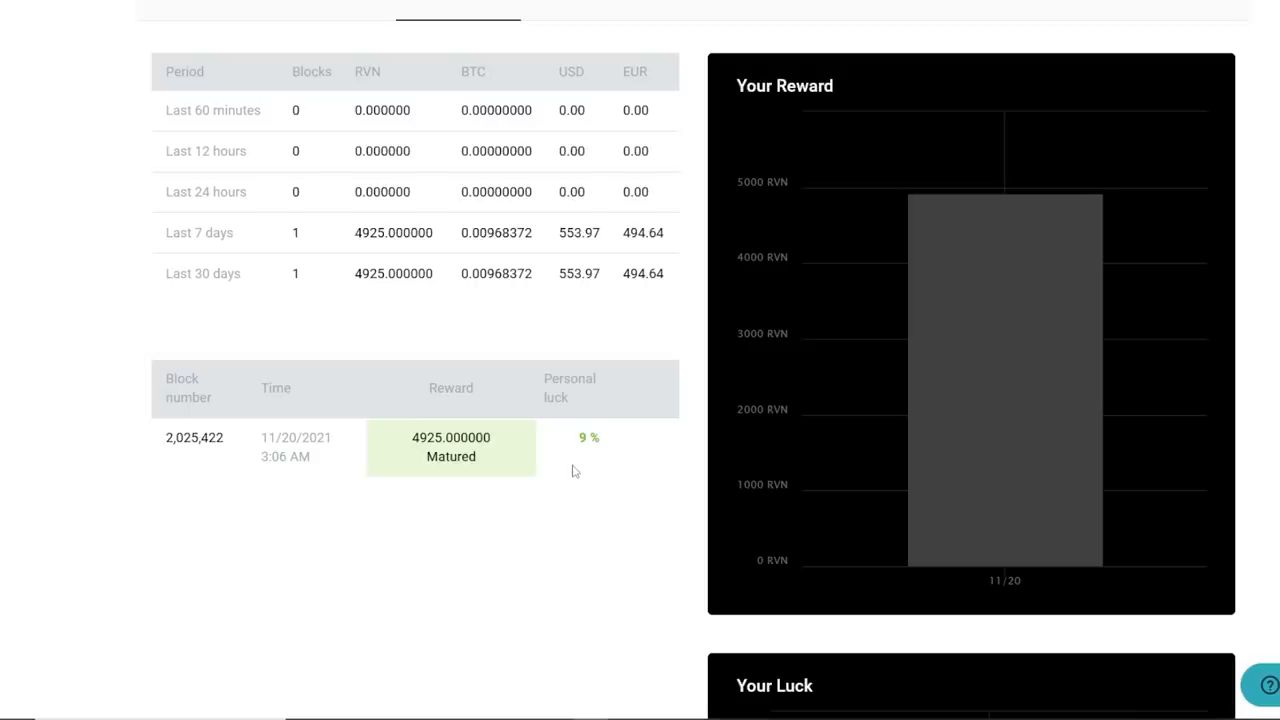
mouse_move(547, 377)
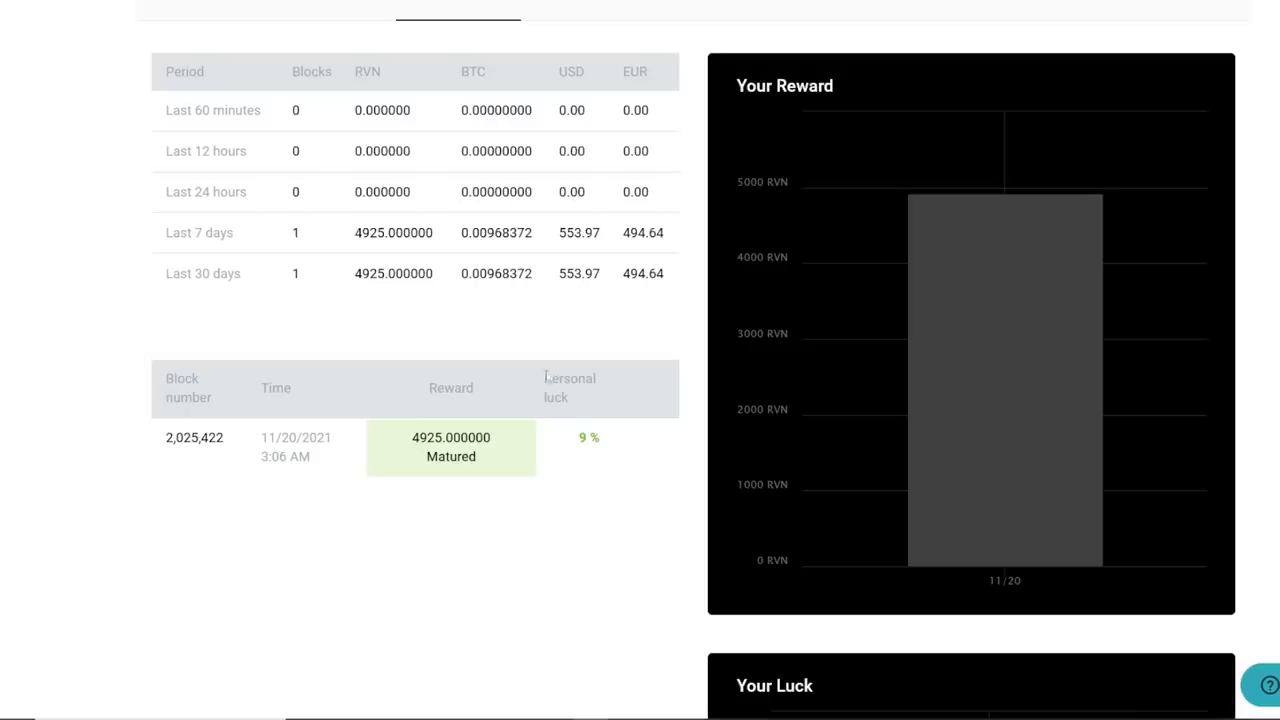
scroll("up", 3)
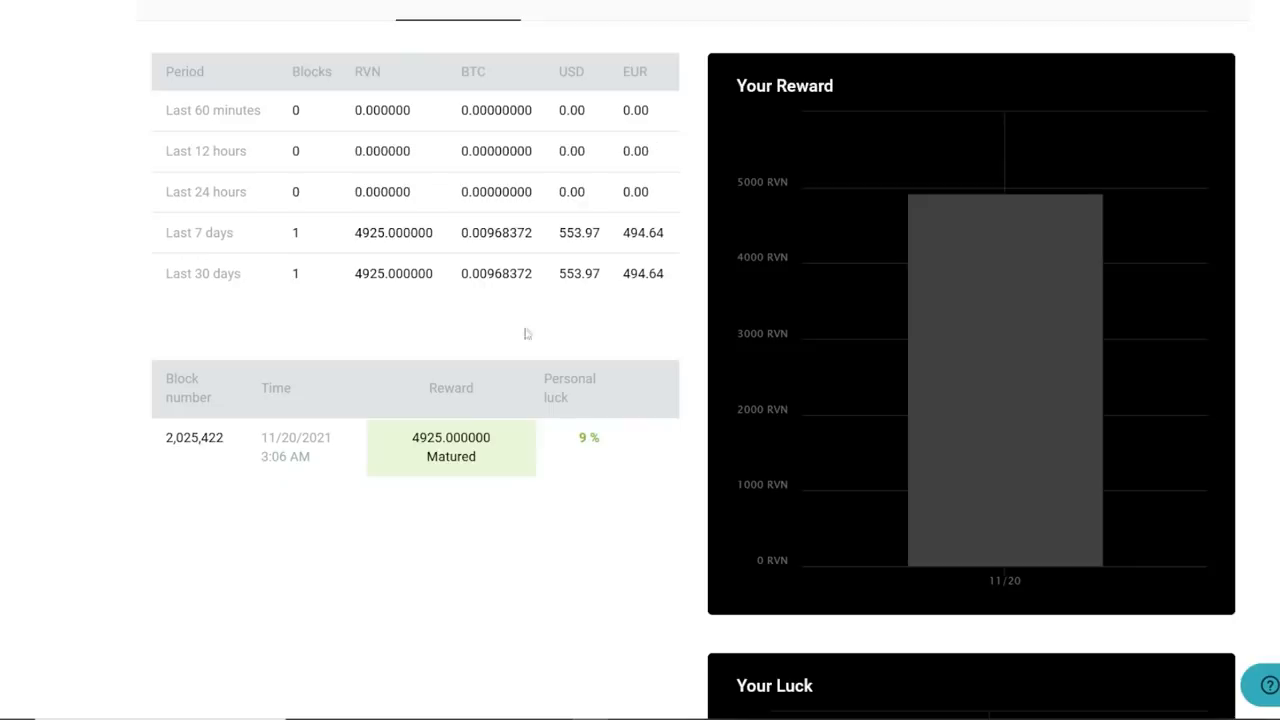
mouse_move(550, 432)
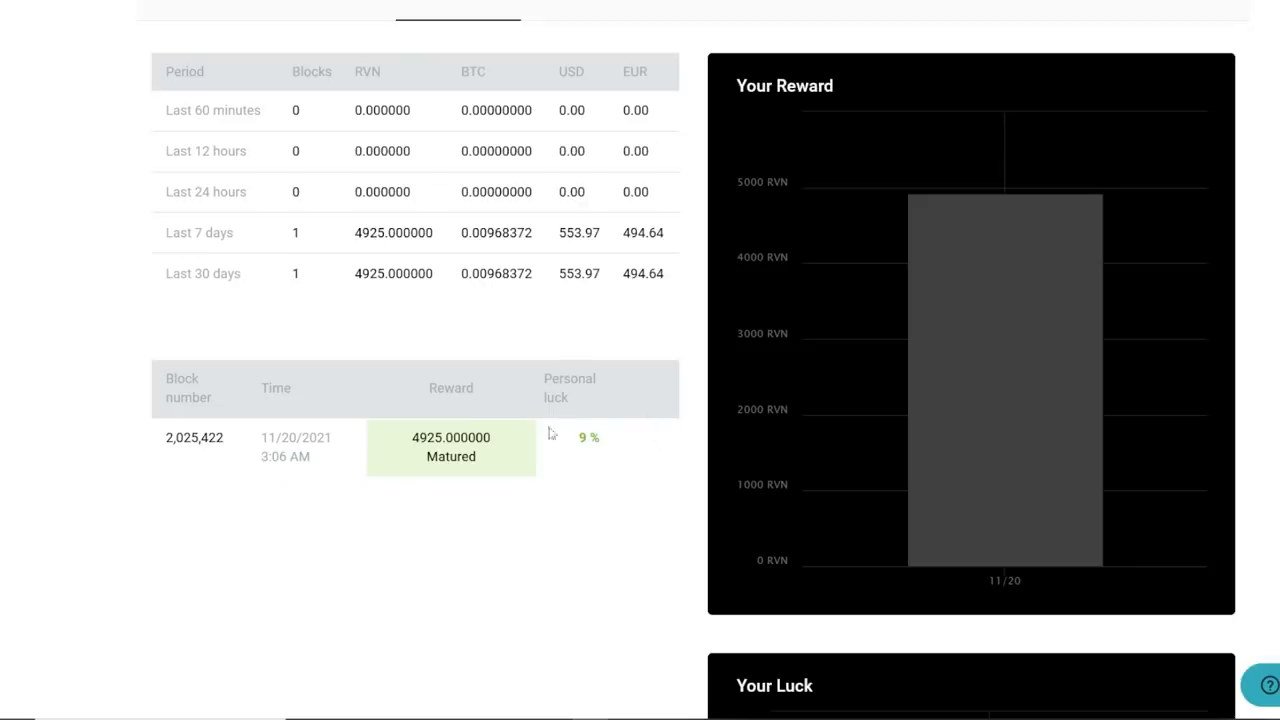
scroll("up", 3)
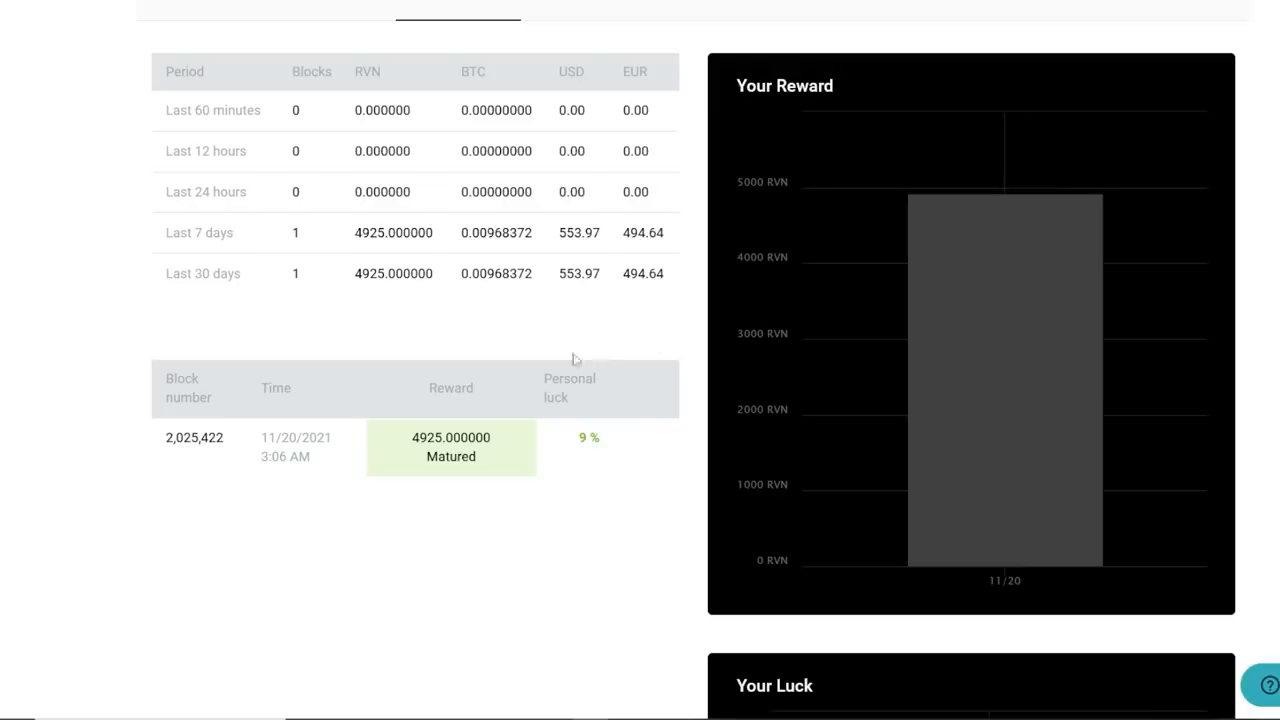
mouse_move(592, 474)
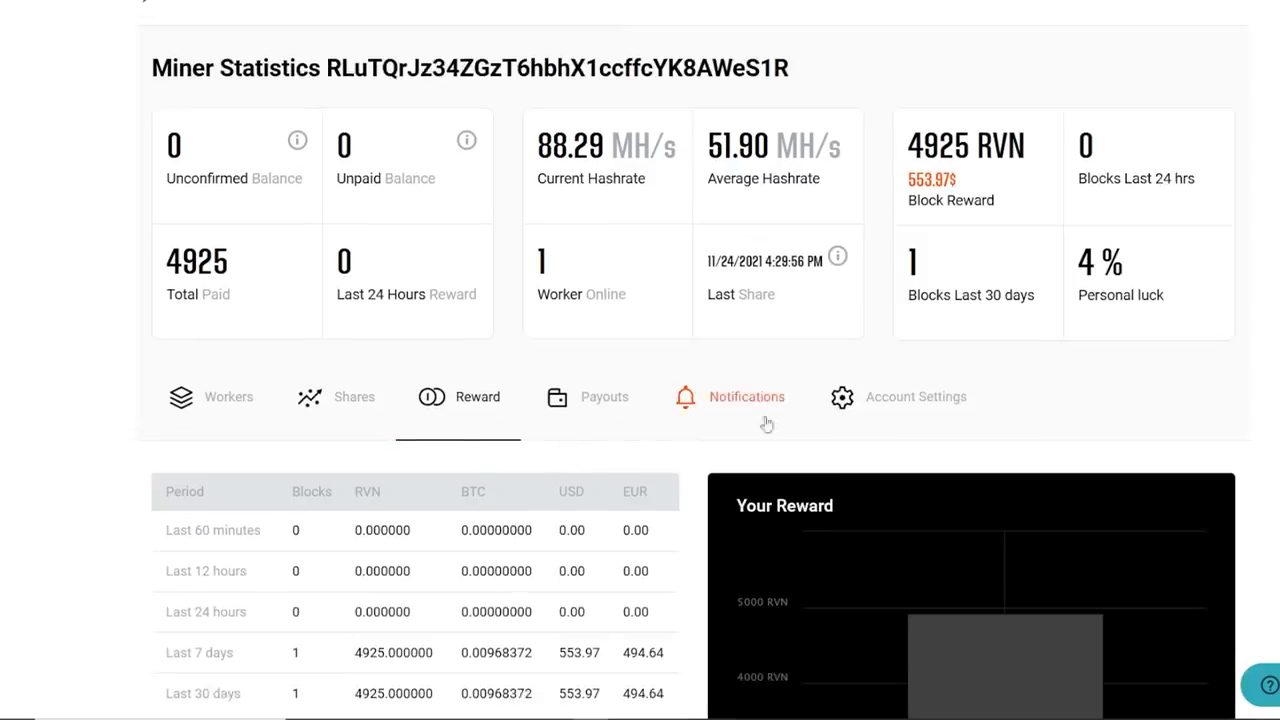
Scroll down the solo account page to the blocks table with the 4925 RVN block.
scroll("down", 3)
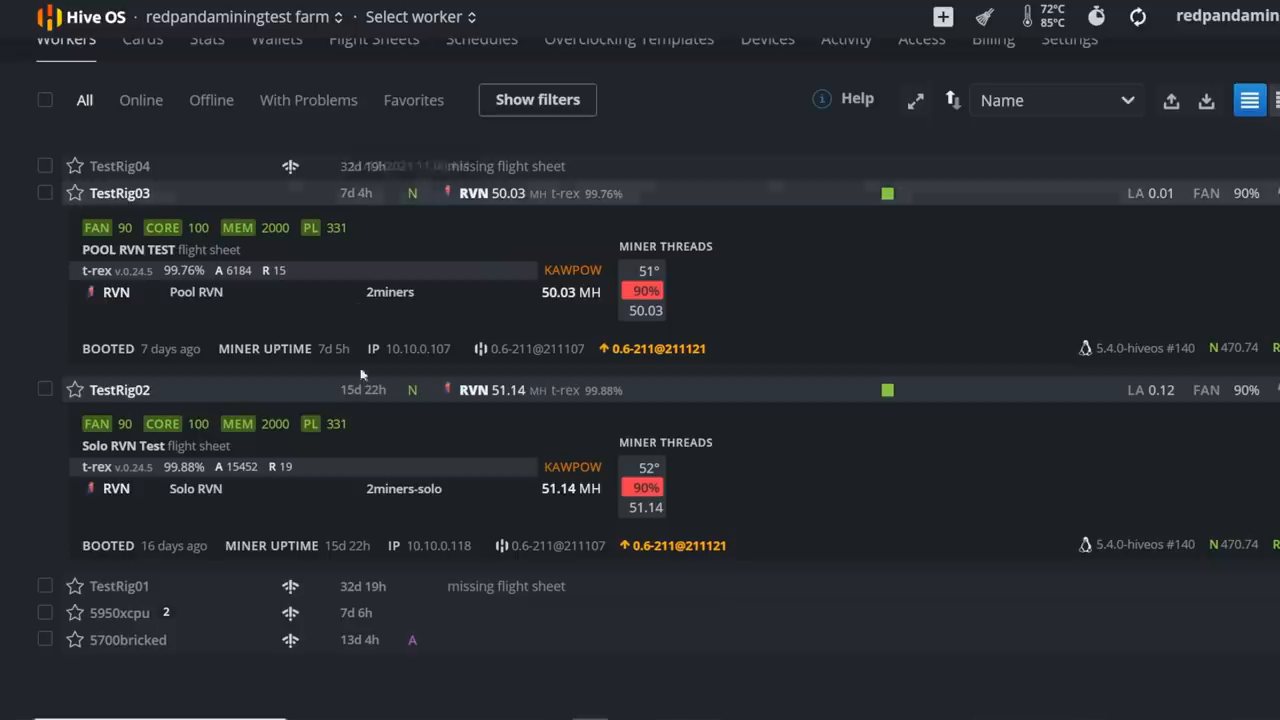
mouse_move(363, 389)
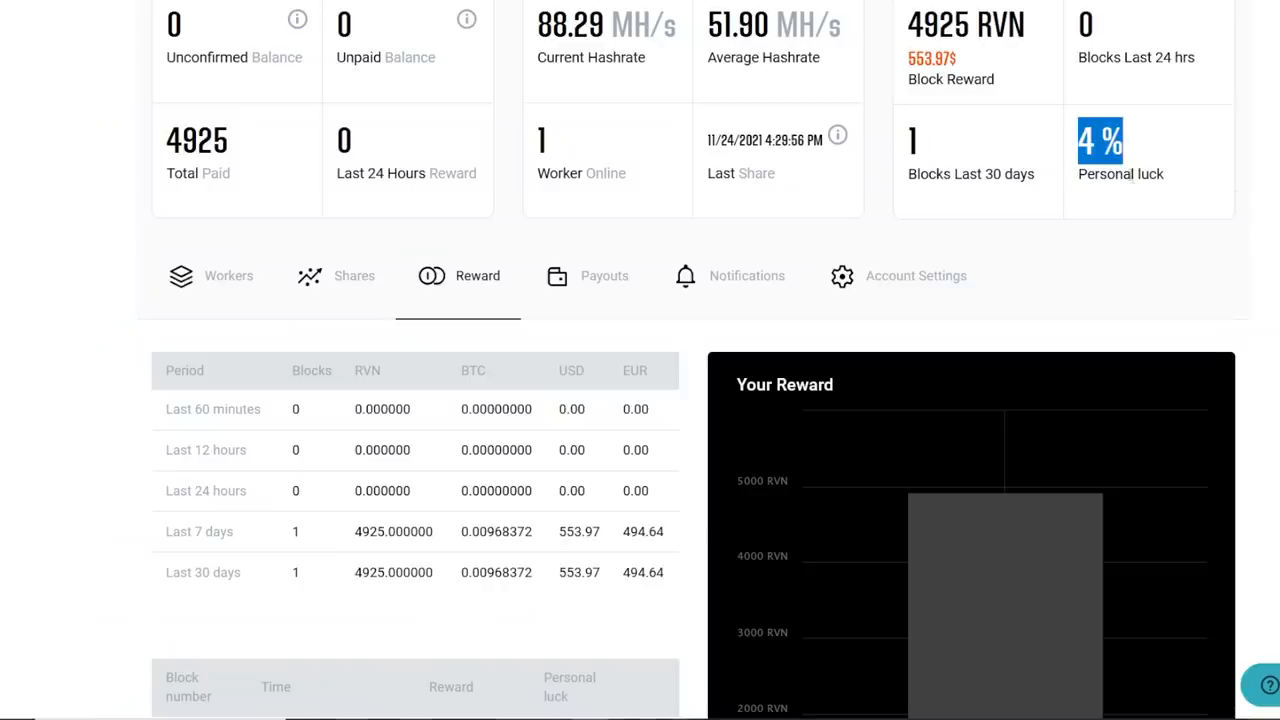
mouse_move(1133, 168)
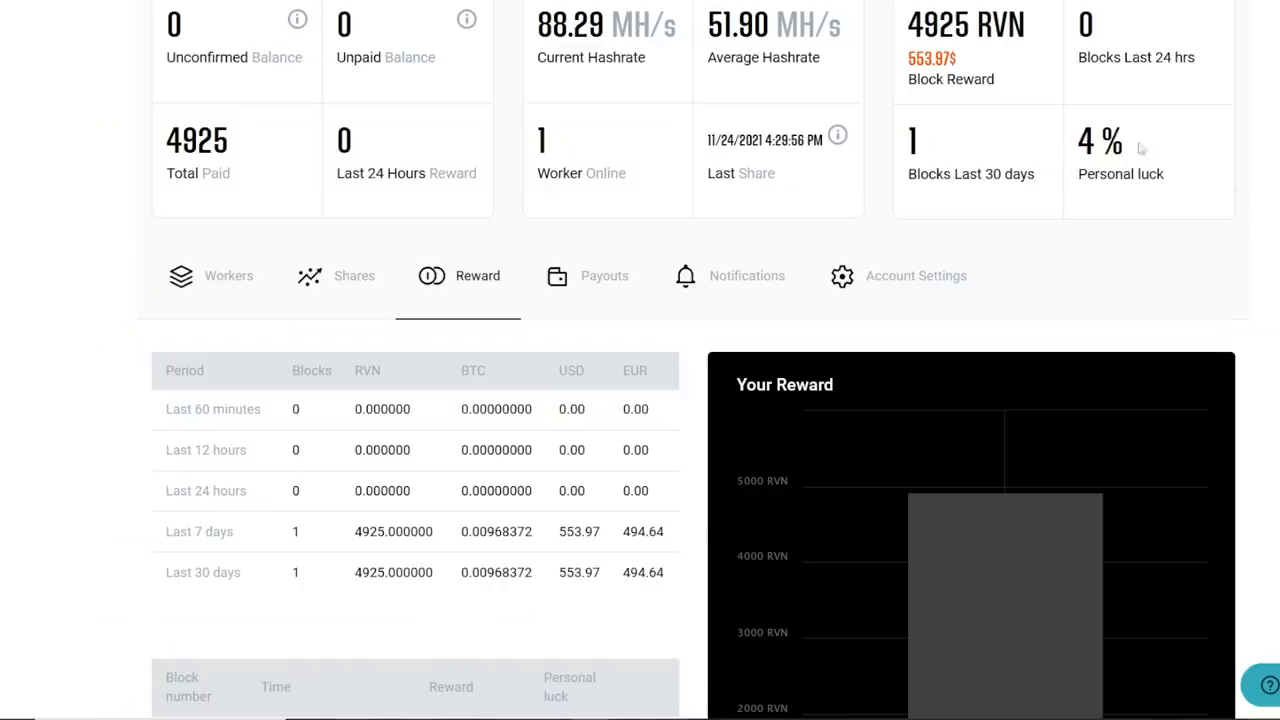
mouse_move(1068, 135)
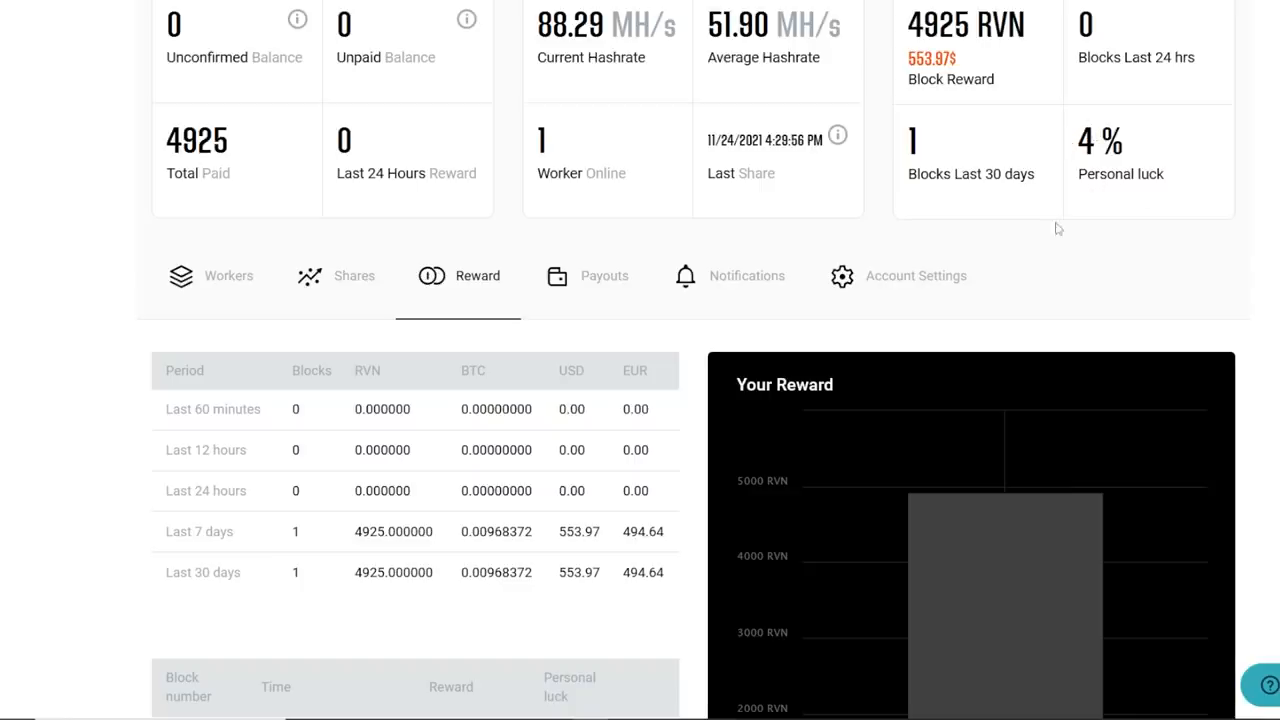
scroll("down", 3)
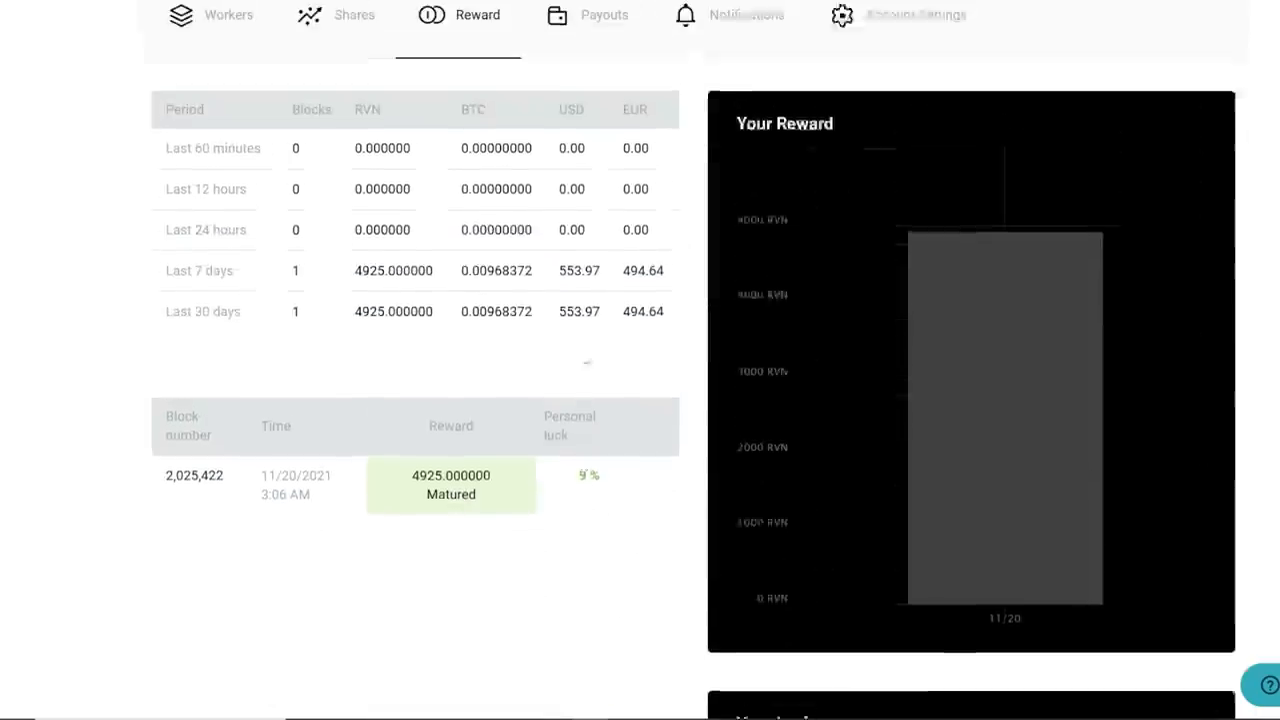
scroll("down", 3)
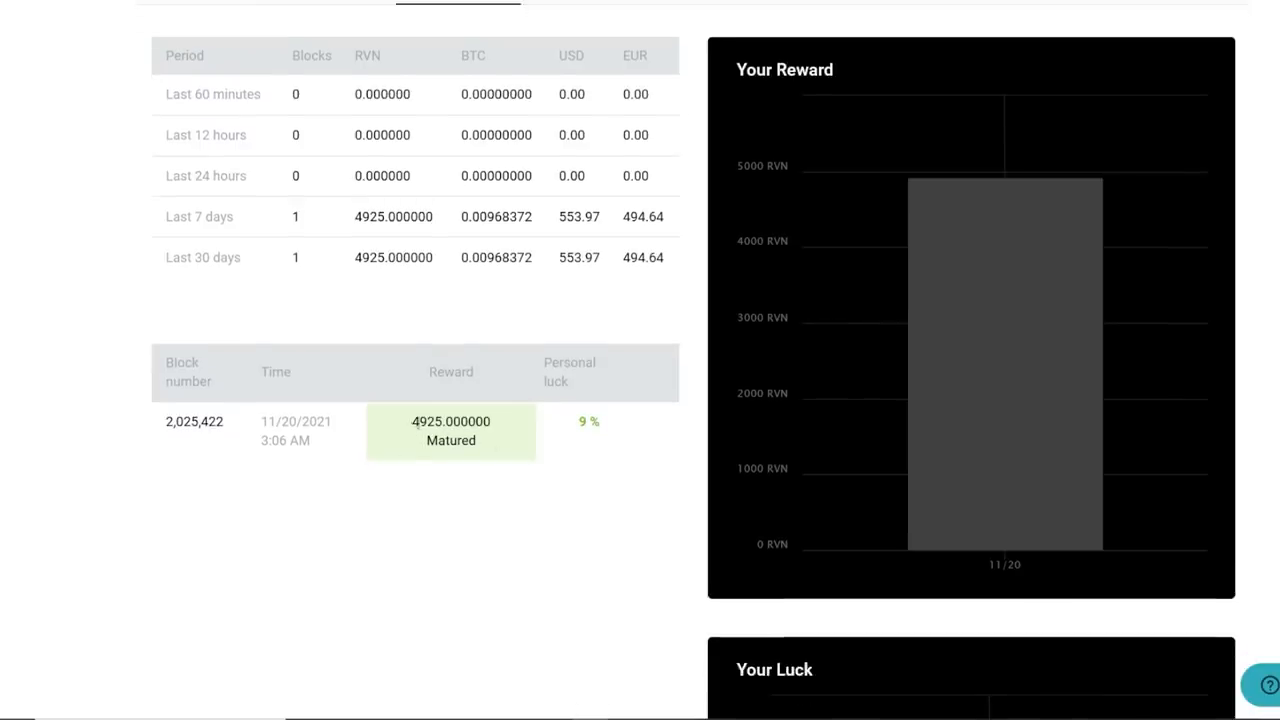
Divide 5000 by 41 in Calculator to get about 121.95.
double_click(424, 421)
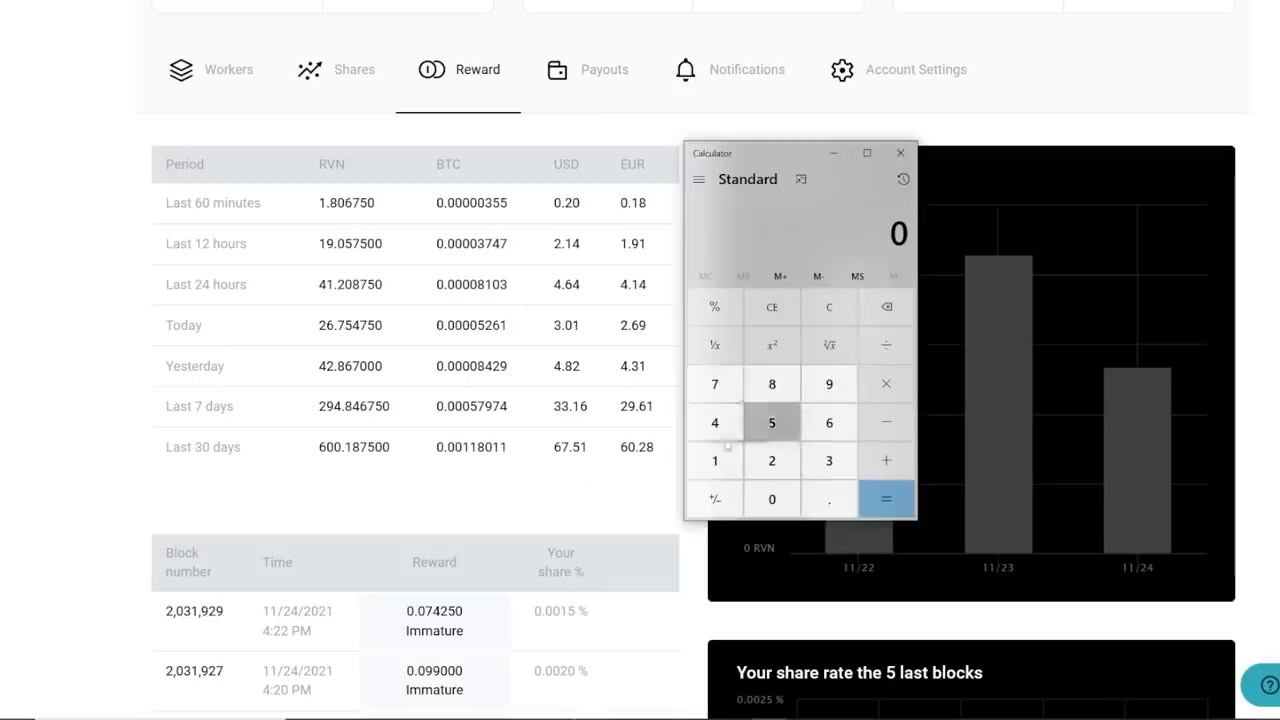
mouse_move(185, 301)
type("41")
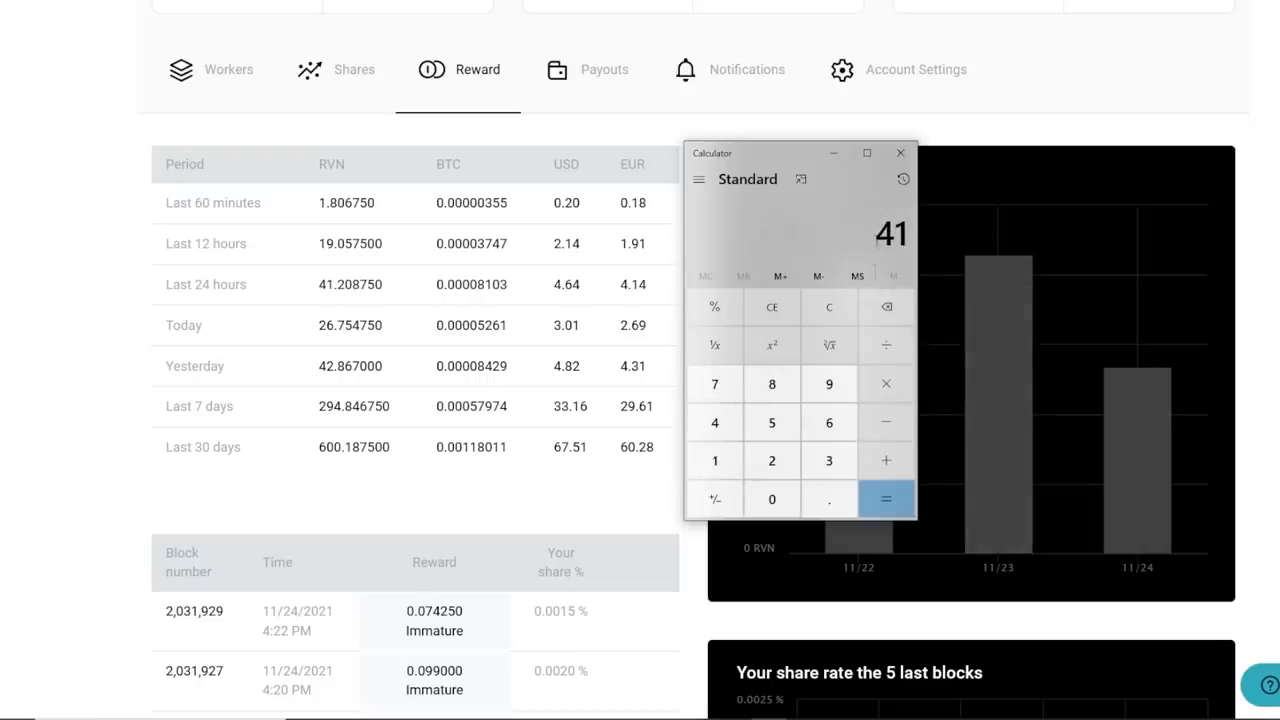
mouse_move(885, 383)
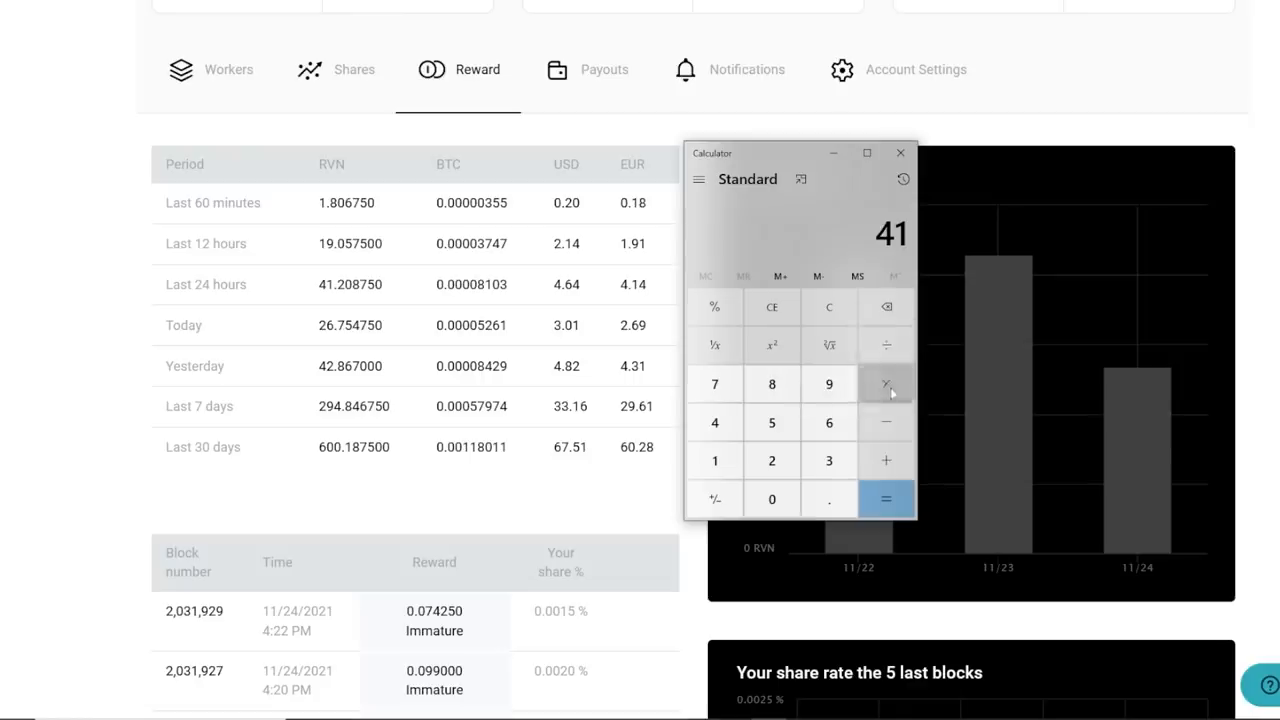
left_click(828, 306)
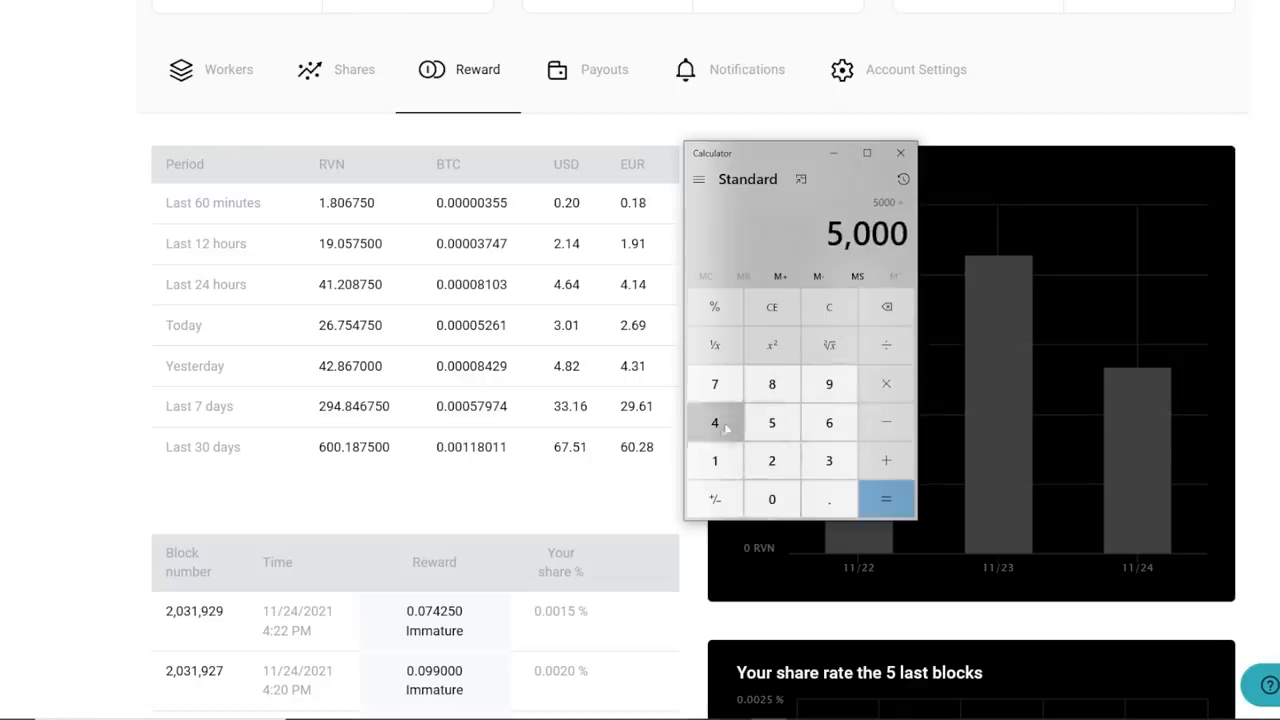
left_click(884, 498)
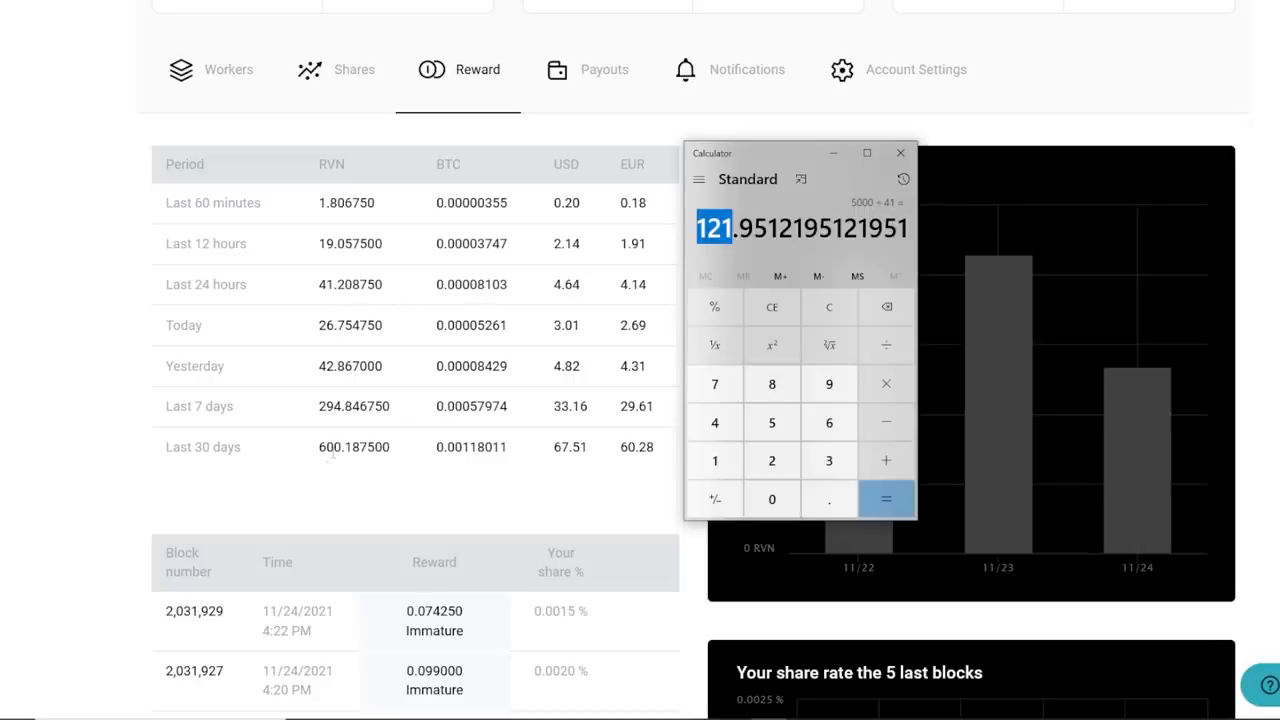
left_click(899, 153)
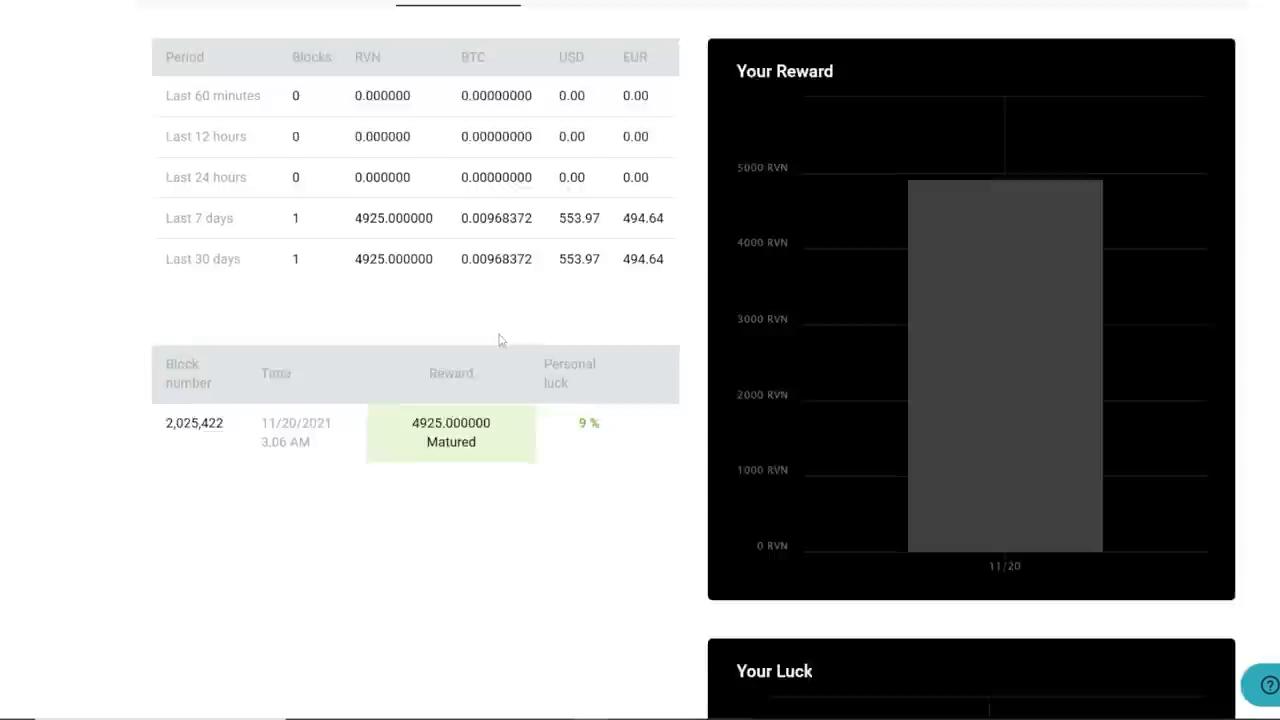
Clear the calculator and highlight the pool account's 600.1875 RVN last-30-days total.
scroll("up", 3)
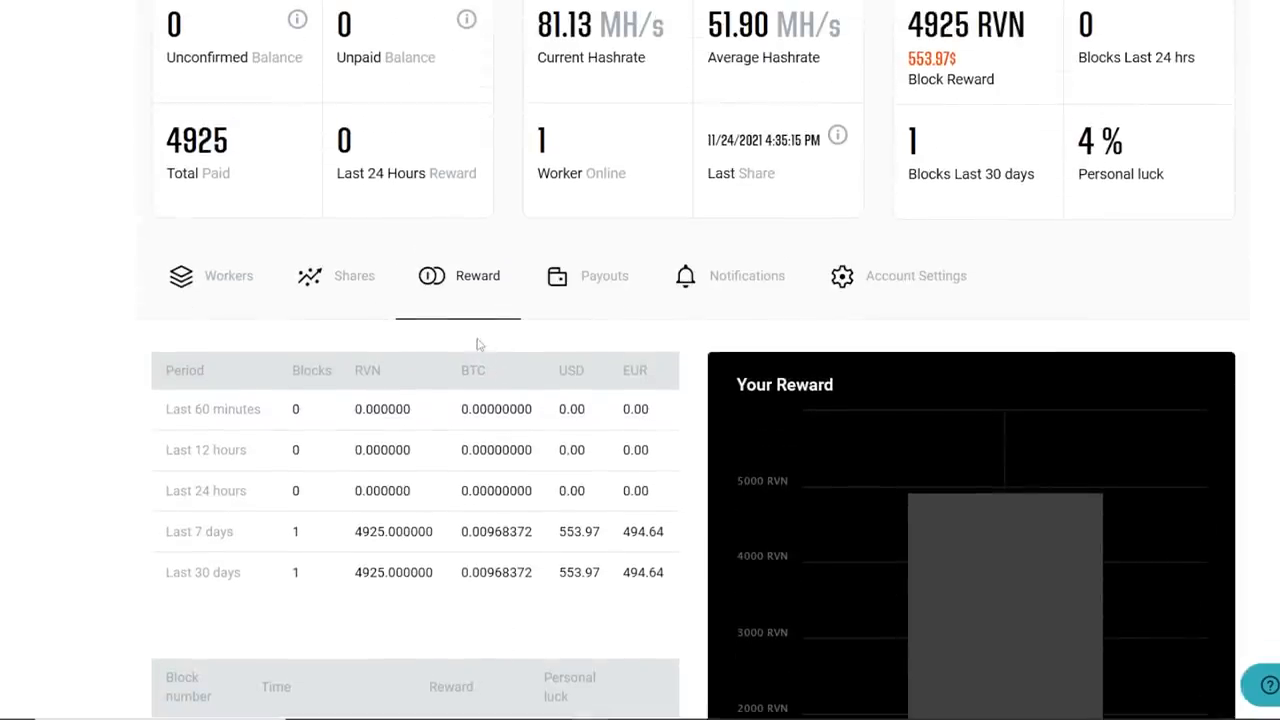
scroll("down", 3)
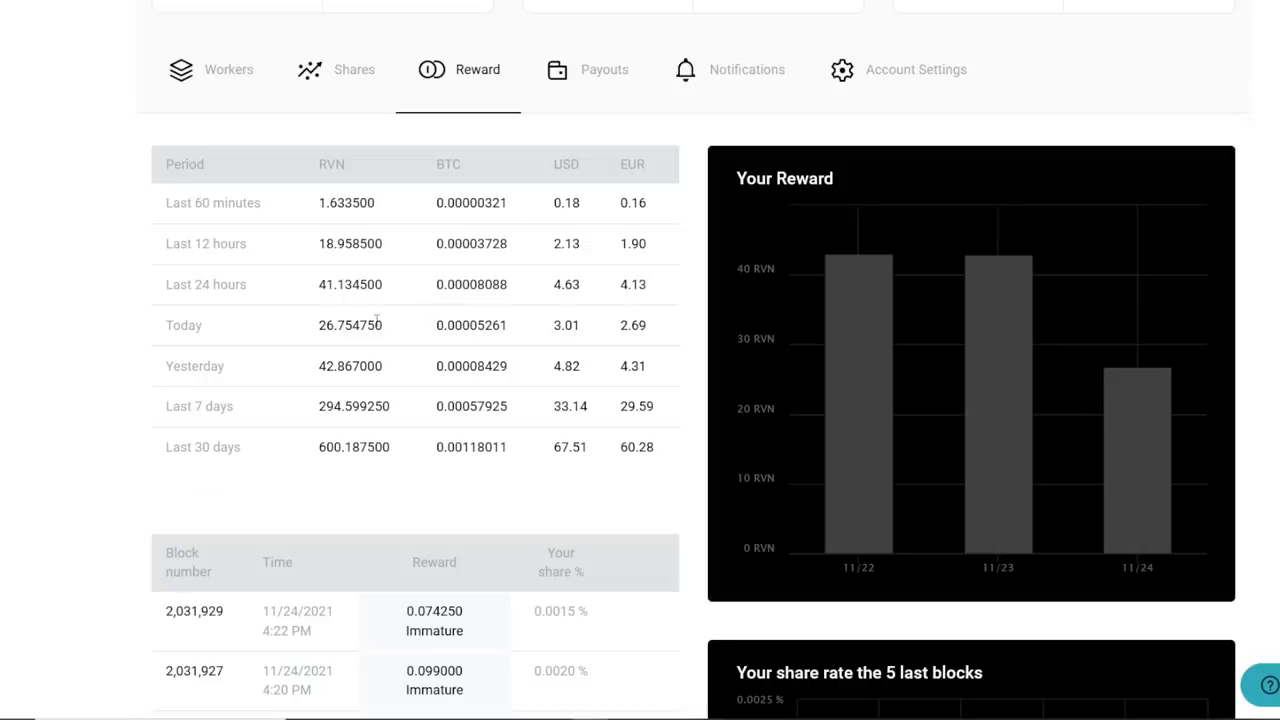
left_click(886, 498)
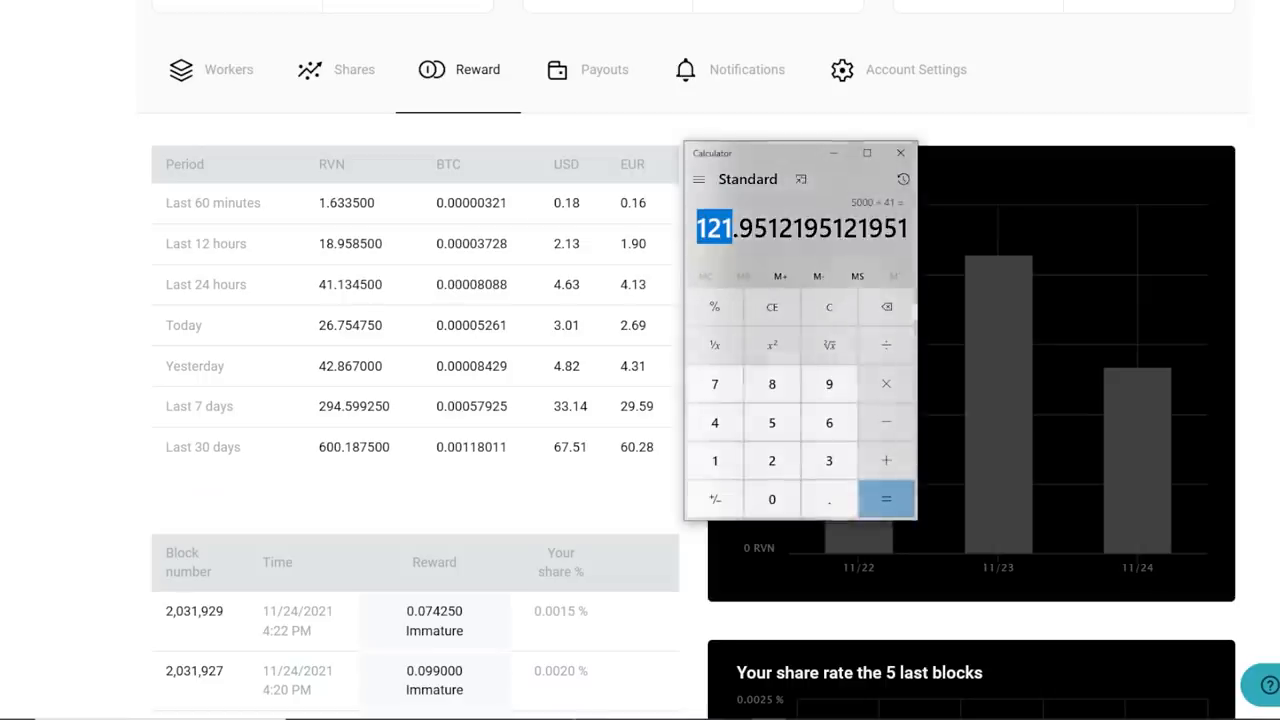
left_click(828, 307)
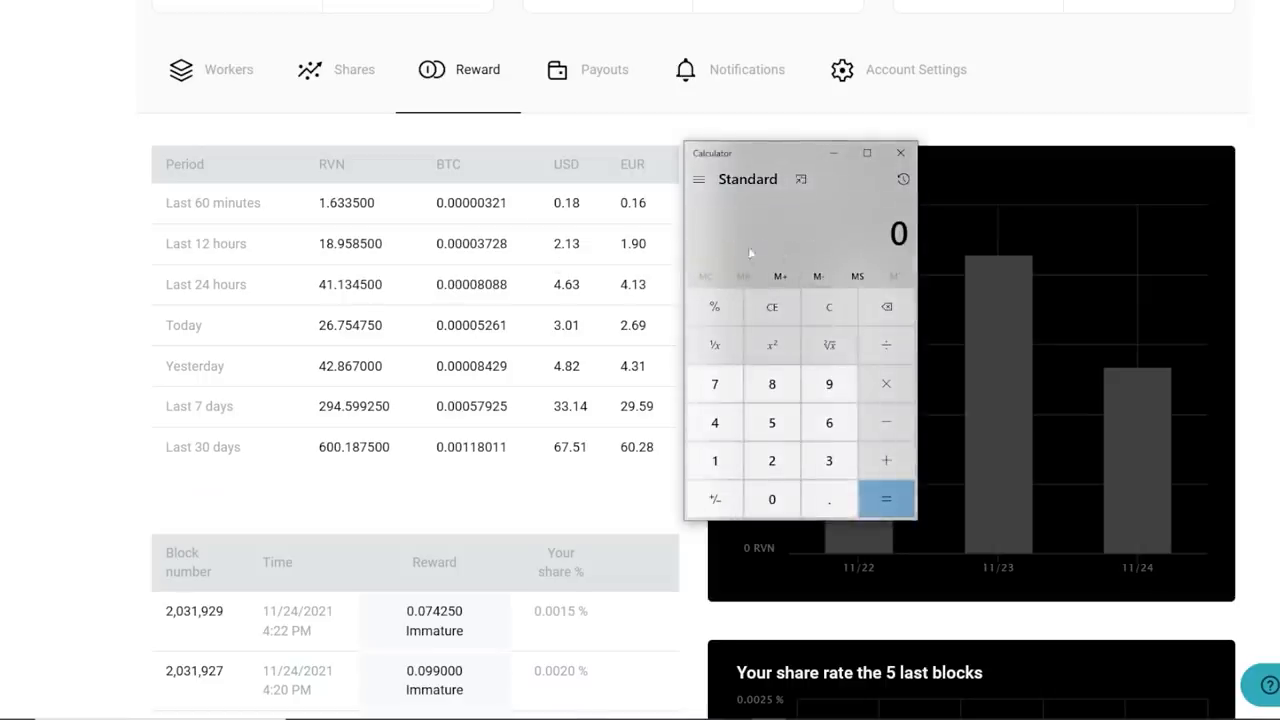
mouse_move(714, 460)
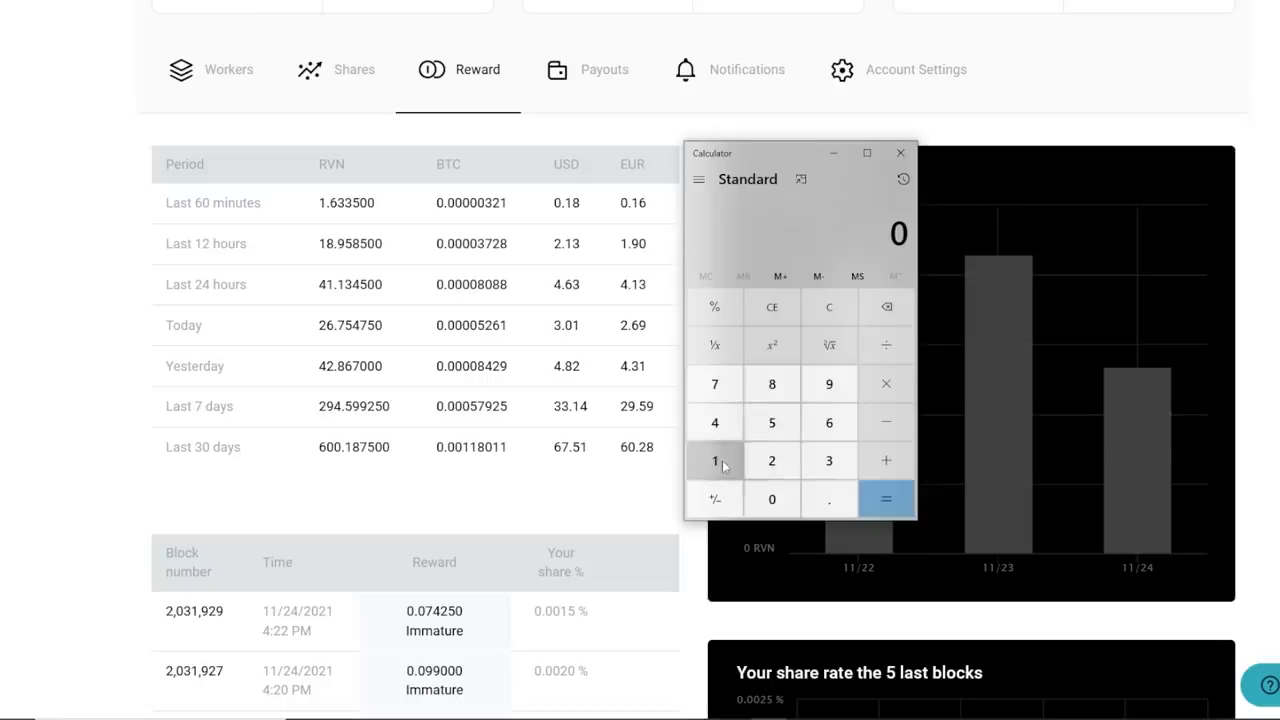
left_click(899, 152)
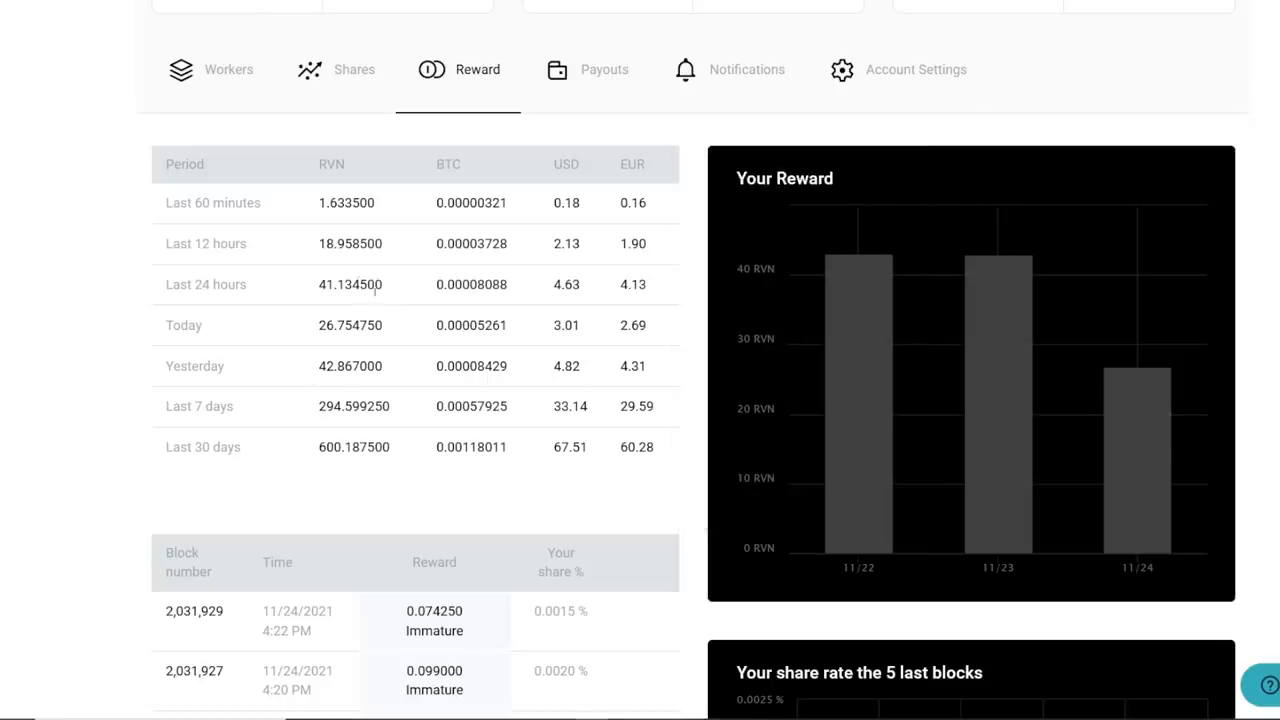
double_click(353, 447)
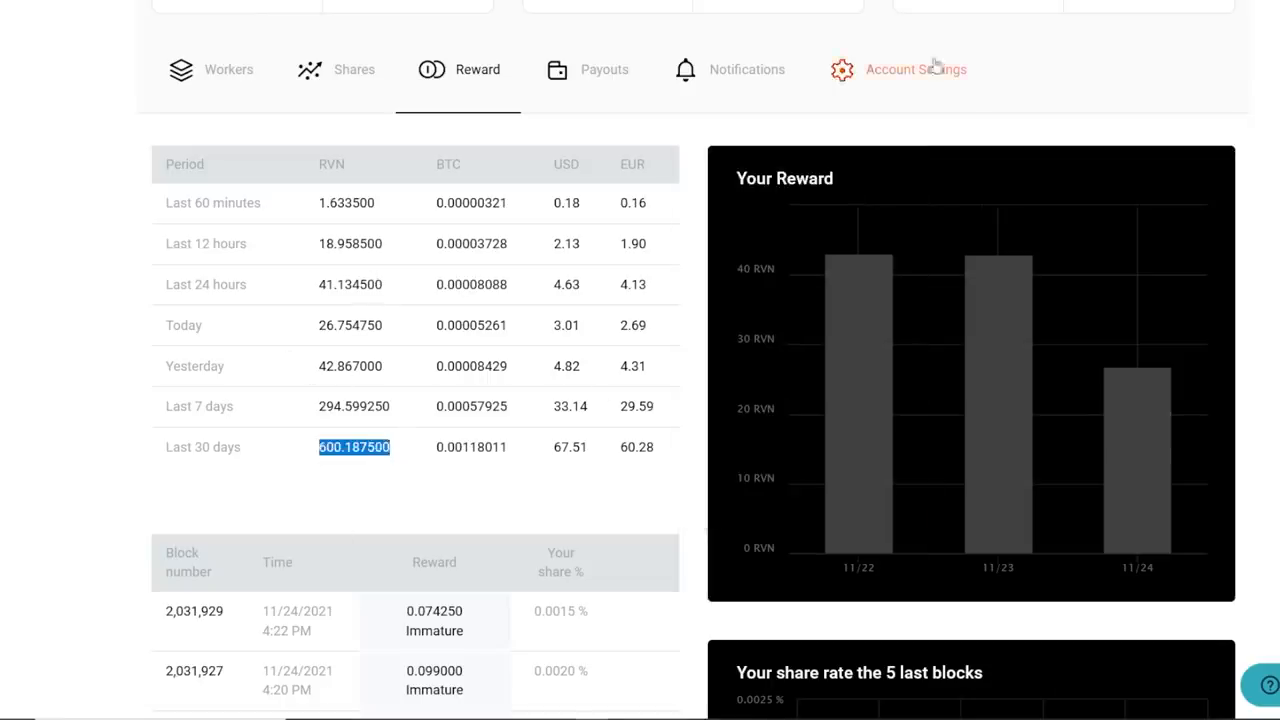
mouse_move(935, 65)
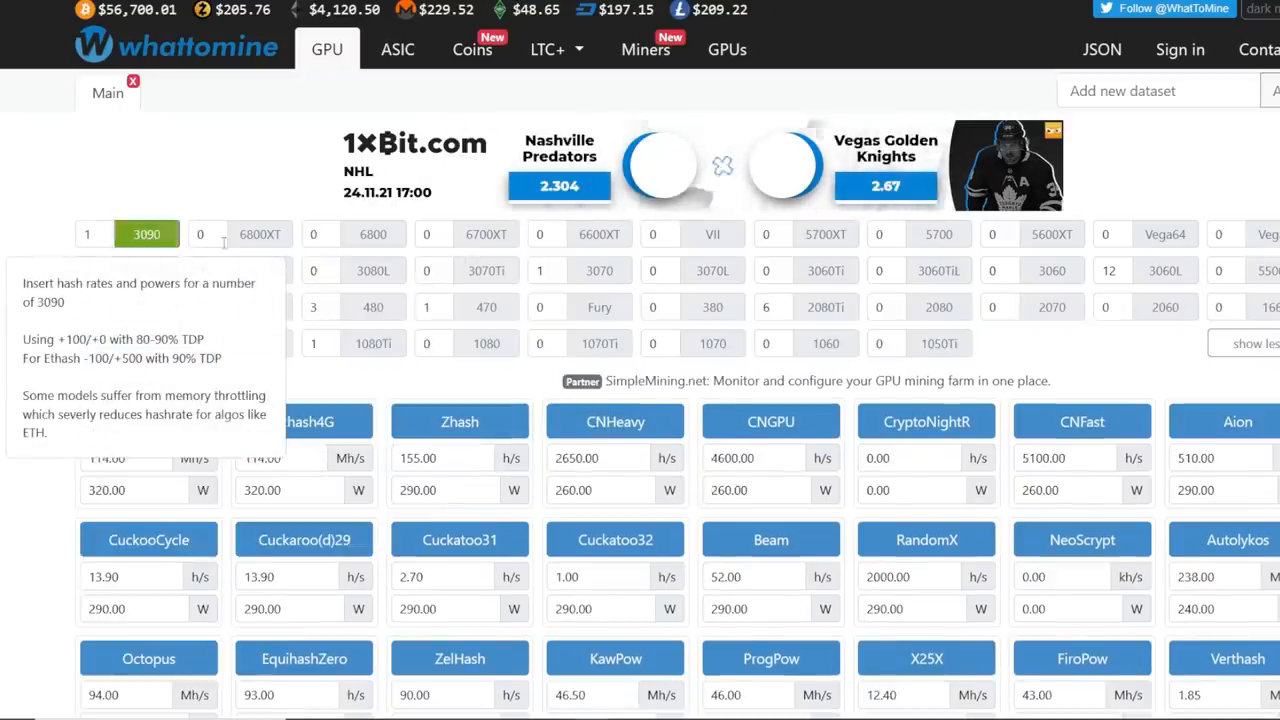
Scroll through WhatToMine's single-3090 results and multiply 16 by 8 in Calculator.
scroll("down", 3)
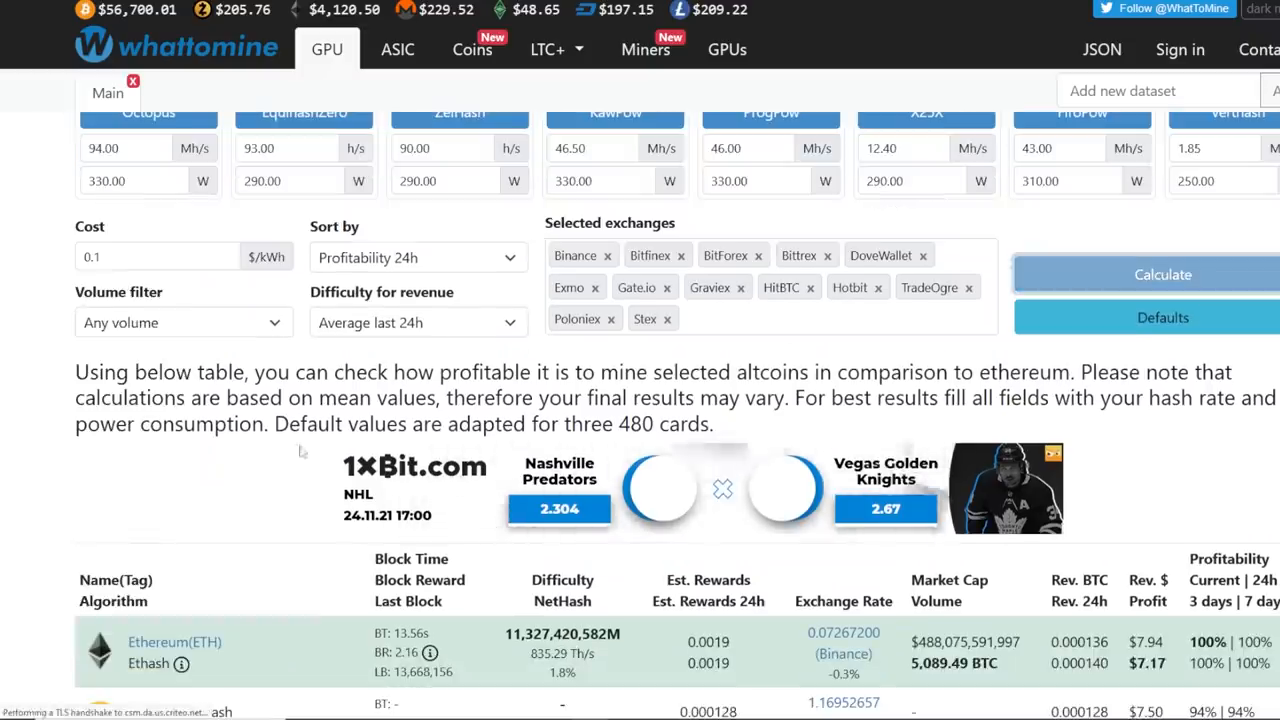
scroll("down", 3)
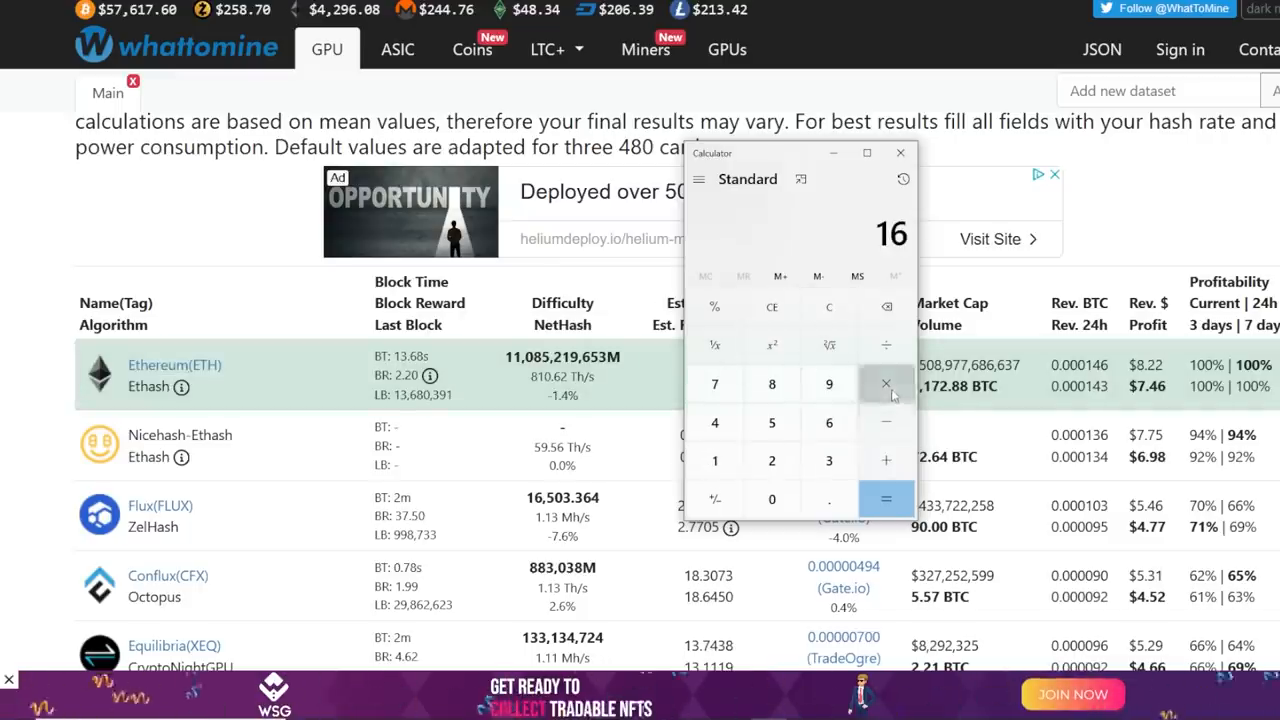
left_click(885, 498)
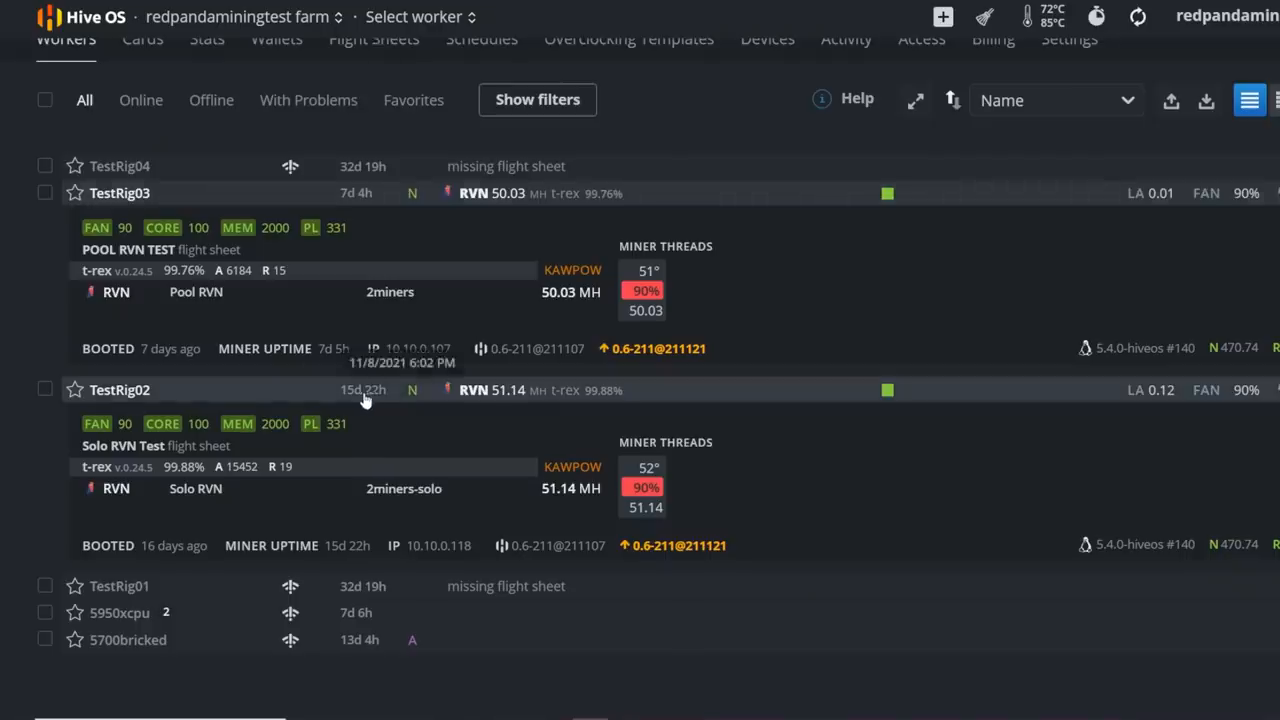
scroll("up", 3)
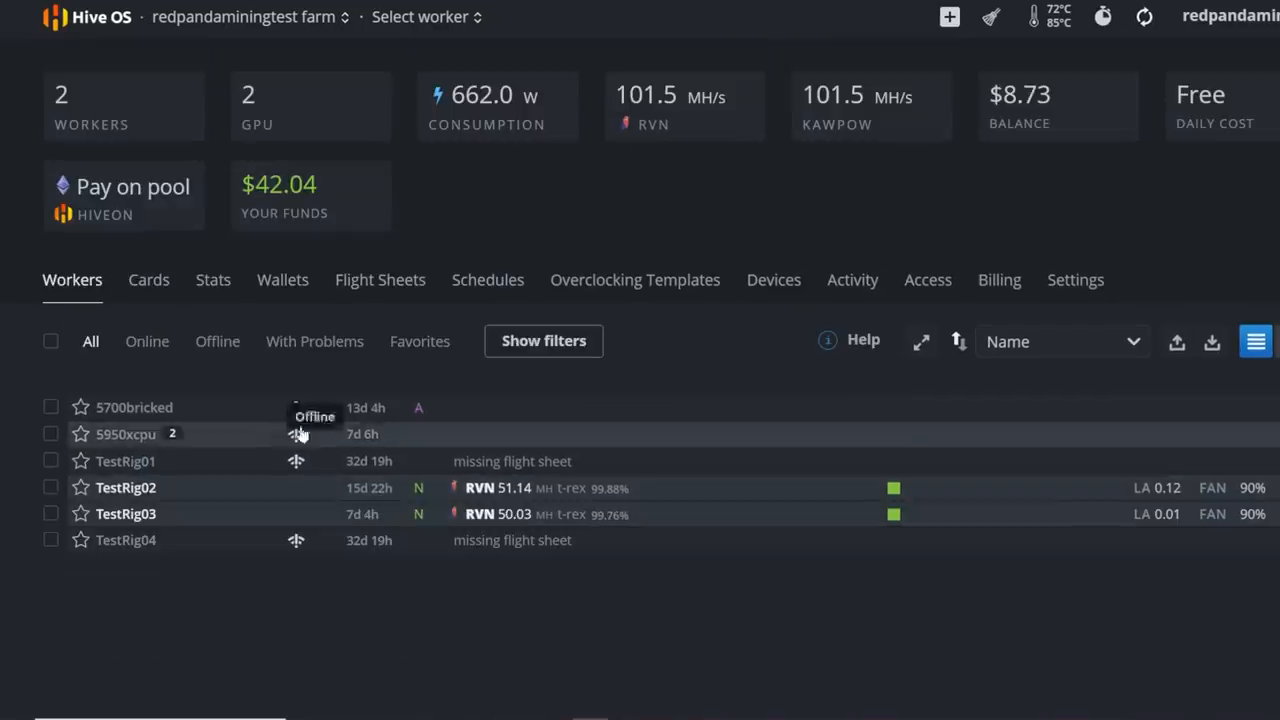
mouse_move(585, 22)
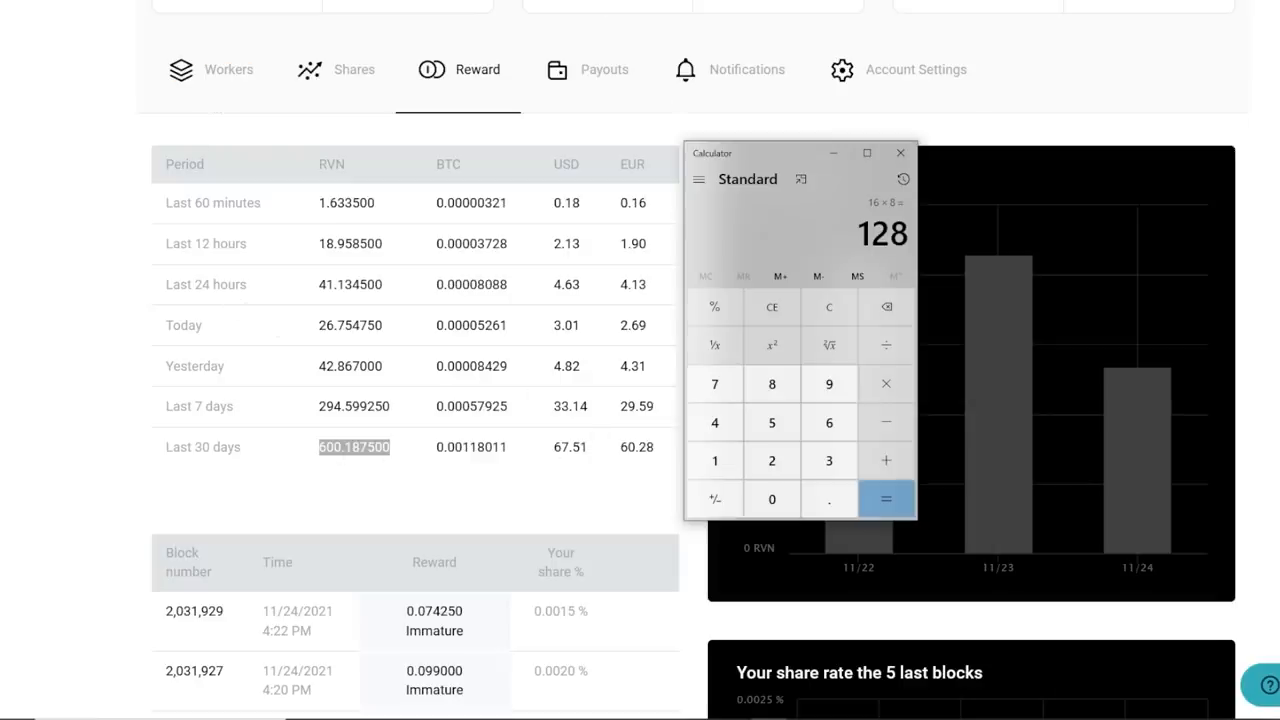
Scroll the solo reward table and chart showing block #2,025,422 at 9% luck.
left_click(899, 152)
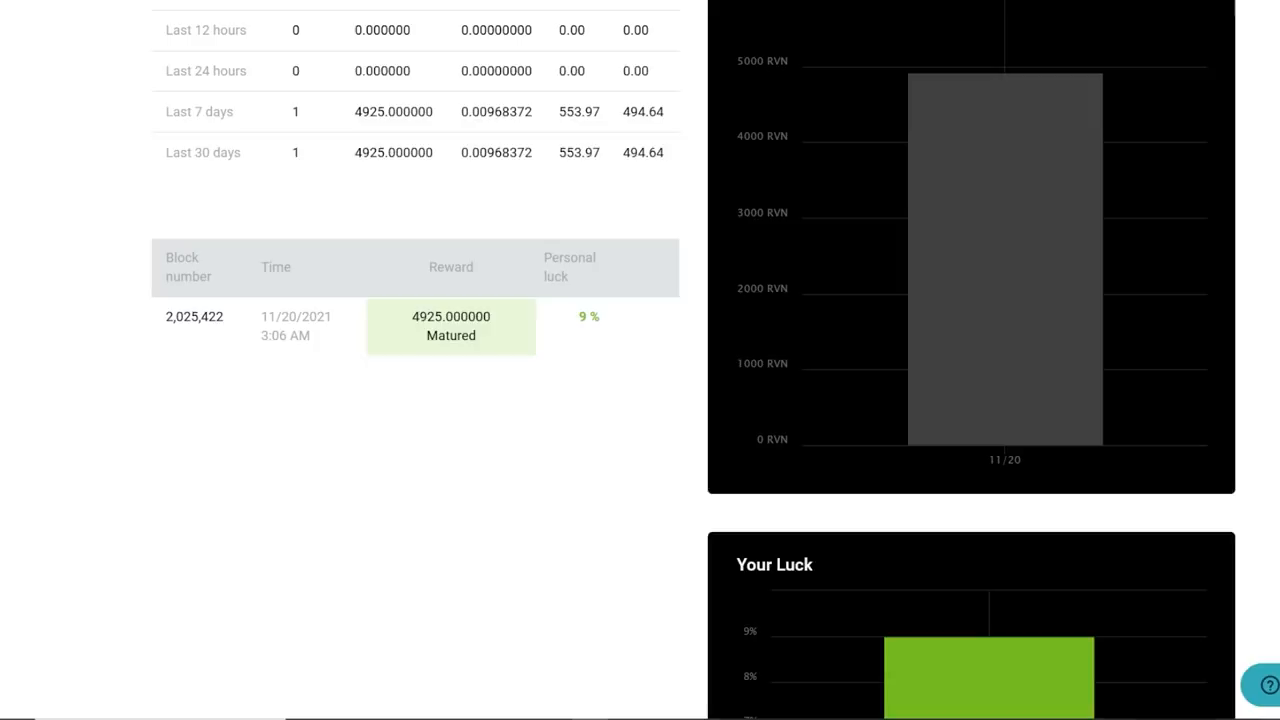
mouse_move(400, 320)
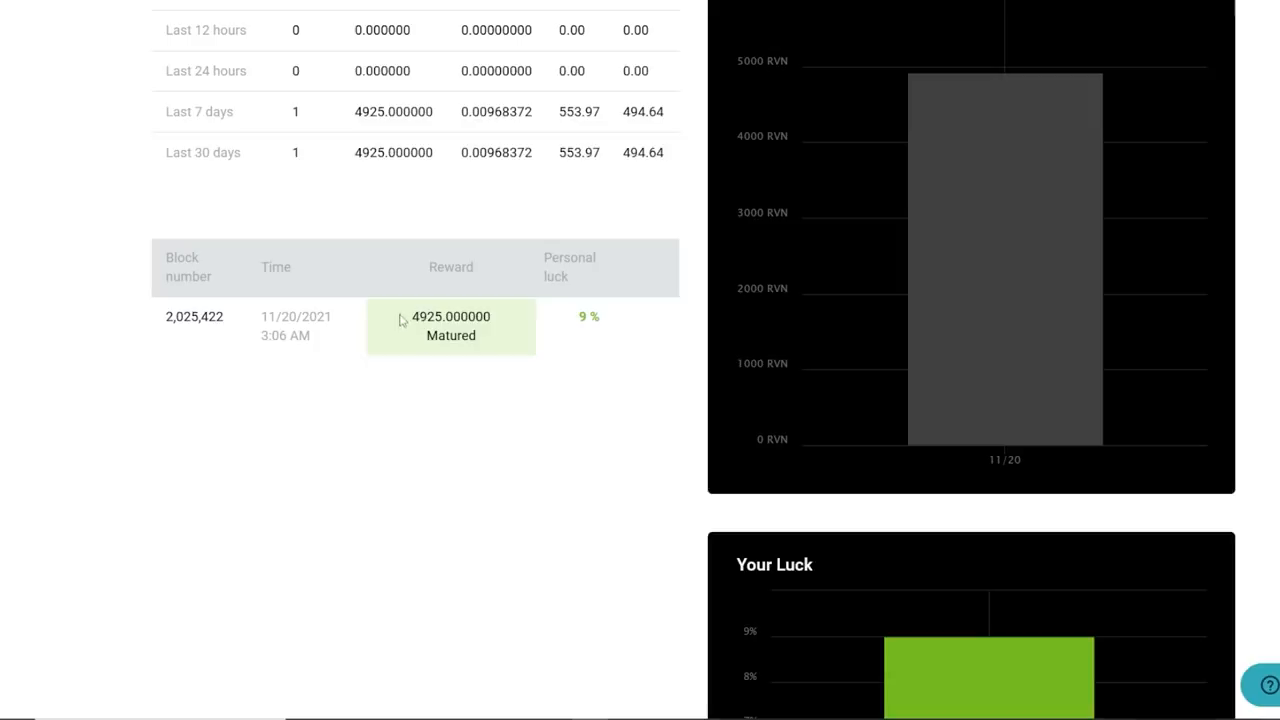
scroll("up", 3)
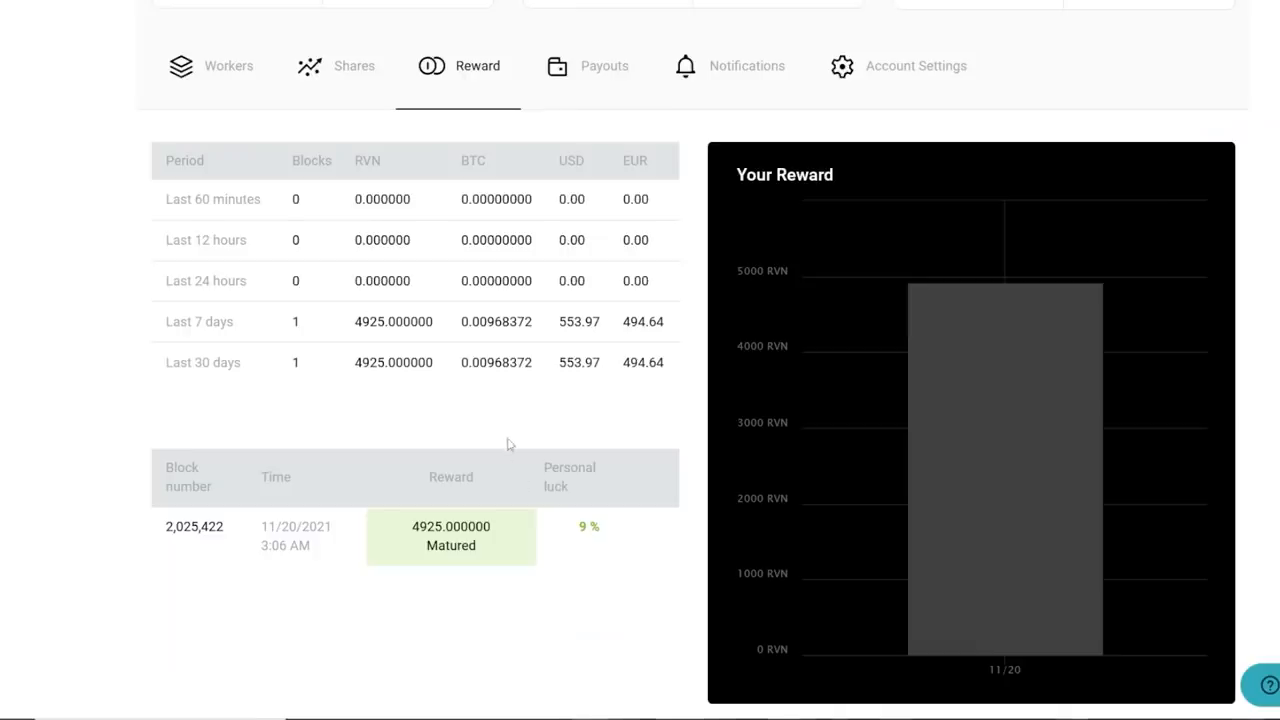
scroll("down", 3)
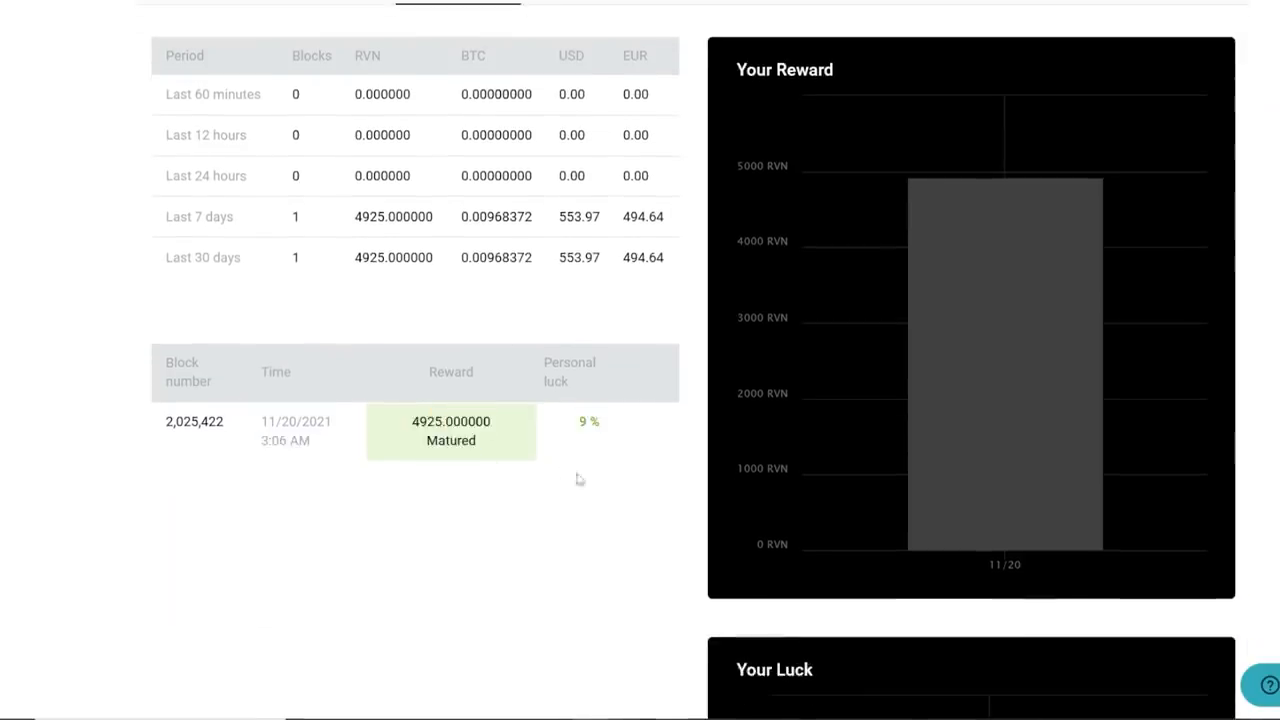
scroll("up", 3)
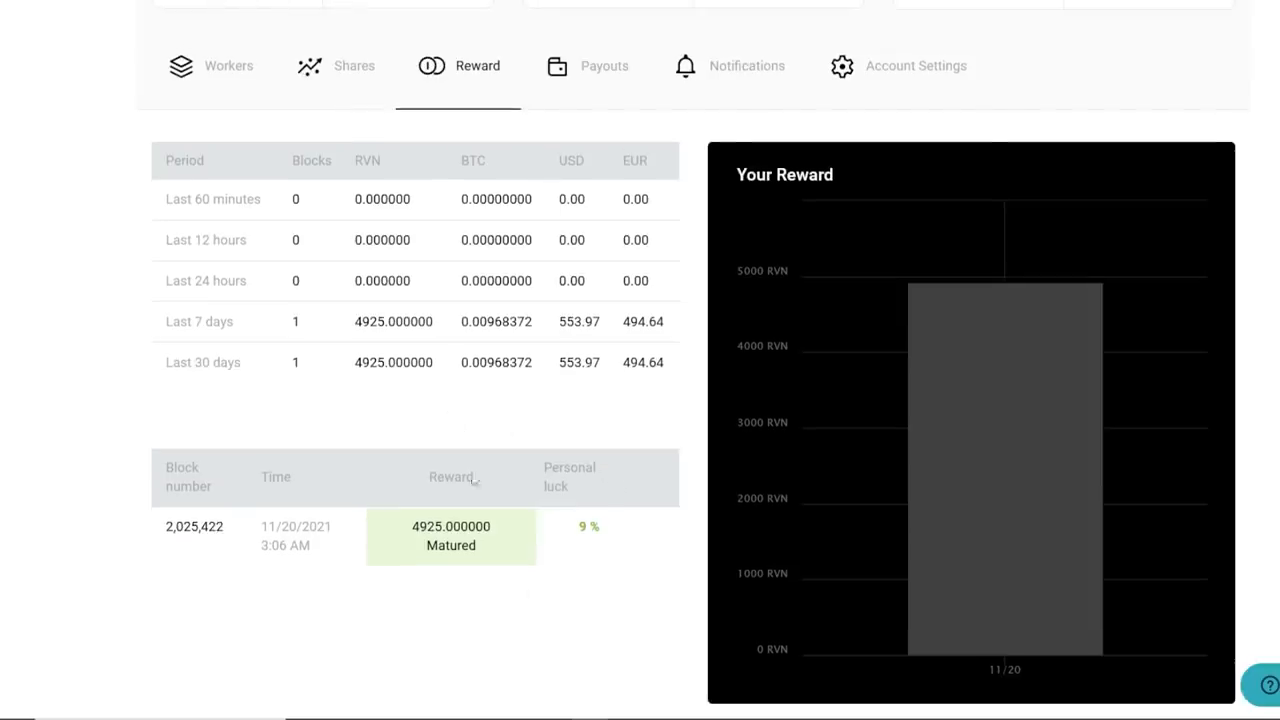
mouse_move(280, 84)
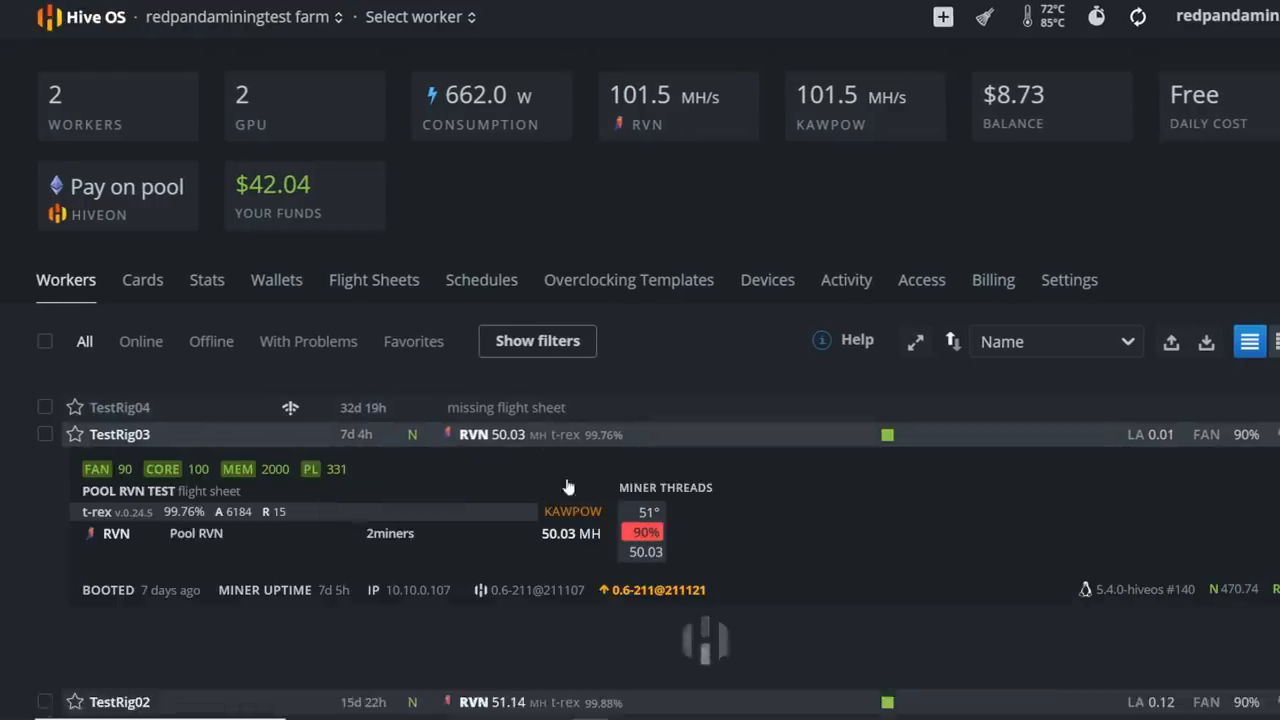
Scroll the solo and pool reward histories, ending on the pool's 600.1875 RVN 30-day total.
scroll("down", 3)
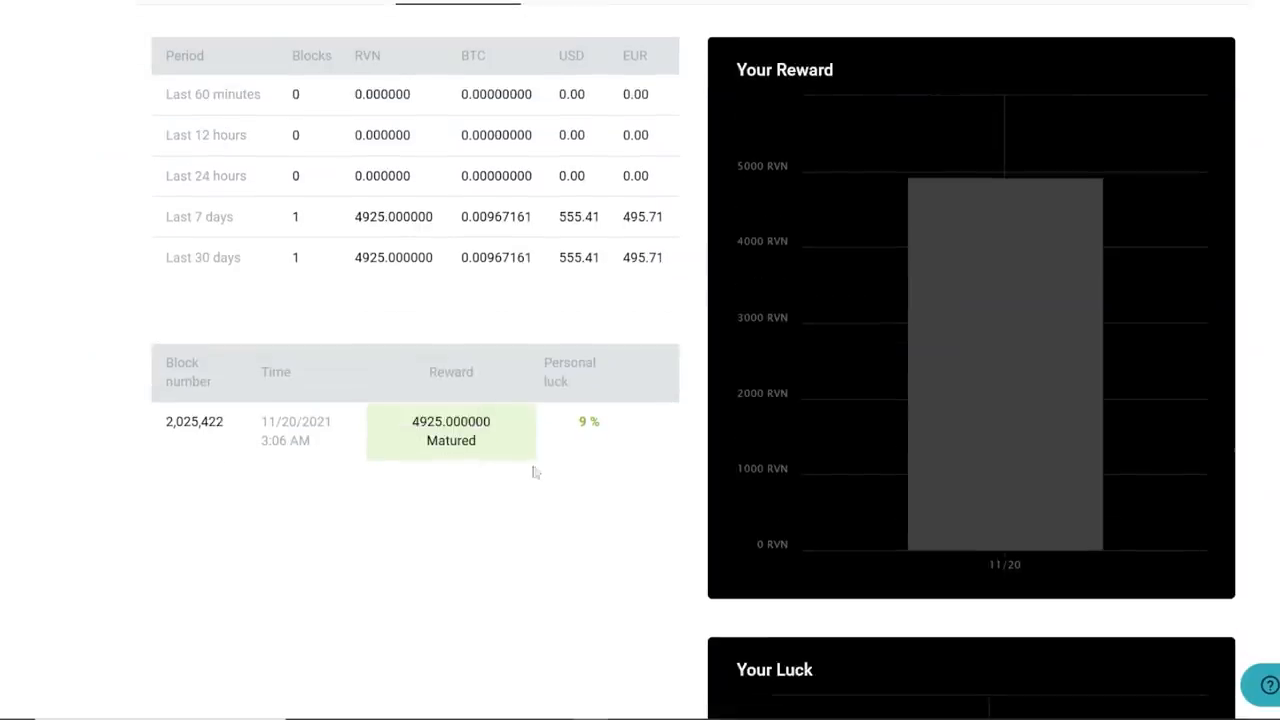
mouse_move(608, 445)
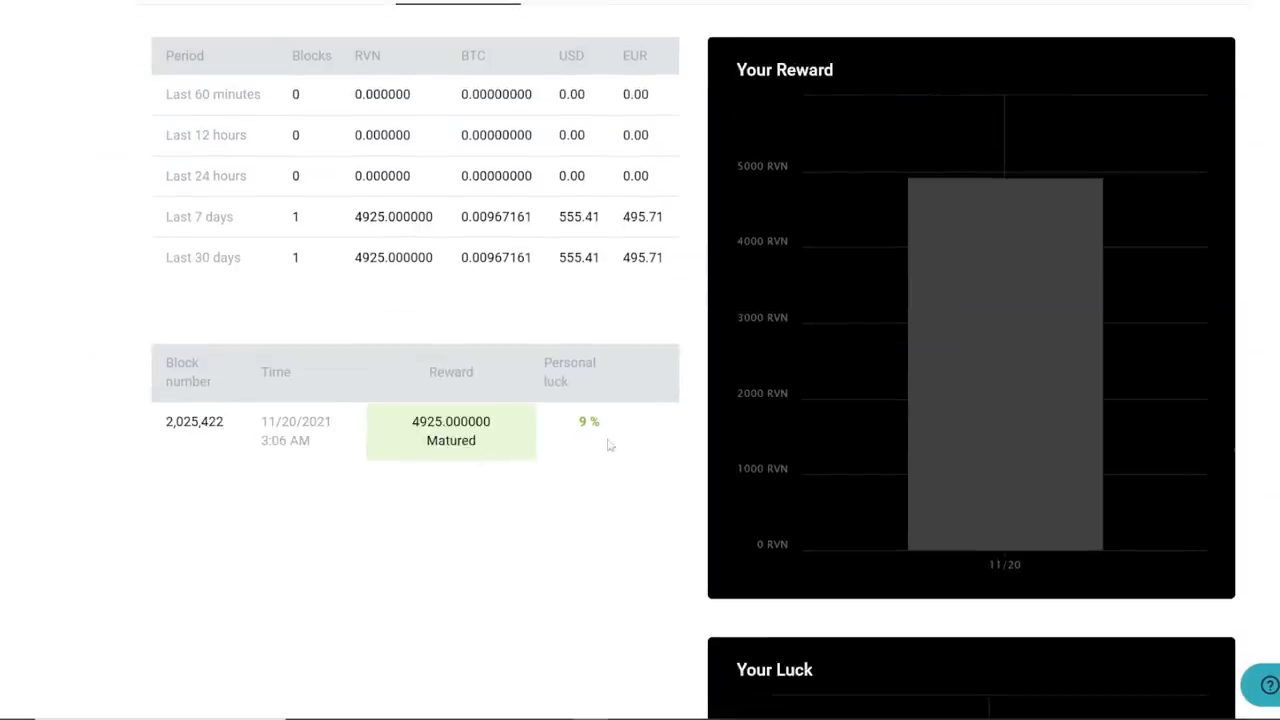
mouse_move(552, 457)
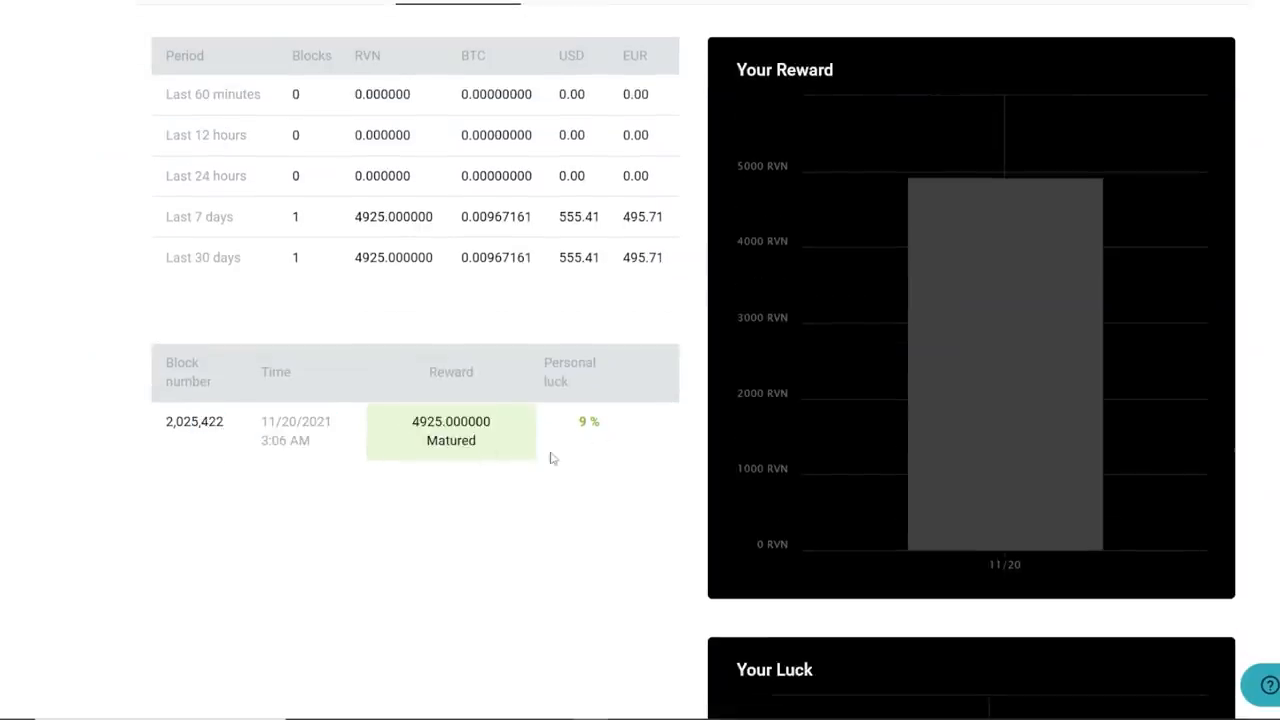
mouse_move(521, 458)
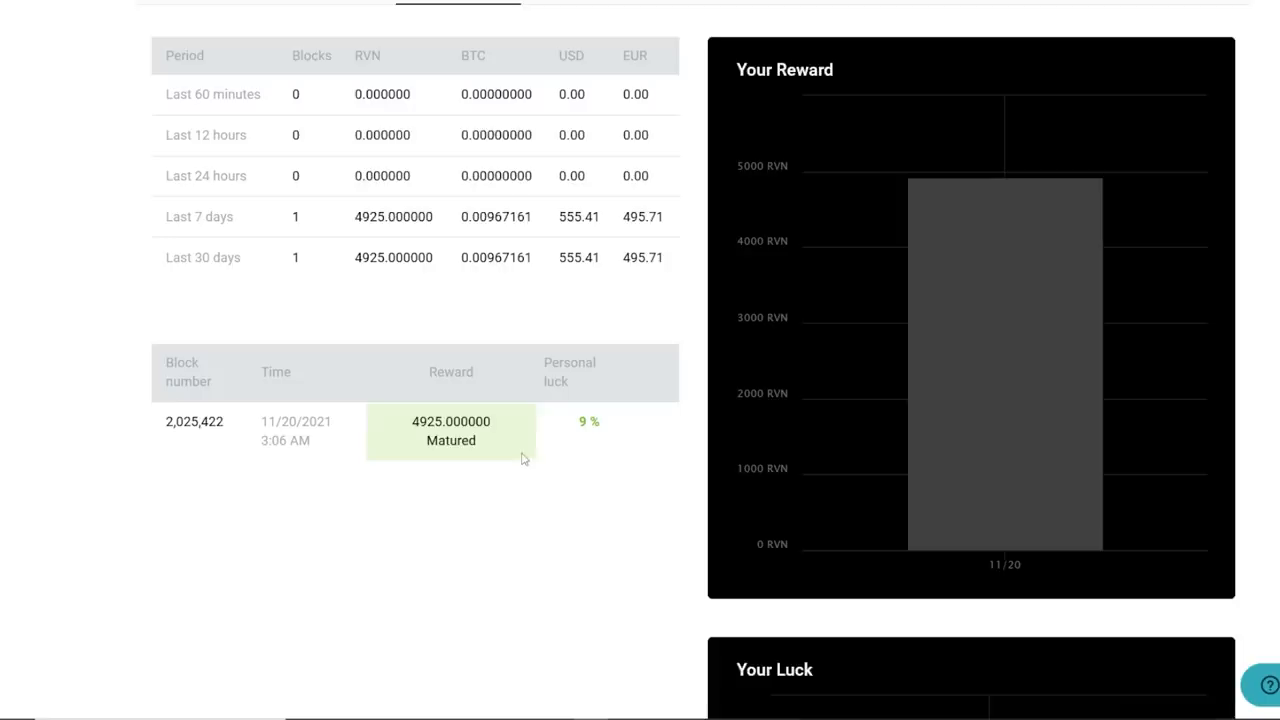
mouse_move(530, 440)
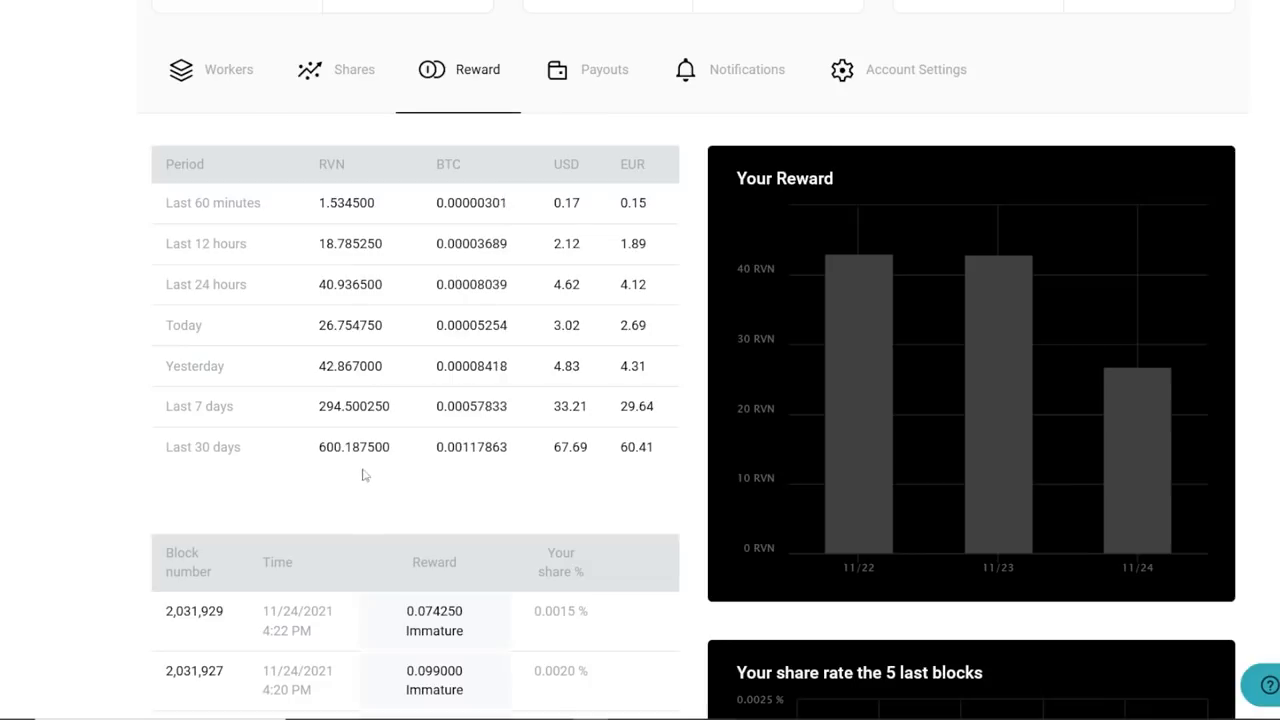
mouse_move(390, 469)
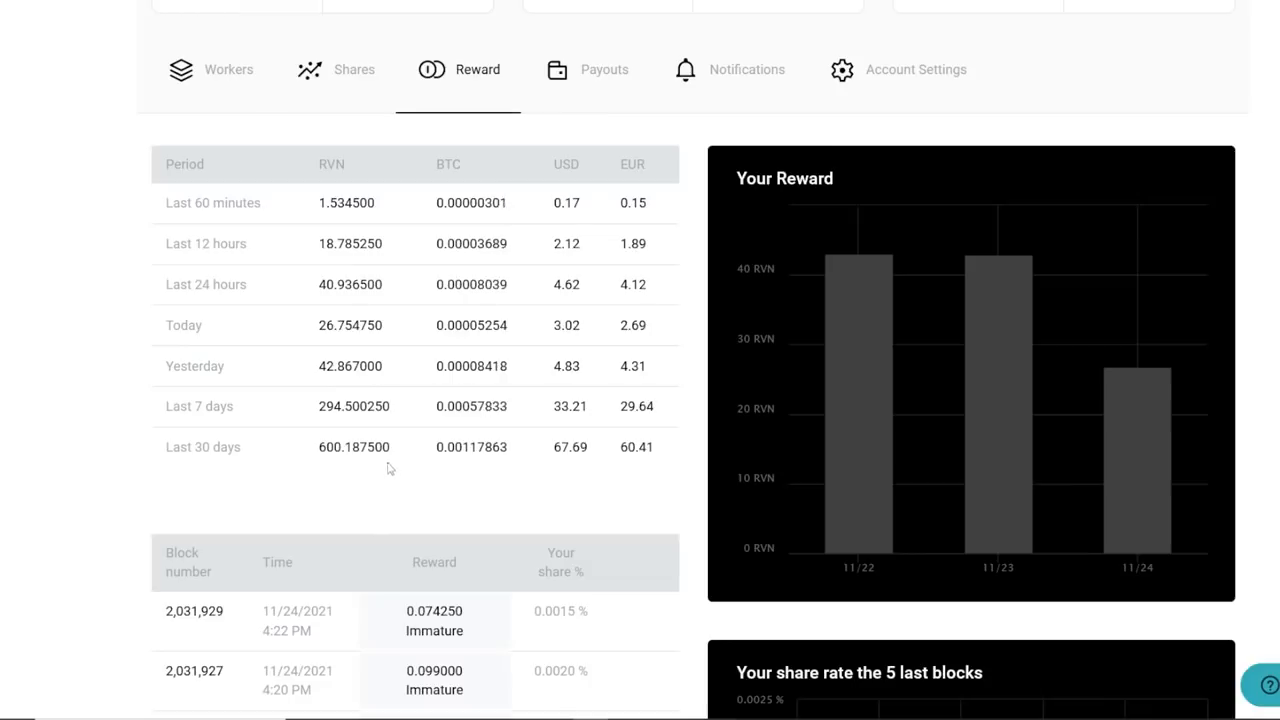
mouse_move(411, 460)
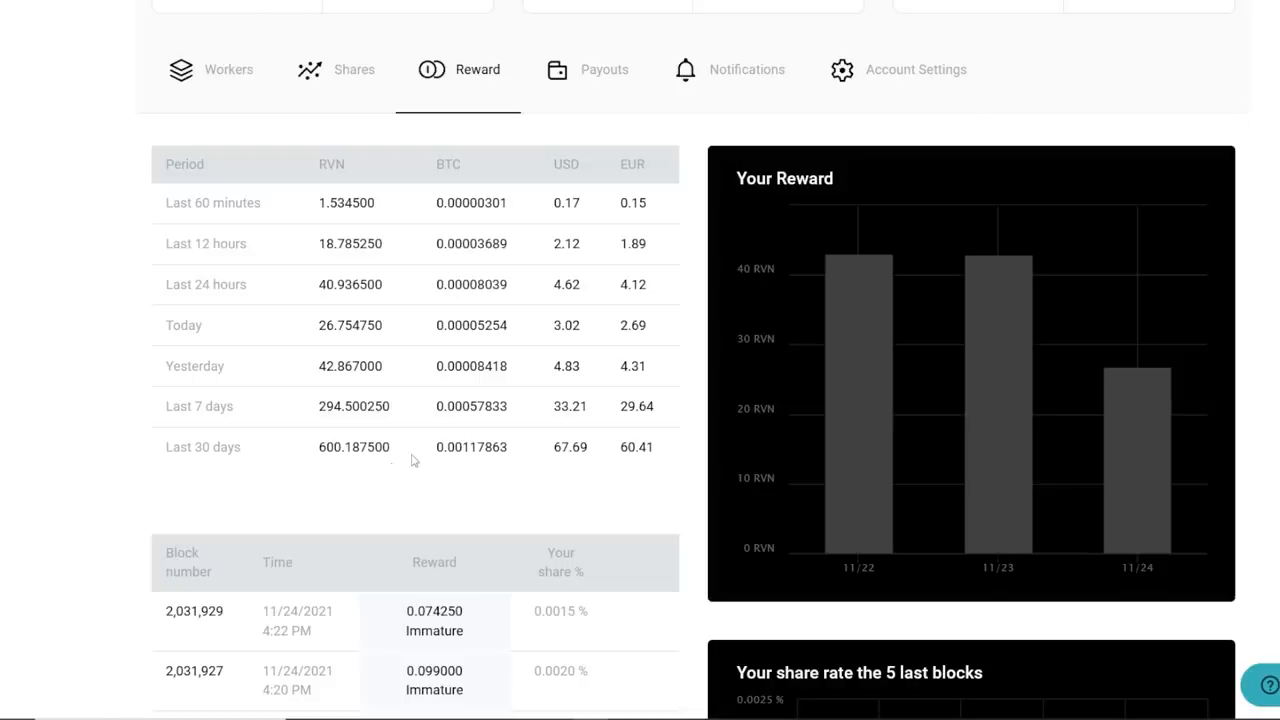
mouse_move(635, 70)
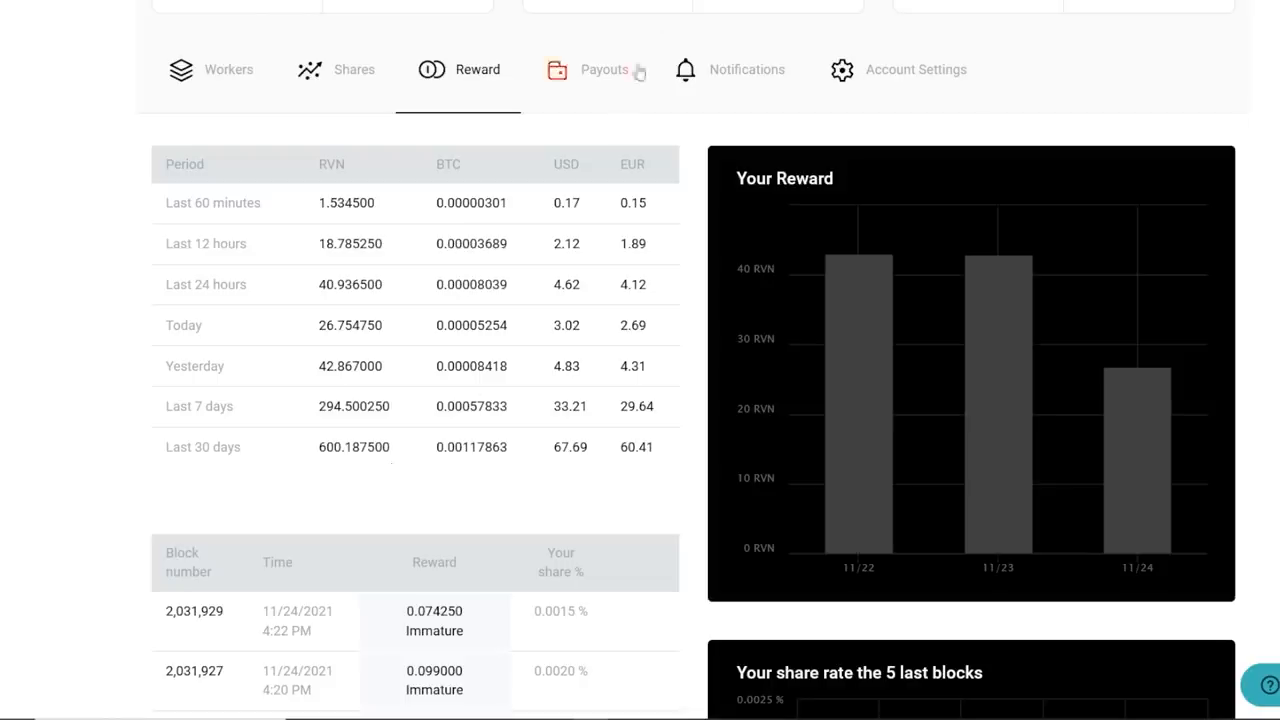
left_click(604, 69)
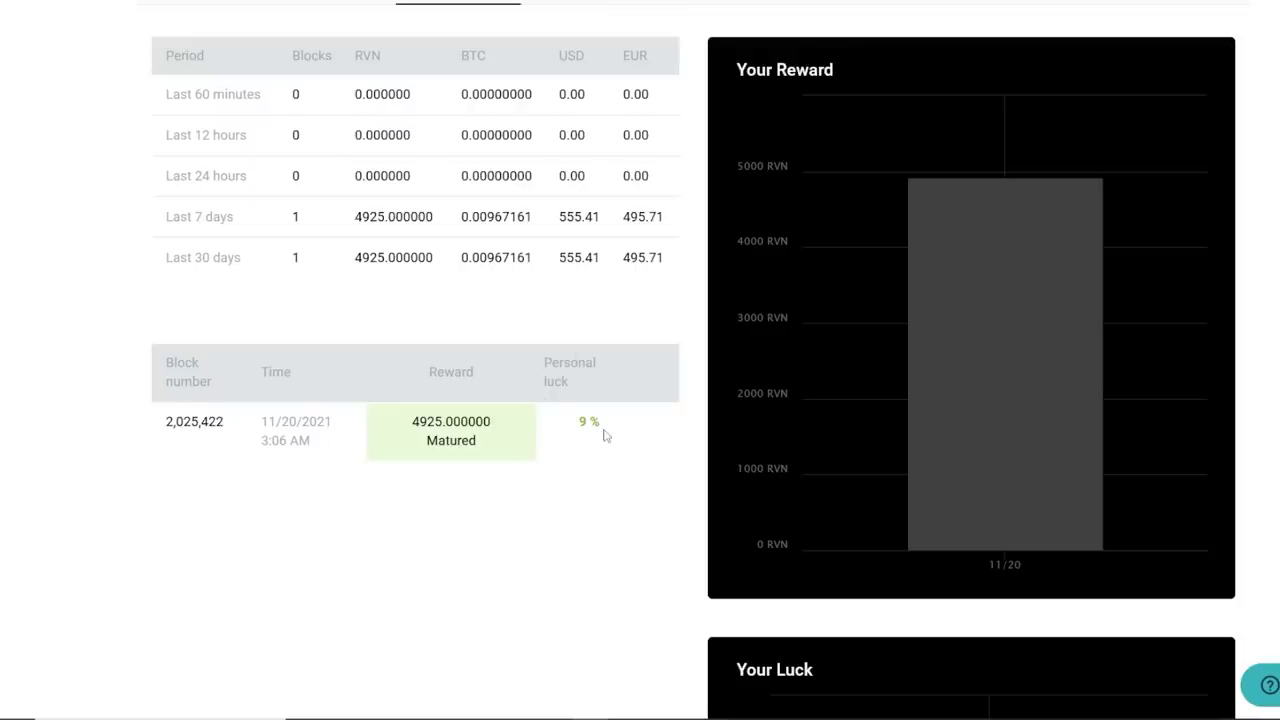
scroll("down", 3)
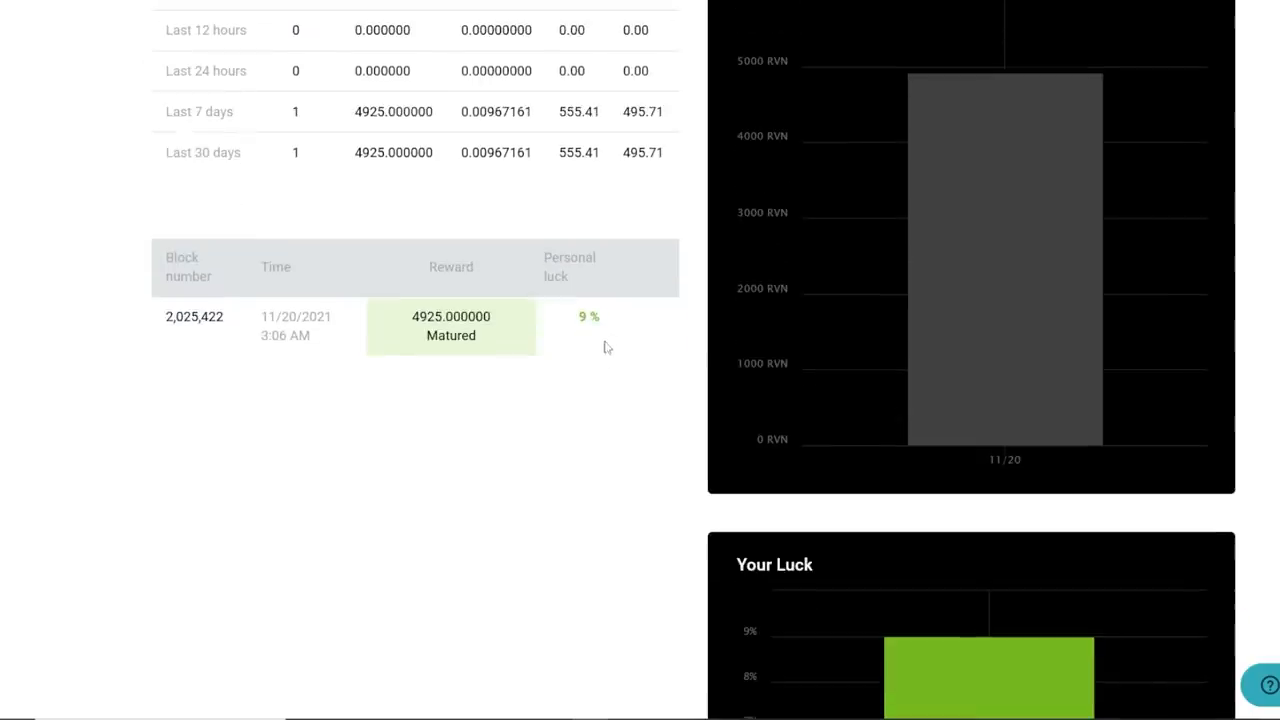
mouse_move(600, 343)
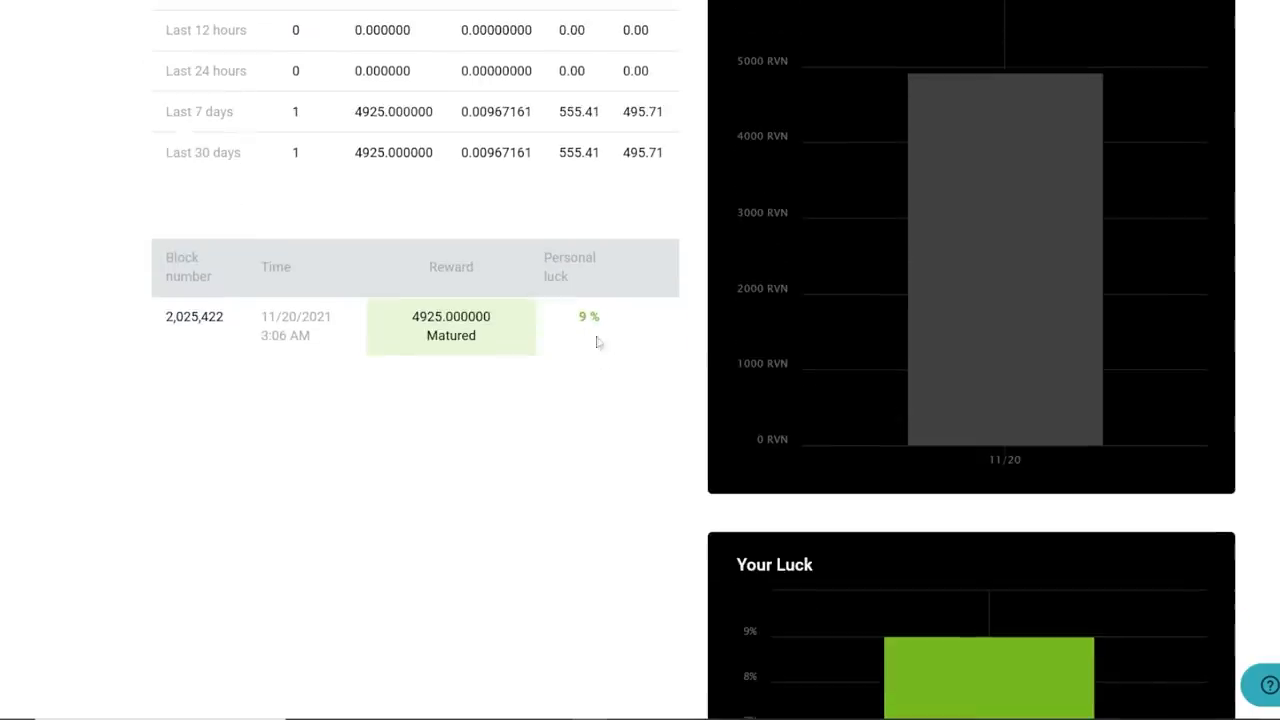
mouse_move(591, 331)
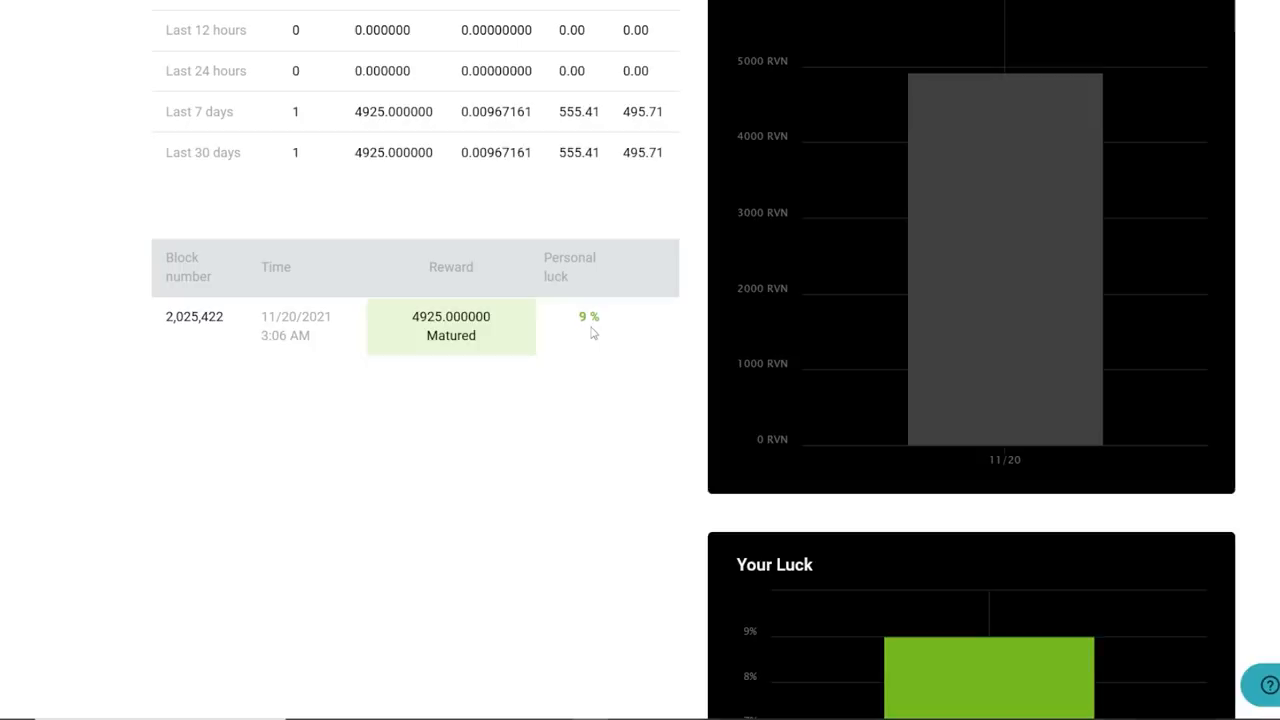
mouse_move(630, 321)
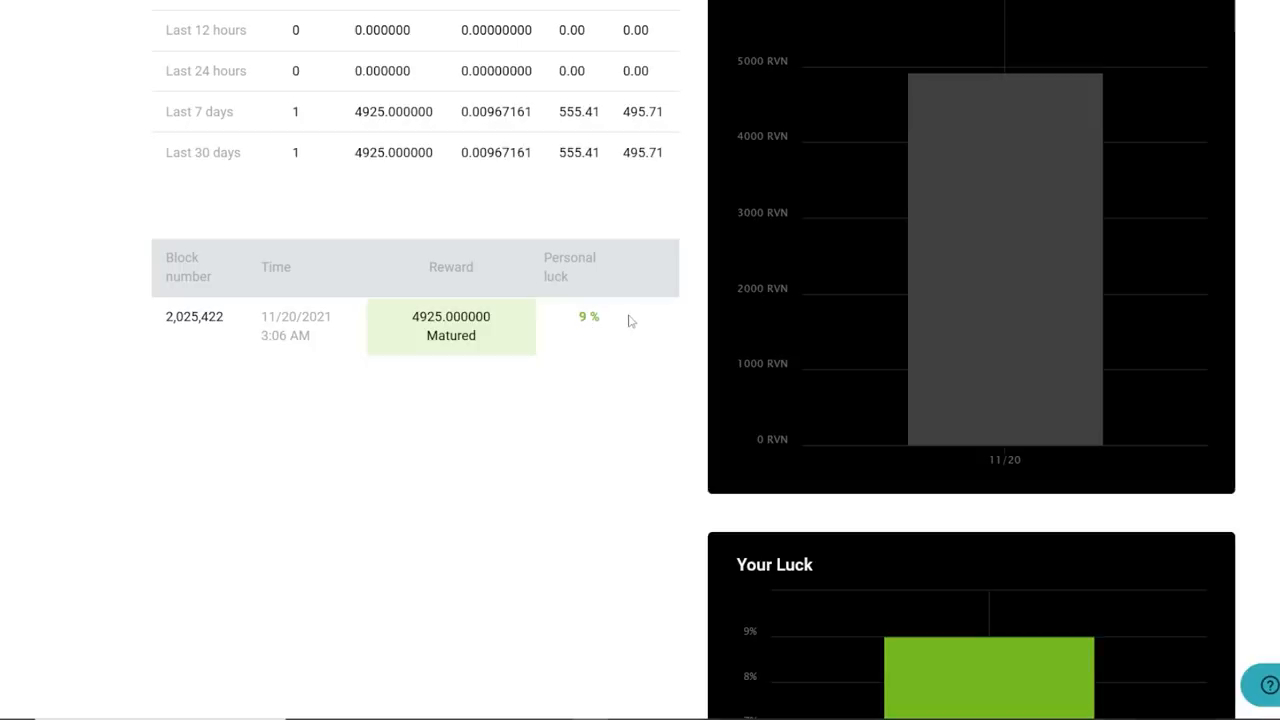
mouse_move(632, 308)
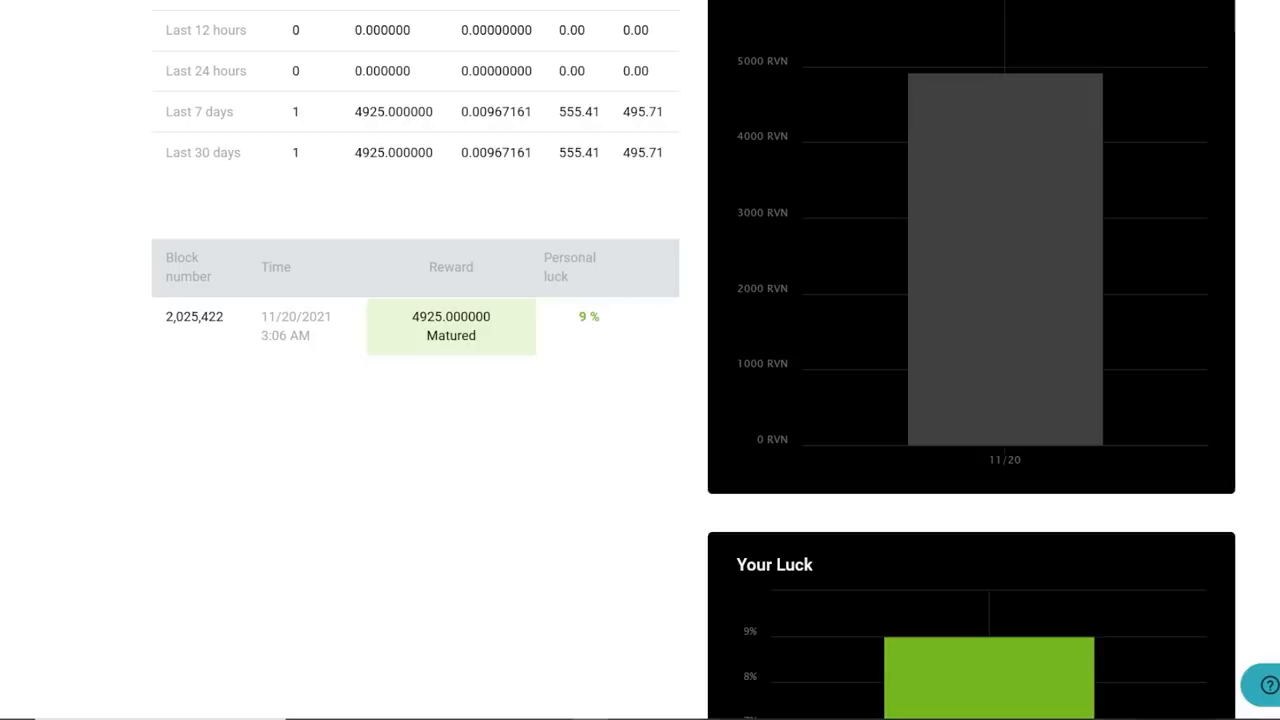
scroll("up", 3)
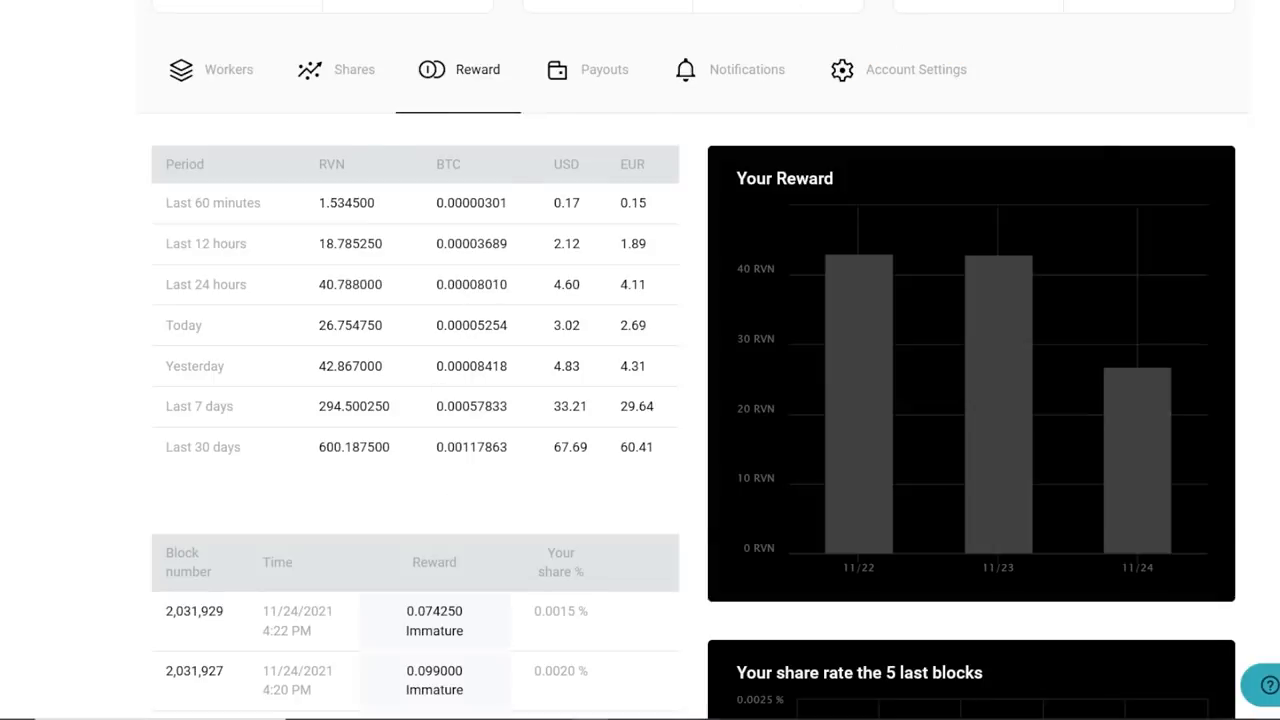
scroll("down", 3)
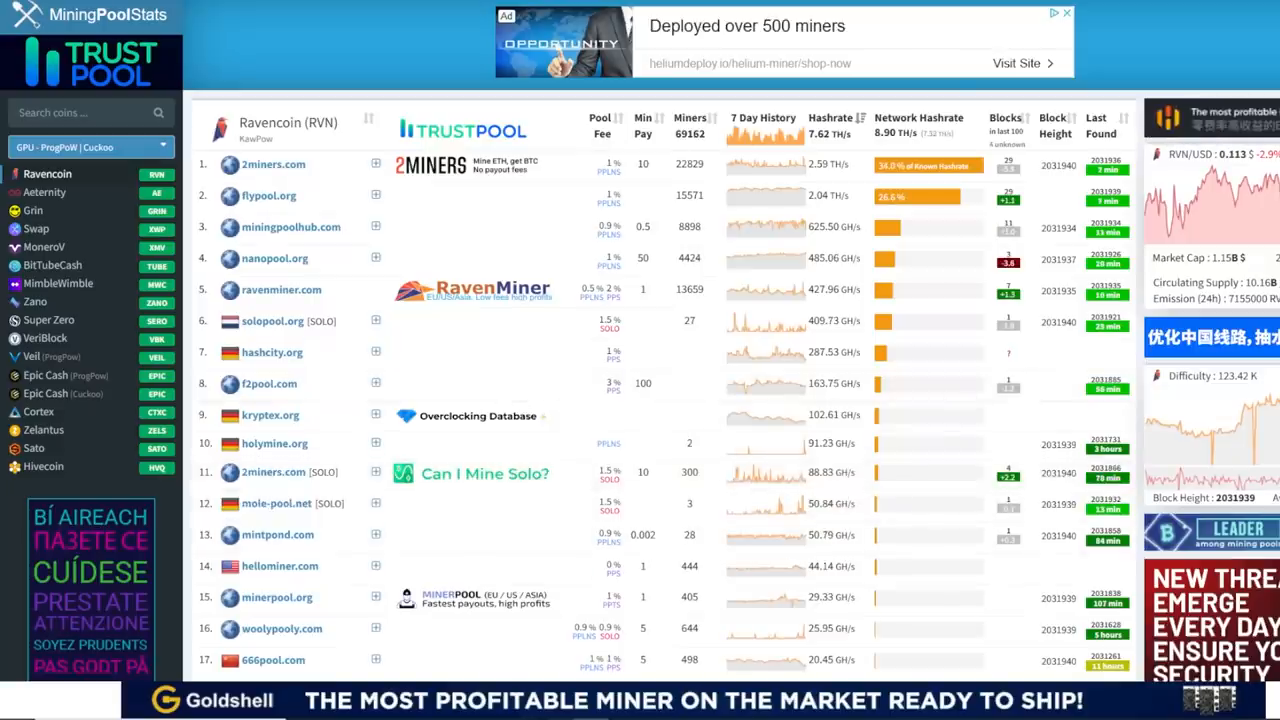
Compare the 2miners.com (22829 miners) and 2miners.com [SOLO] (300 miners) Ravencoin pool rows.
left_click(32, 174)
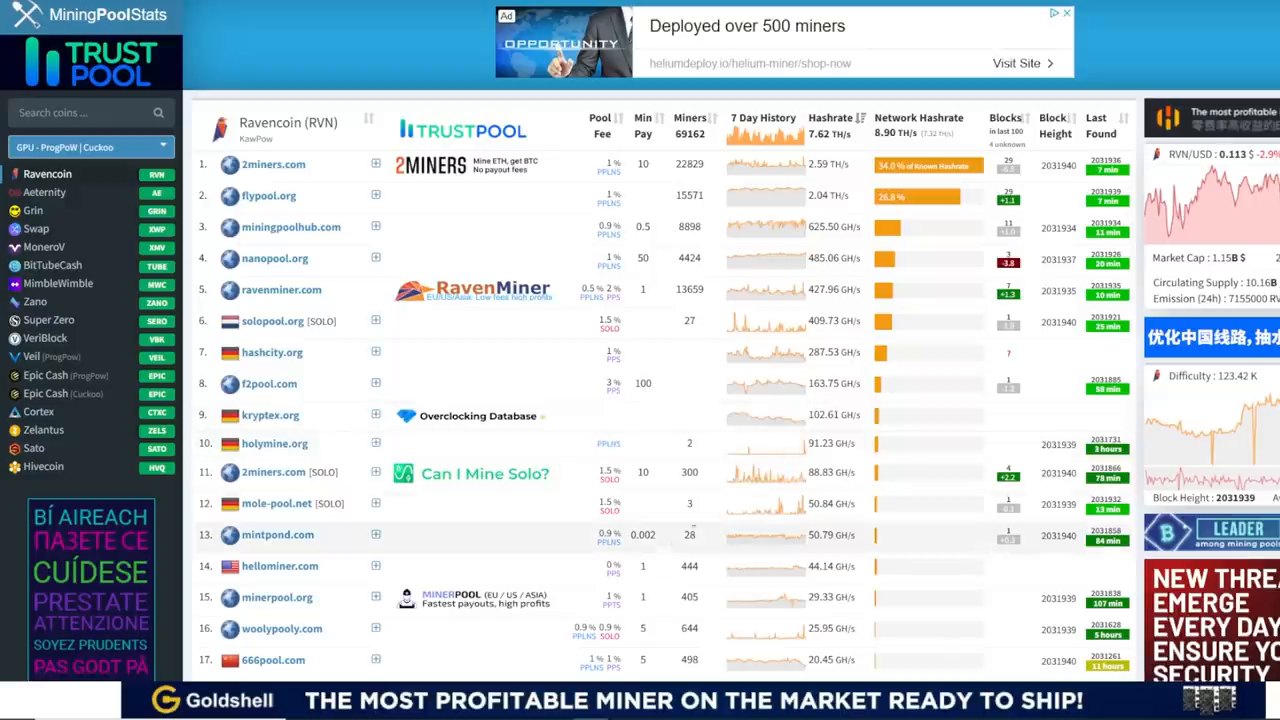
double_click(689, 472)
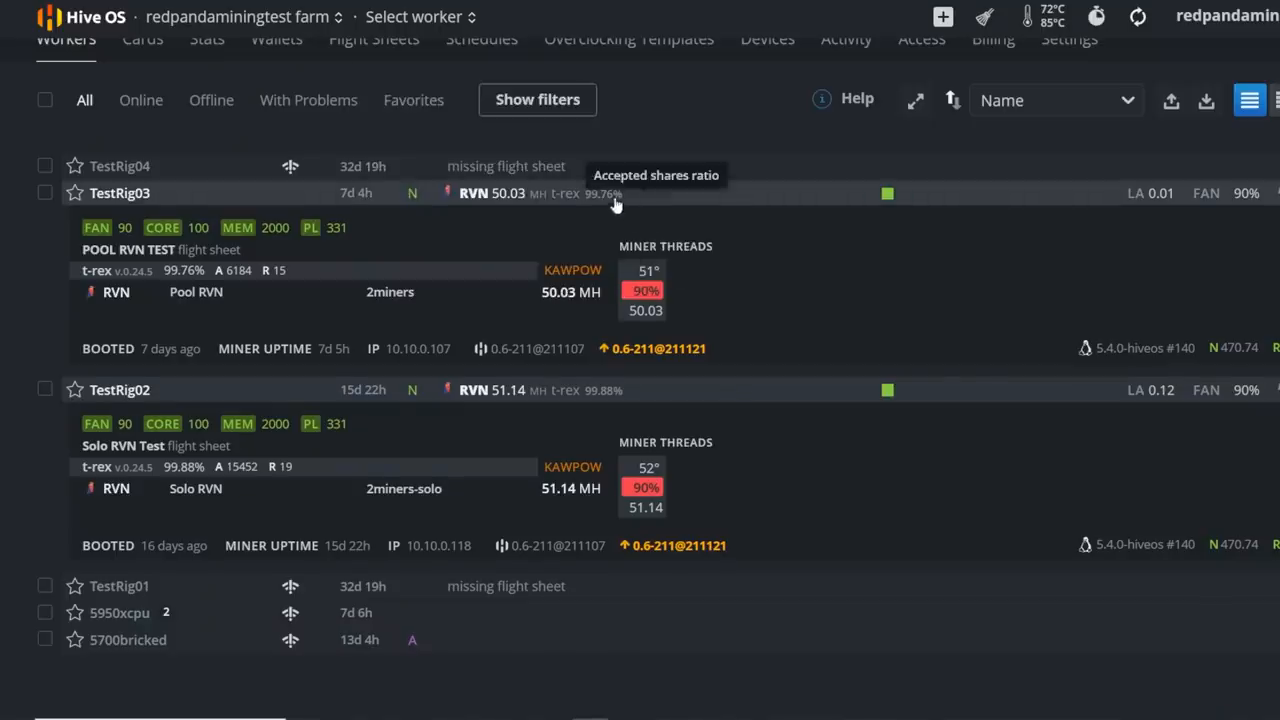
Scroll up the Hive OS worker list to TestRig02 (51.14 MH) and TestRig03 (50.03 MH).
scroll("up", 3)
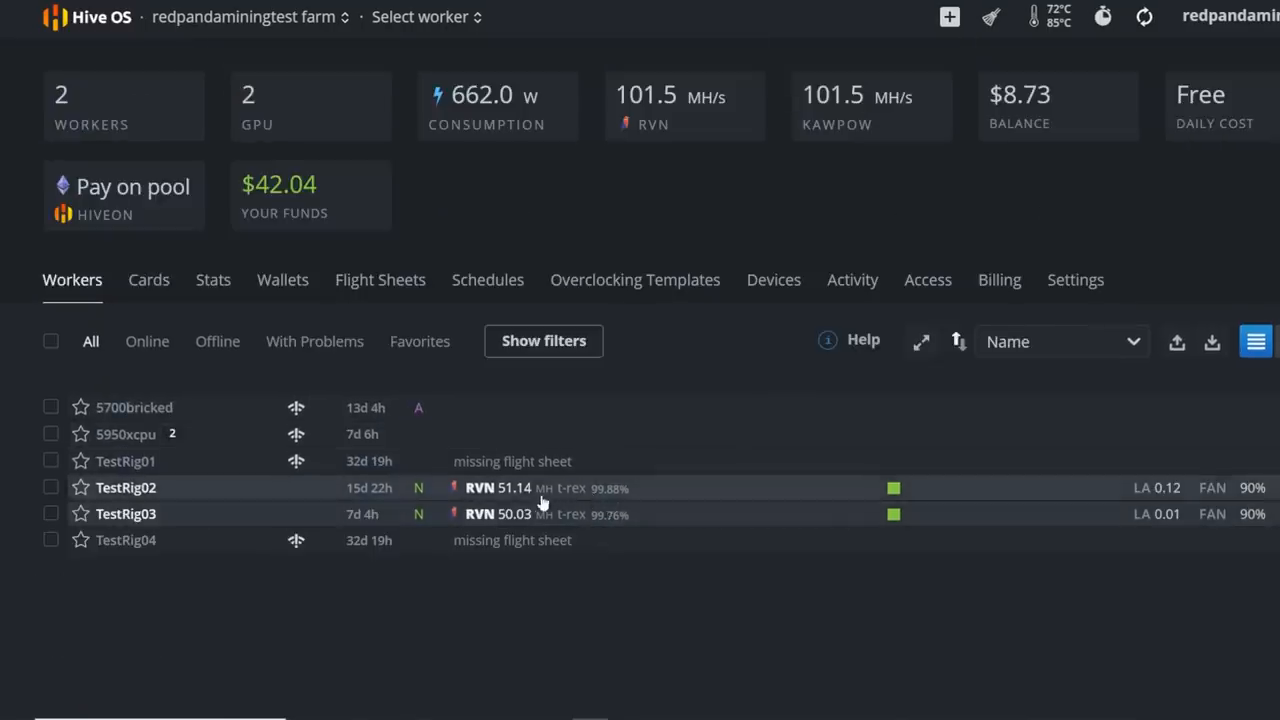
mouse_move(578, 540)
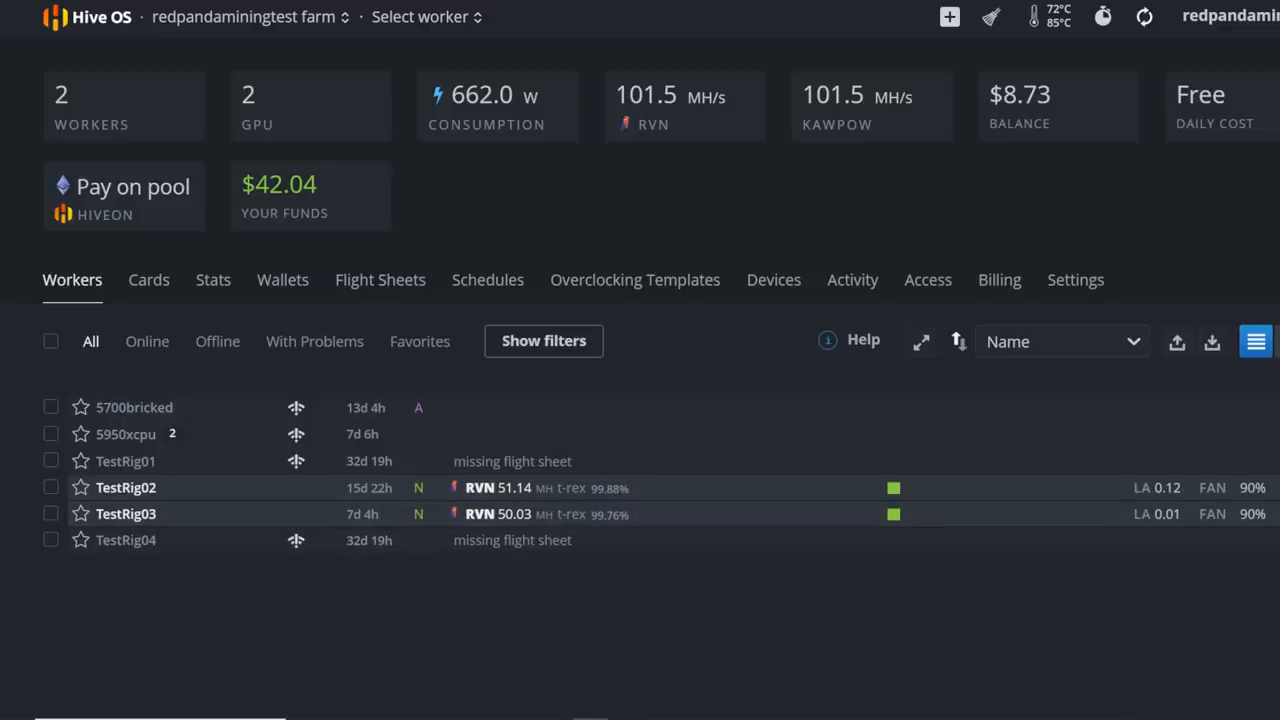
mouse_move(200, 513)
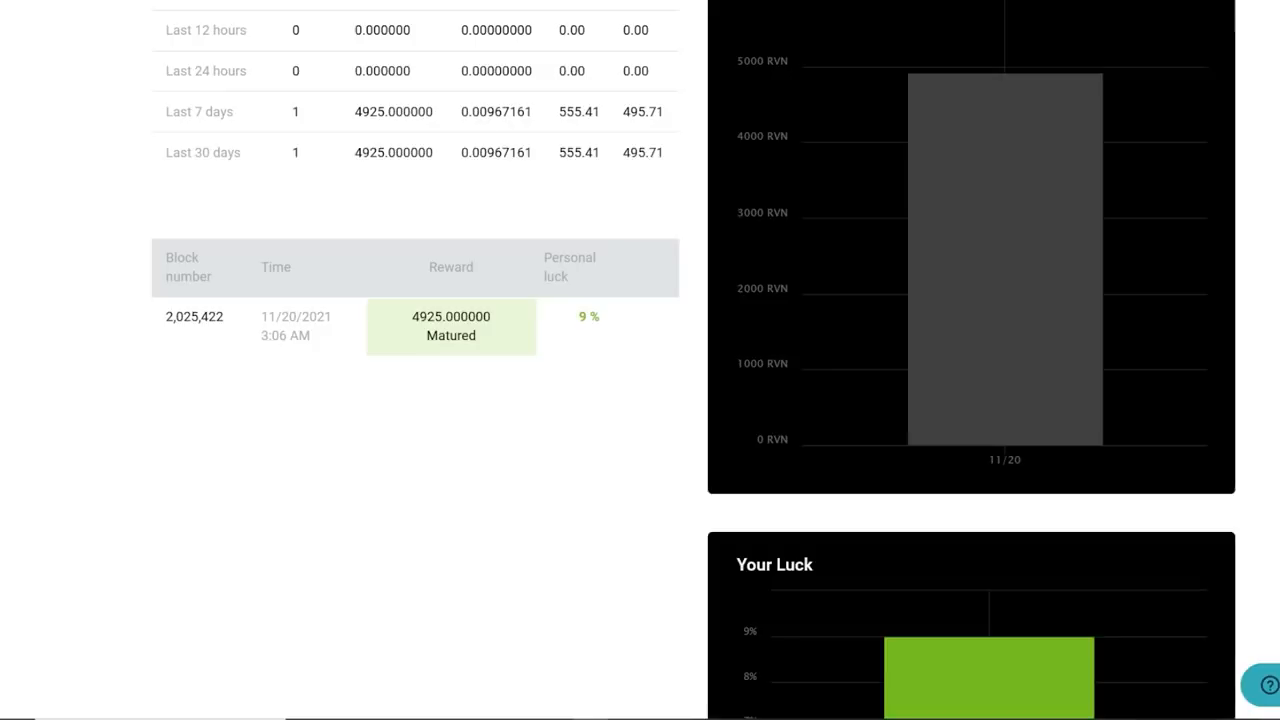
scroll("up", 3)
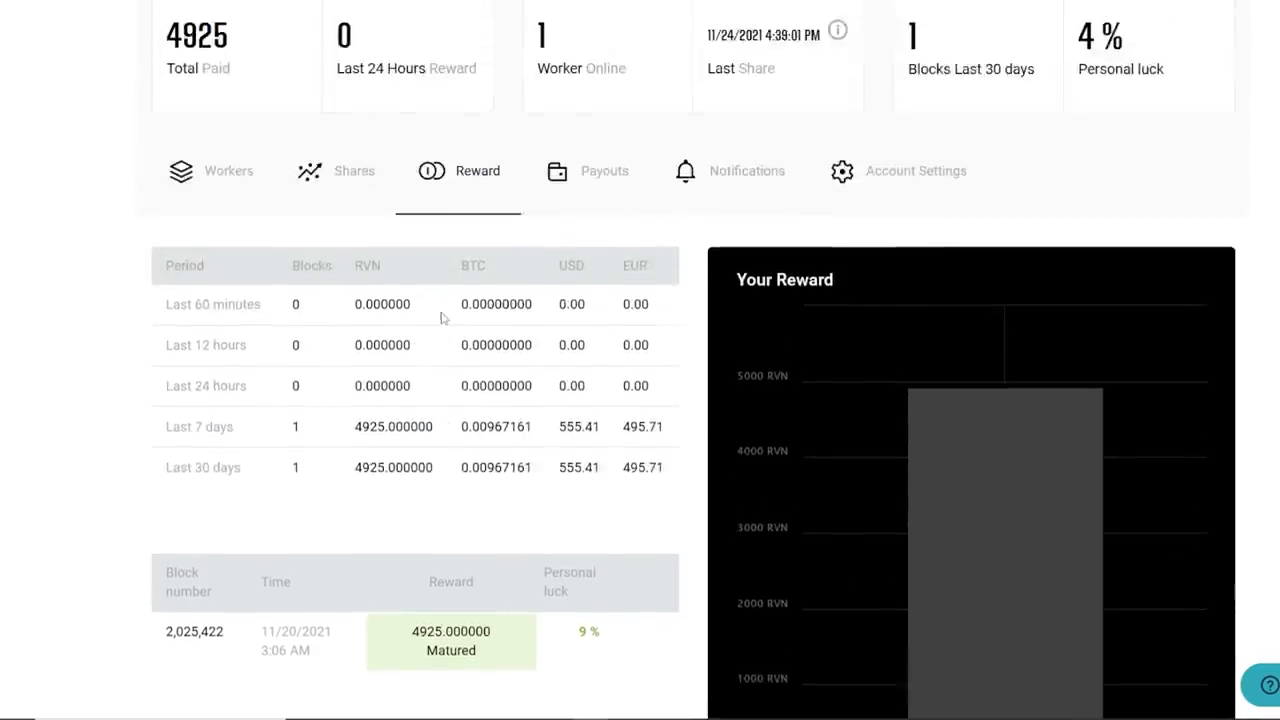